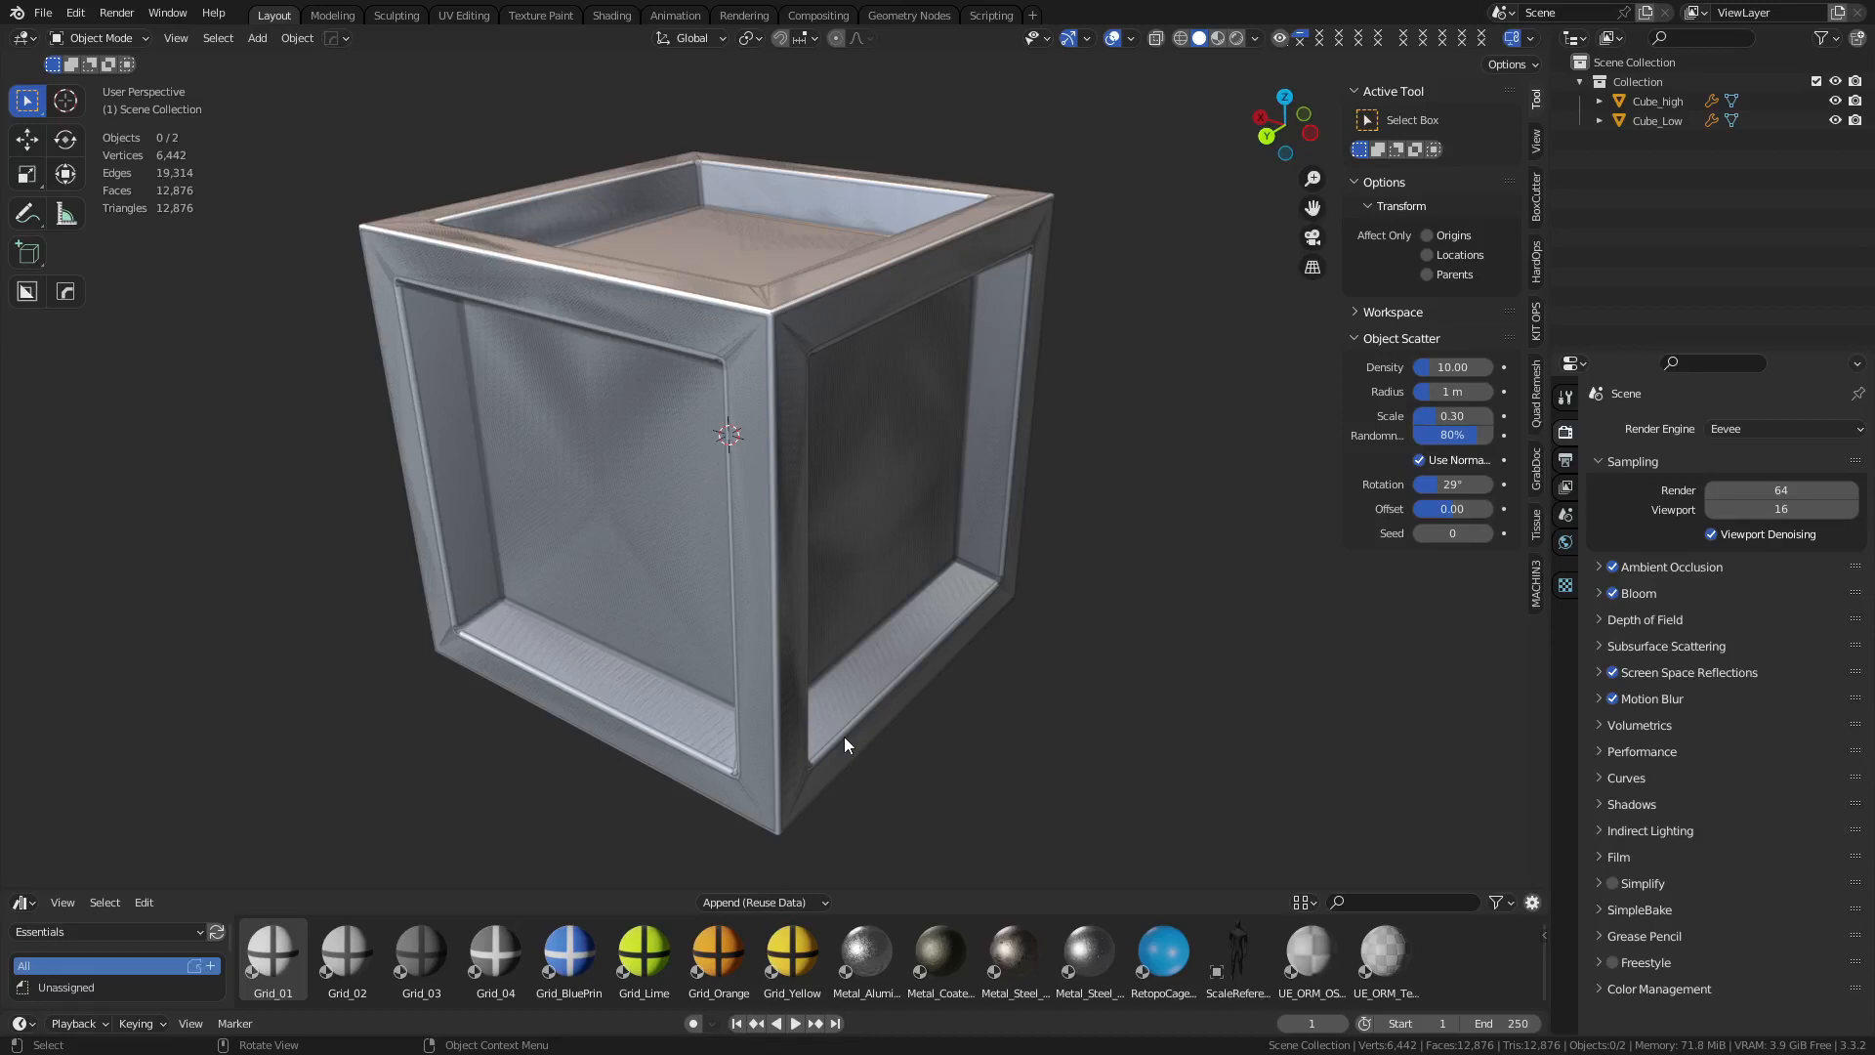
mouse_move(1285, 525)
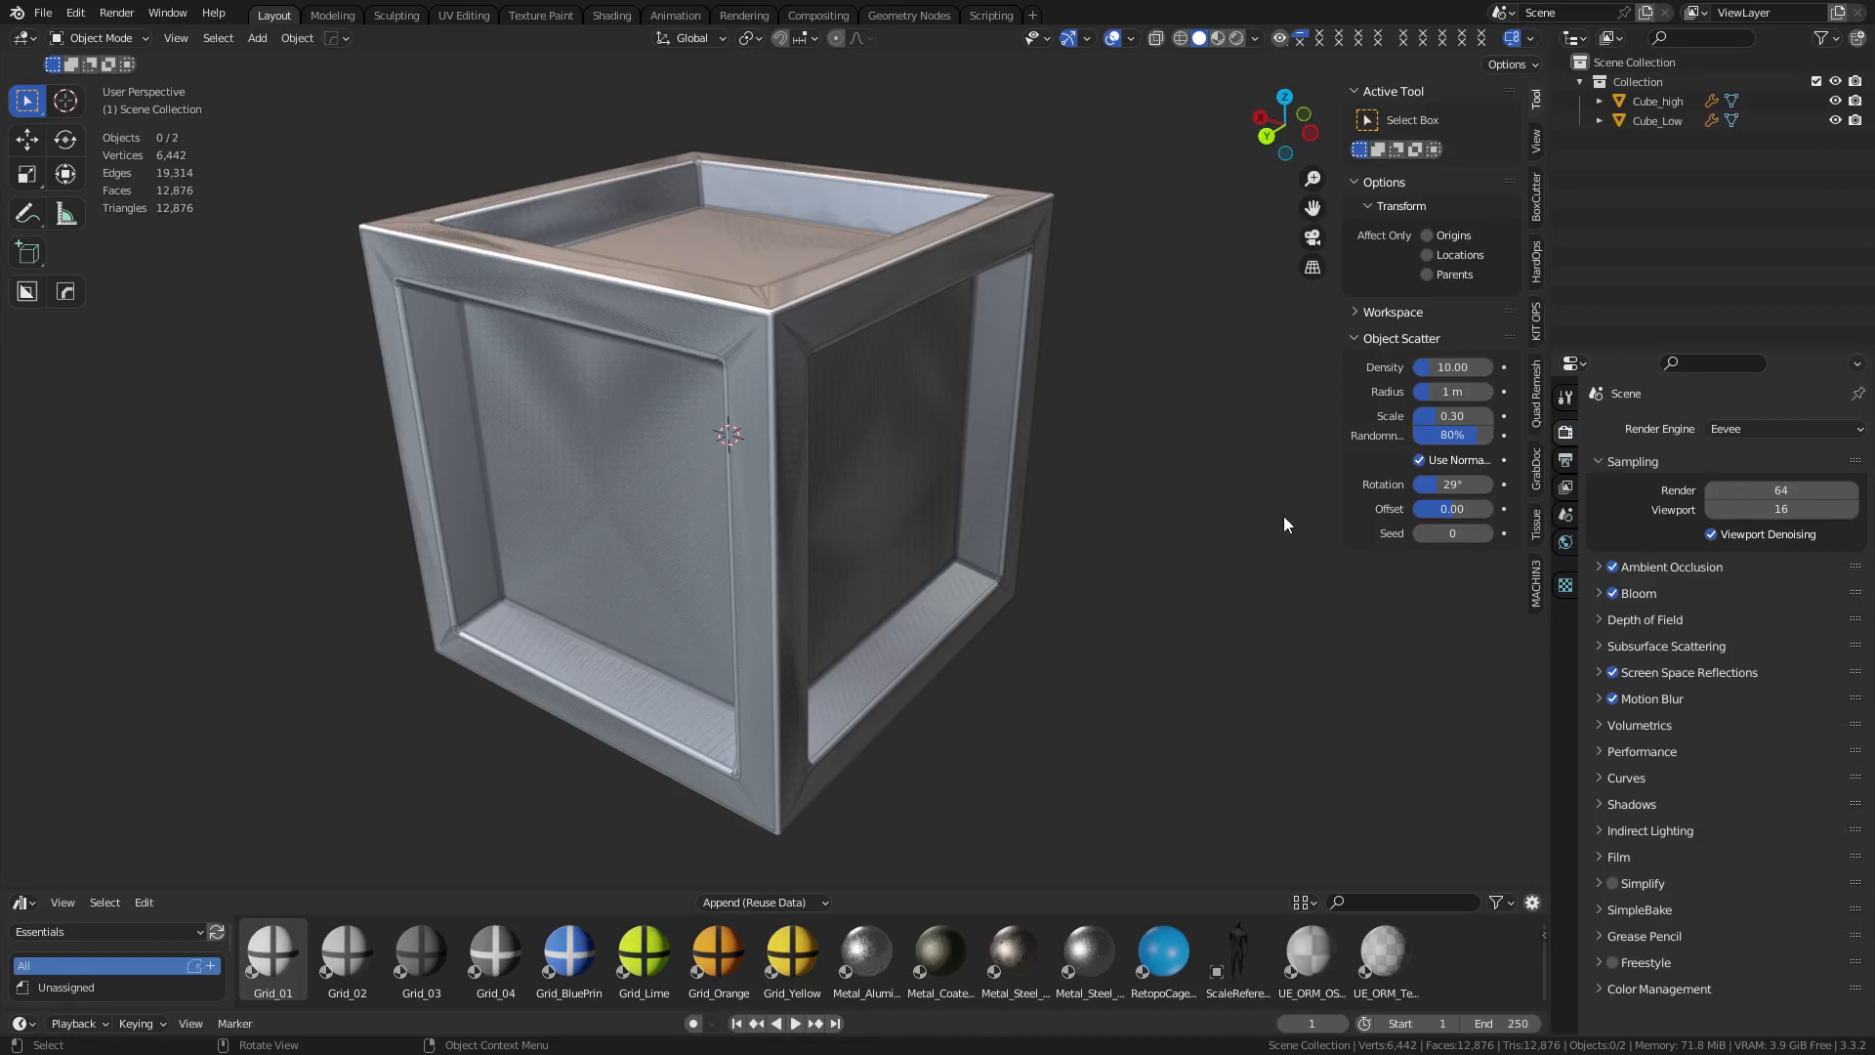
Hide Cube_high in the Outliner so only the low-poly cube is shown
click(1657, 101)
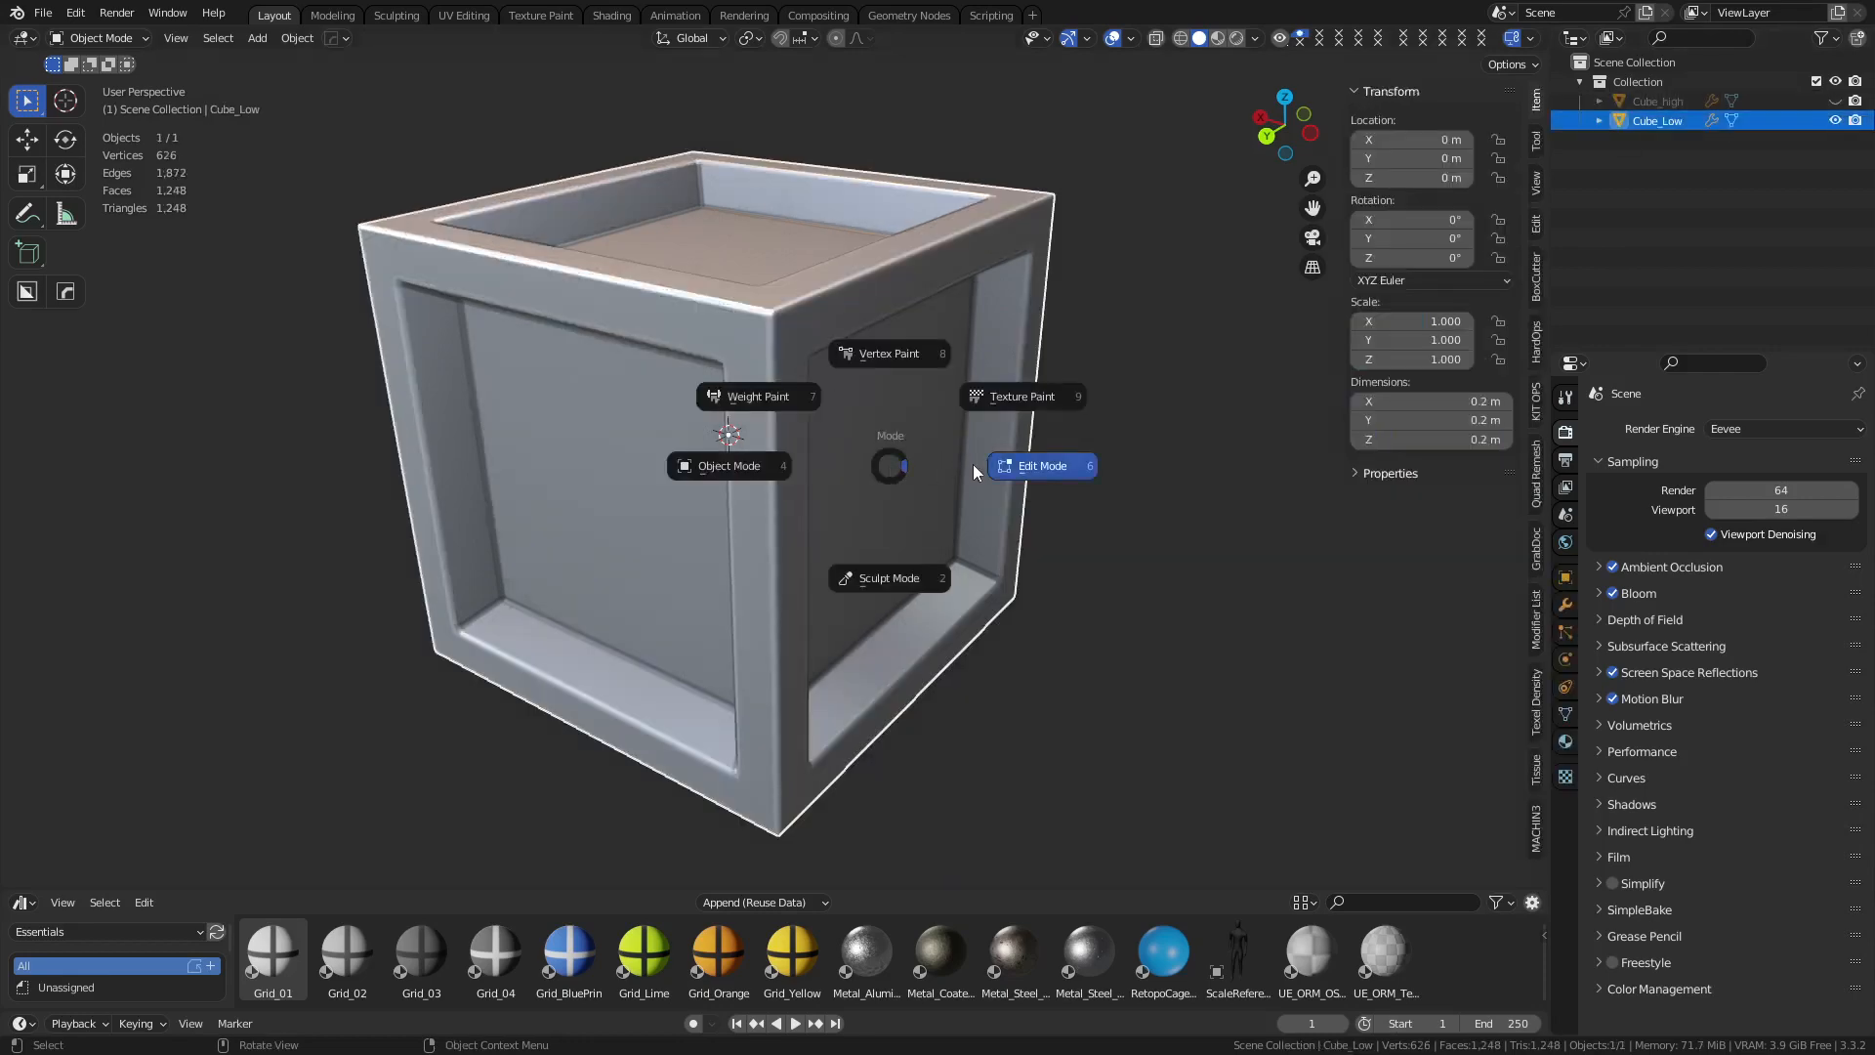
Switch Cube_Low into Edit Mode to inspect its inner bevel edges
click(1041, 465)
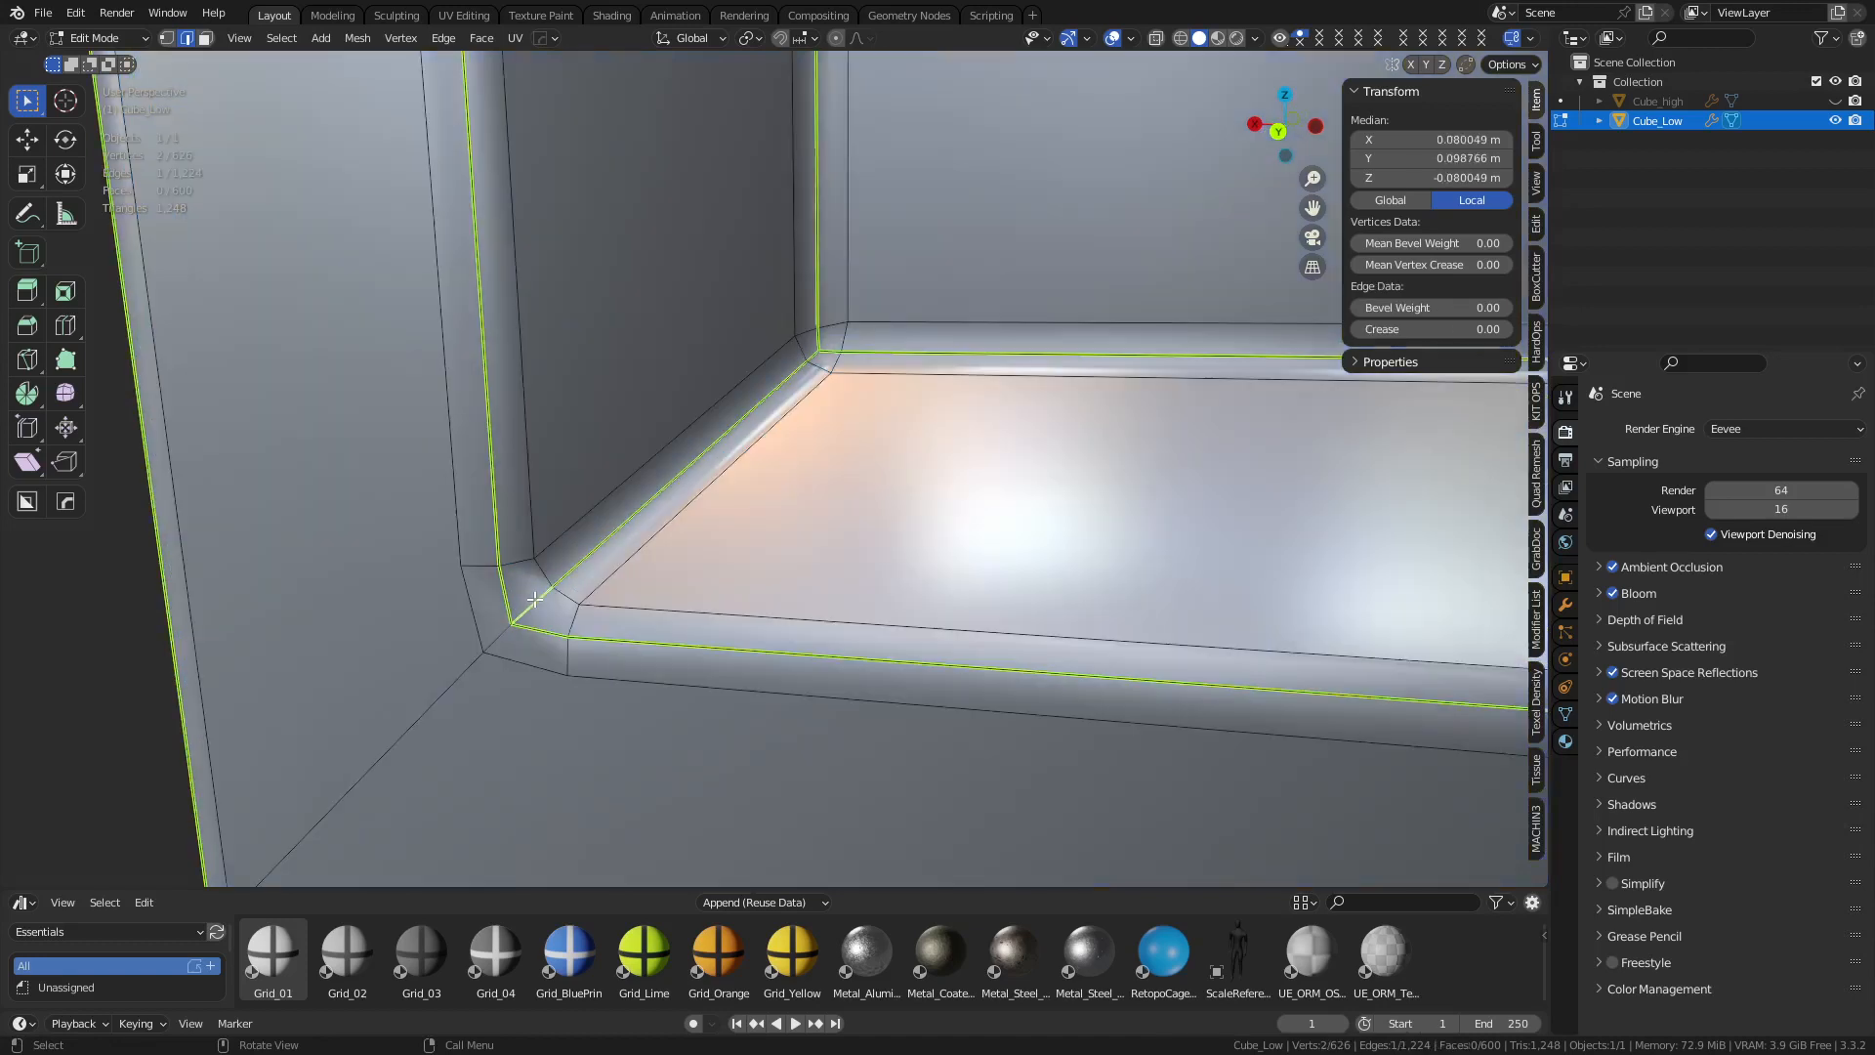
mouse_move(502, 582)
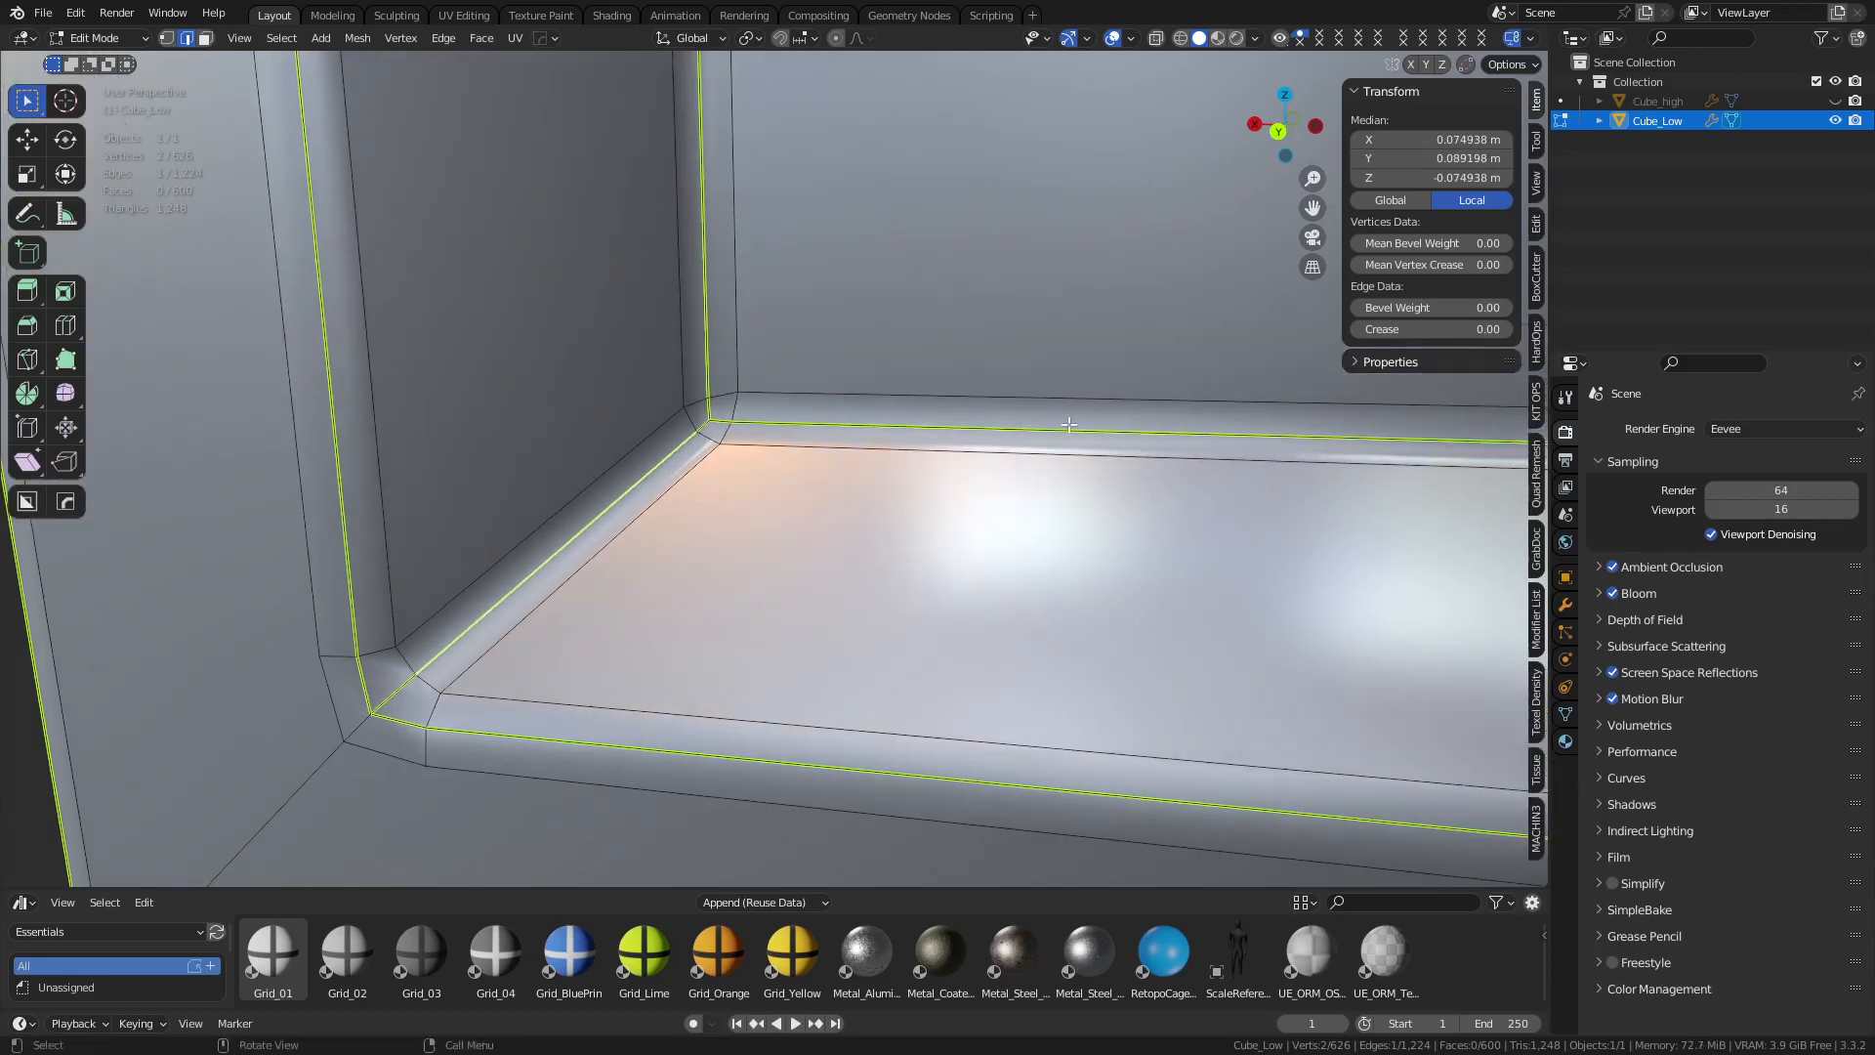
Review the Weighted Normal and Triangulate modifiers, then hide Cube_Low leaving Cube_high visible
key(Tab)
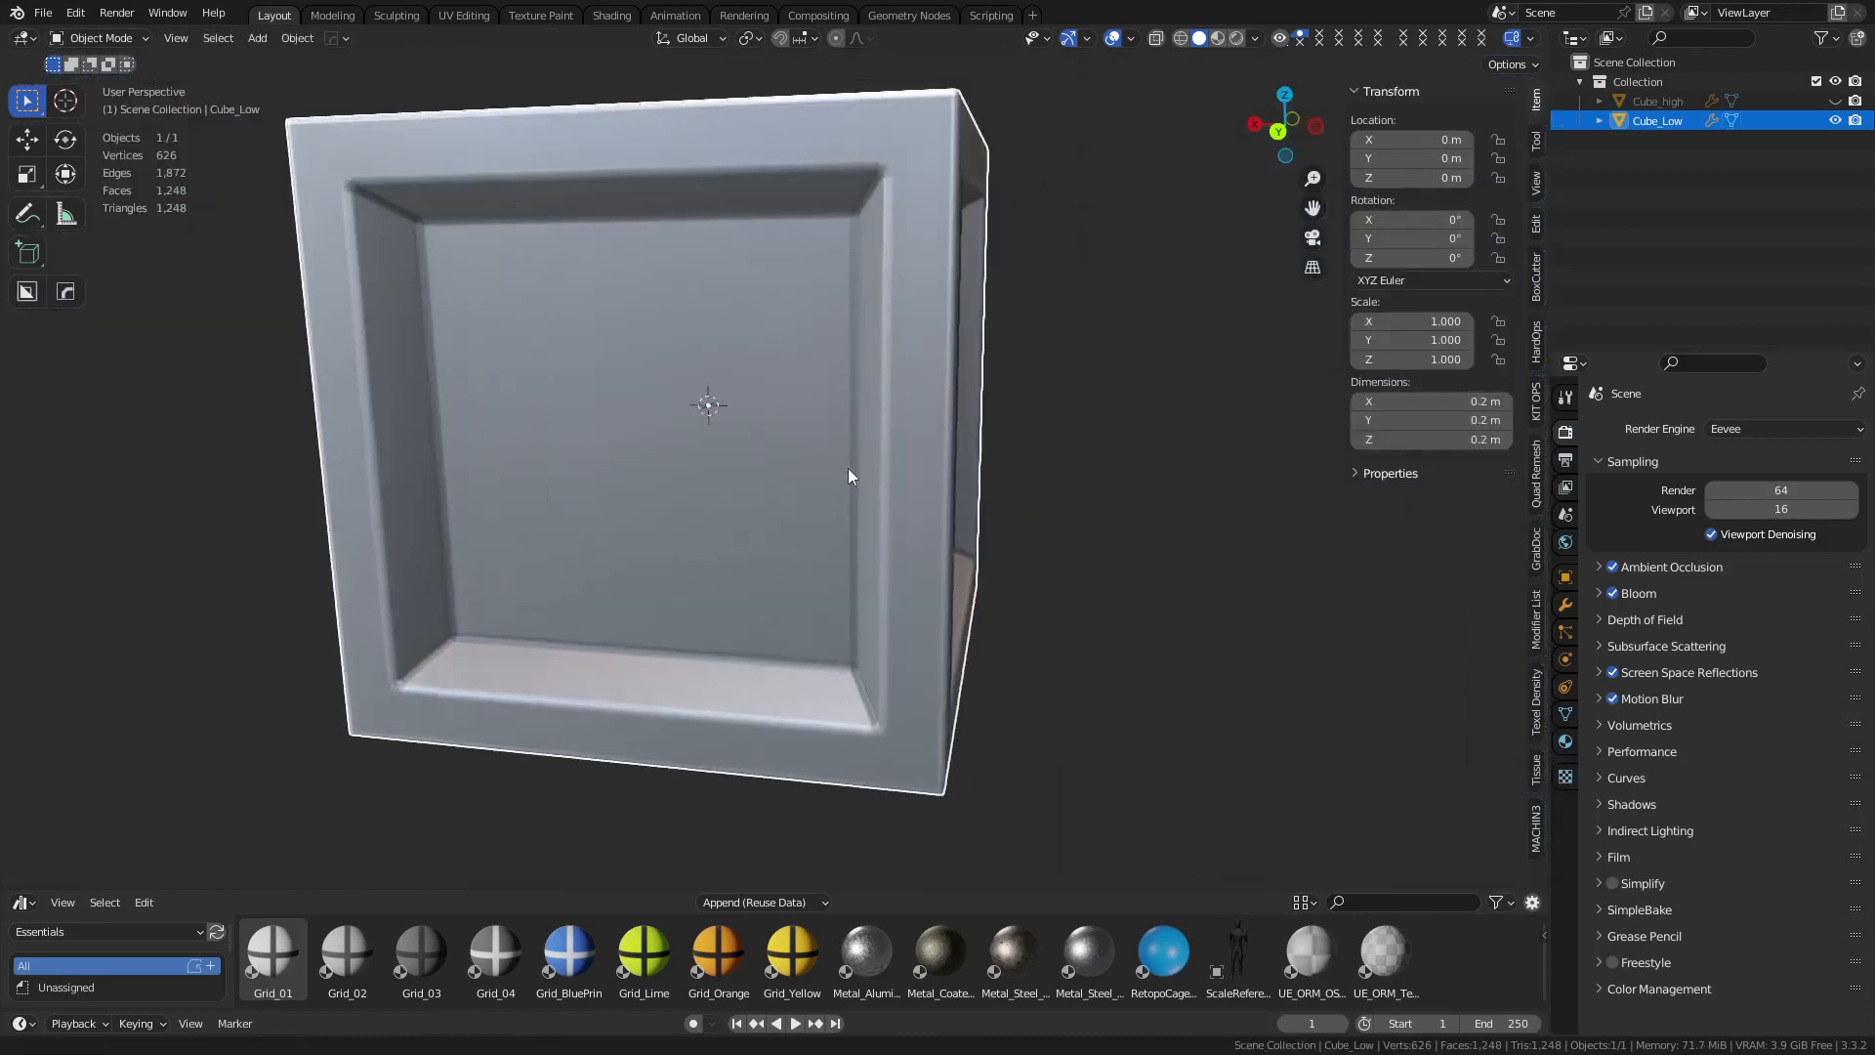
click(1566, 604)
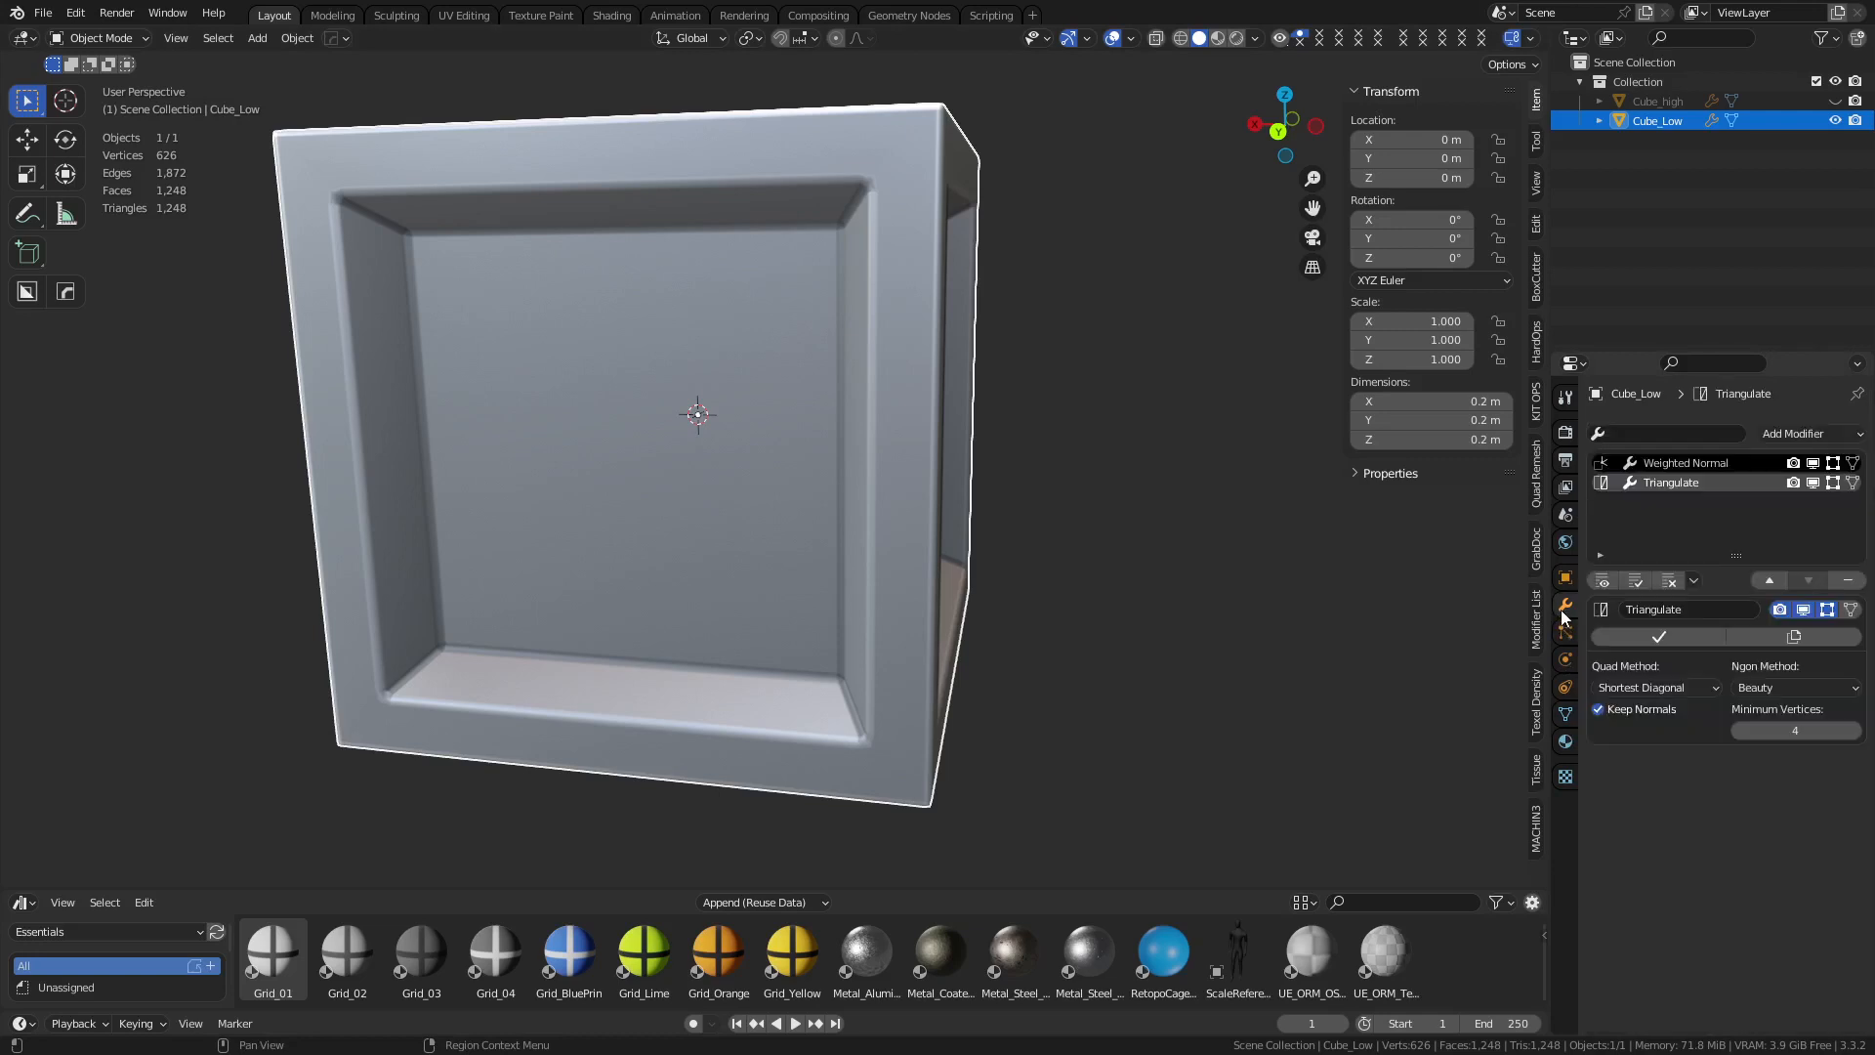
click(1687, 463)
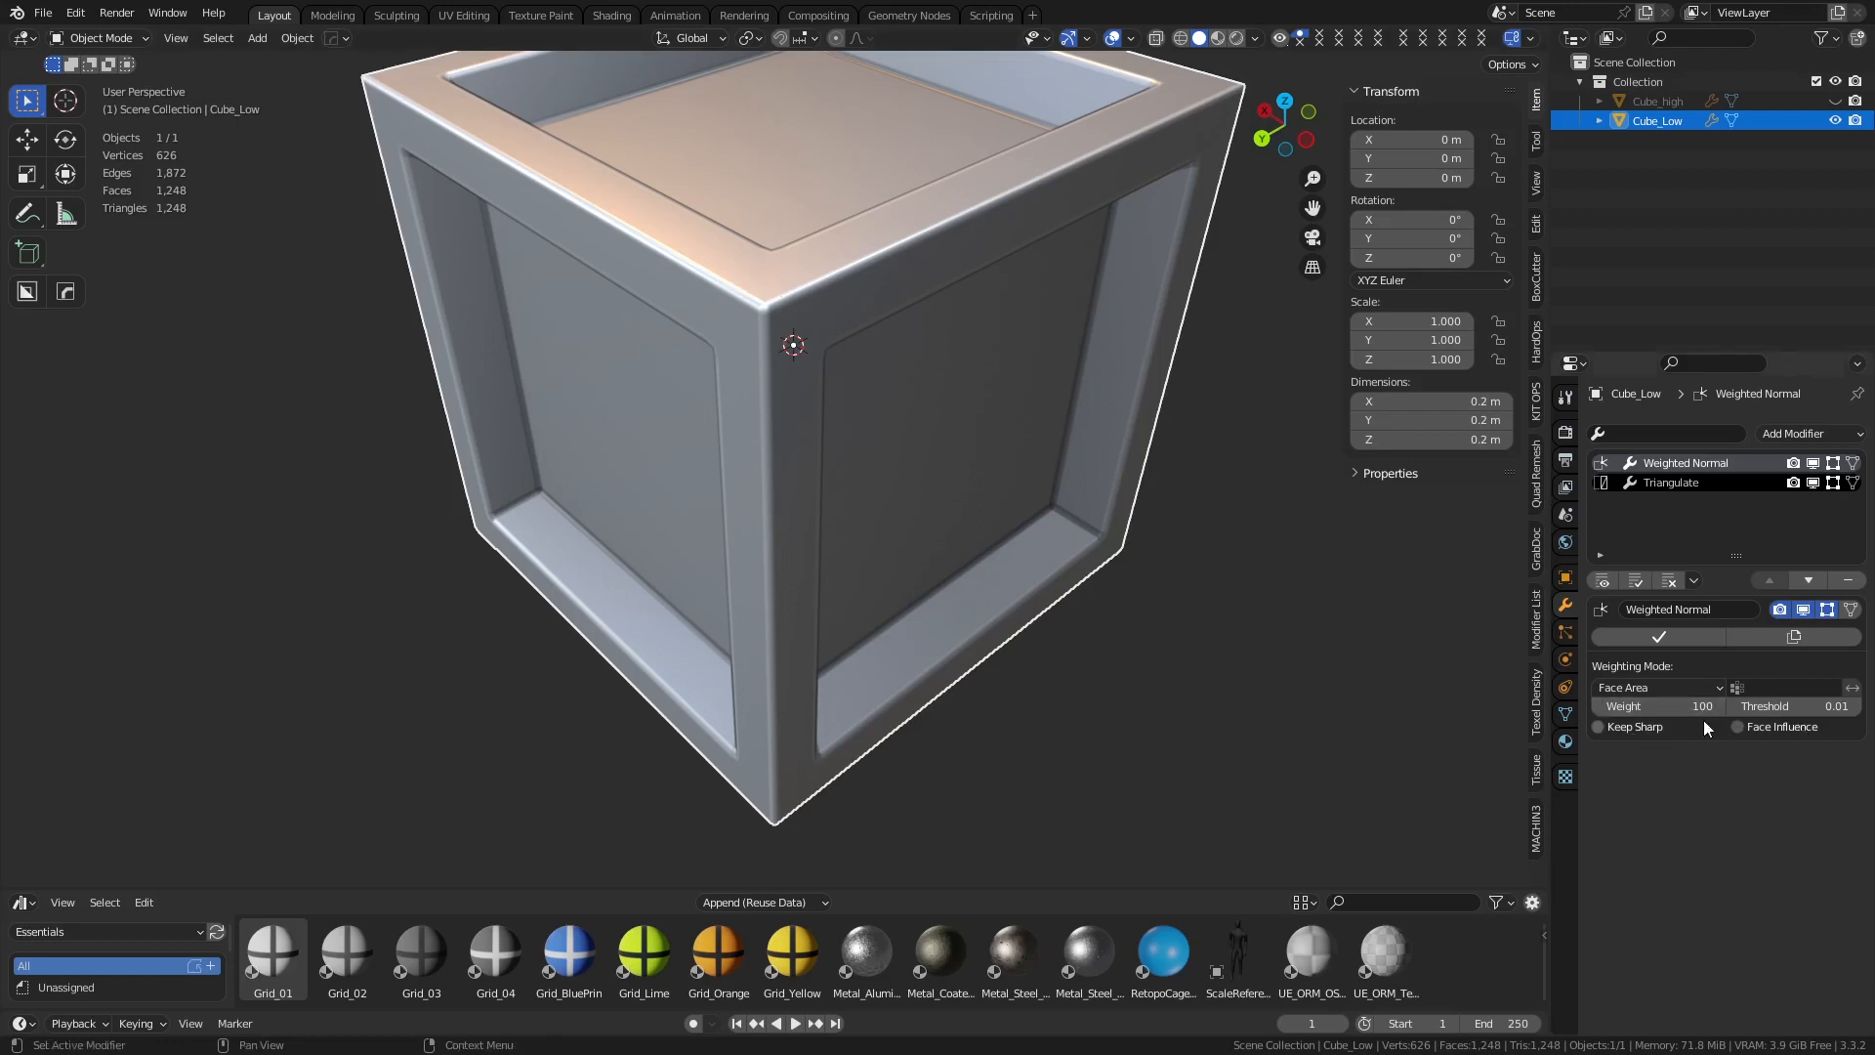
click(1673, 482)
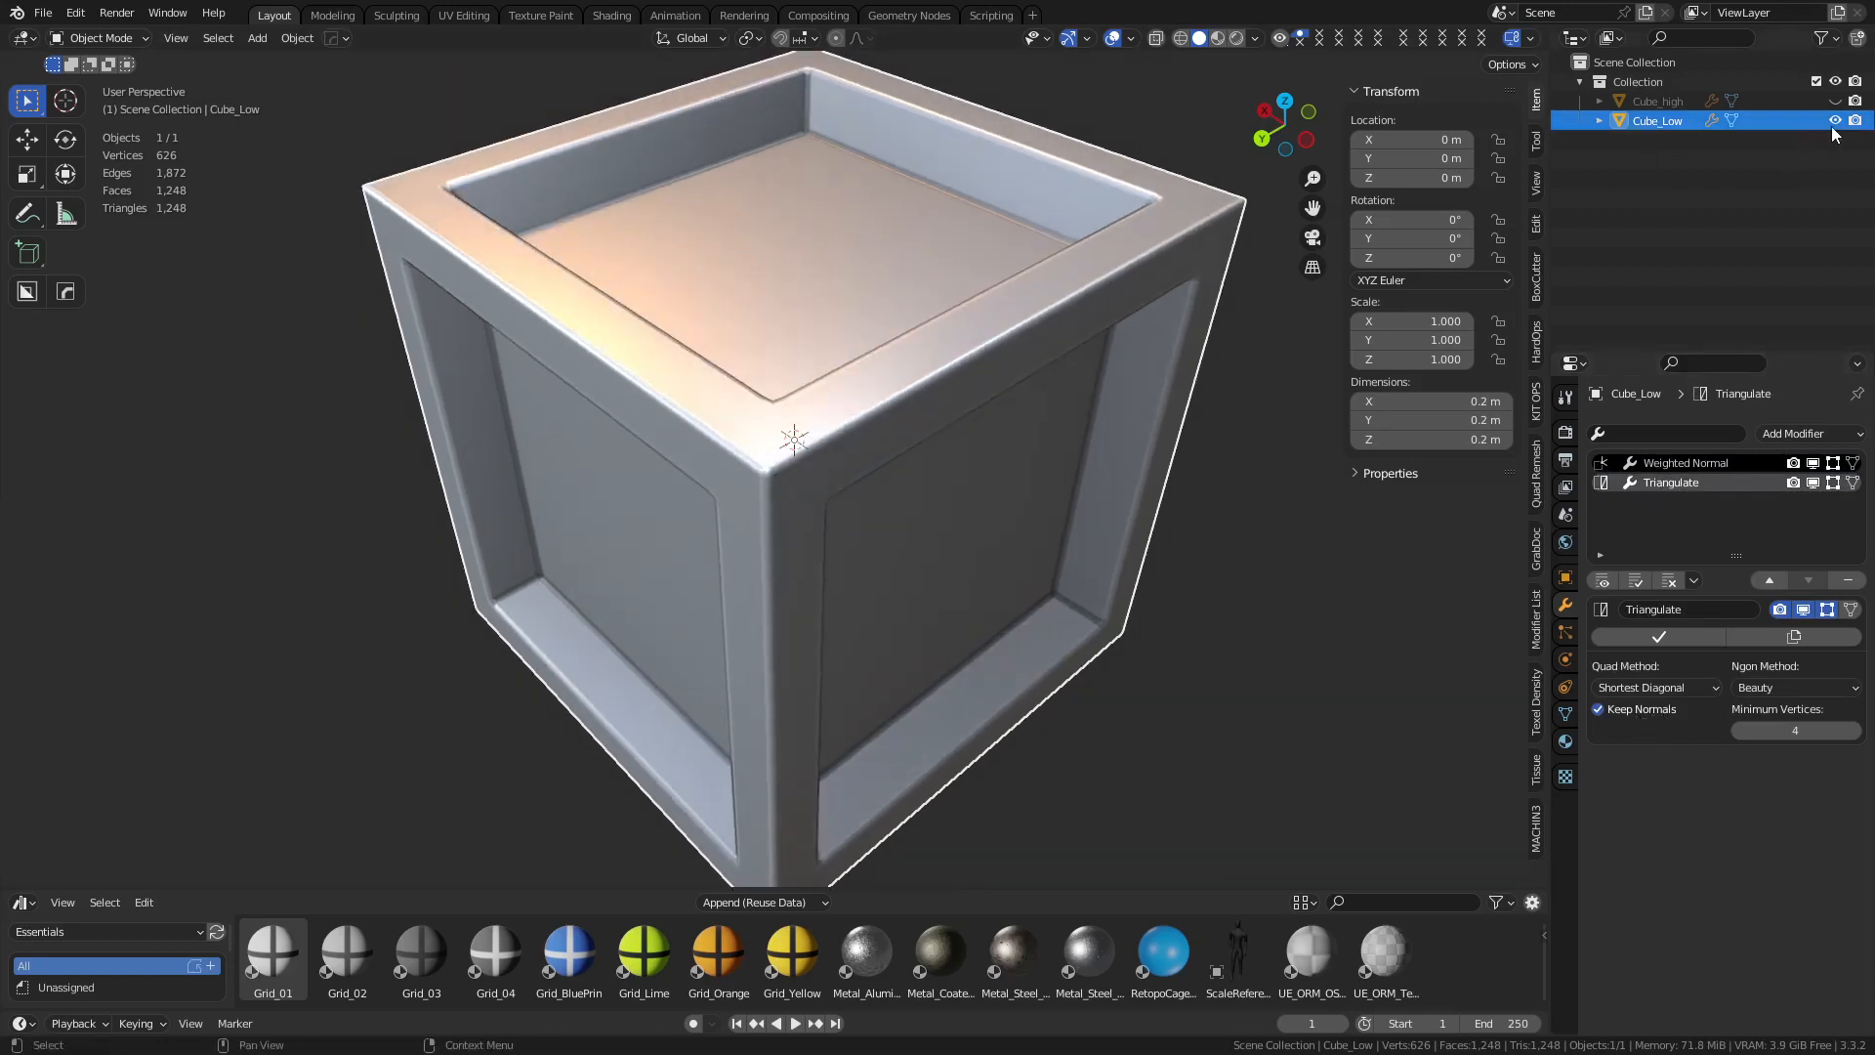
click(1657, 100)
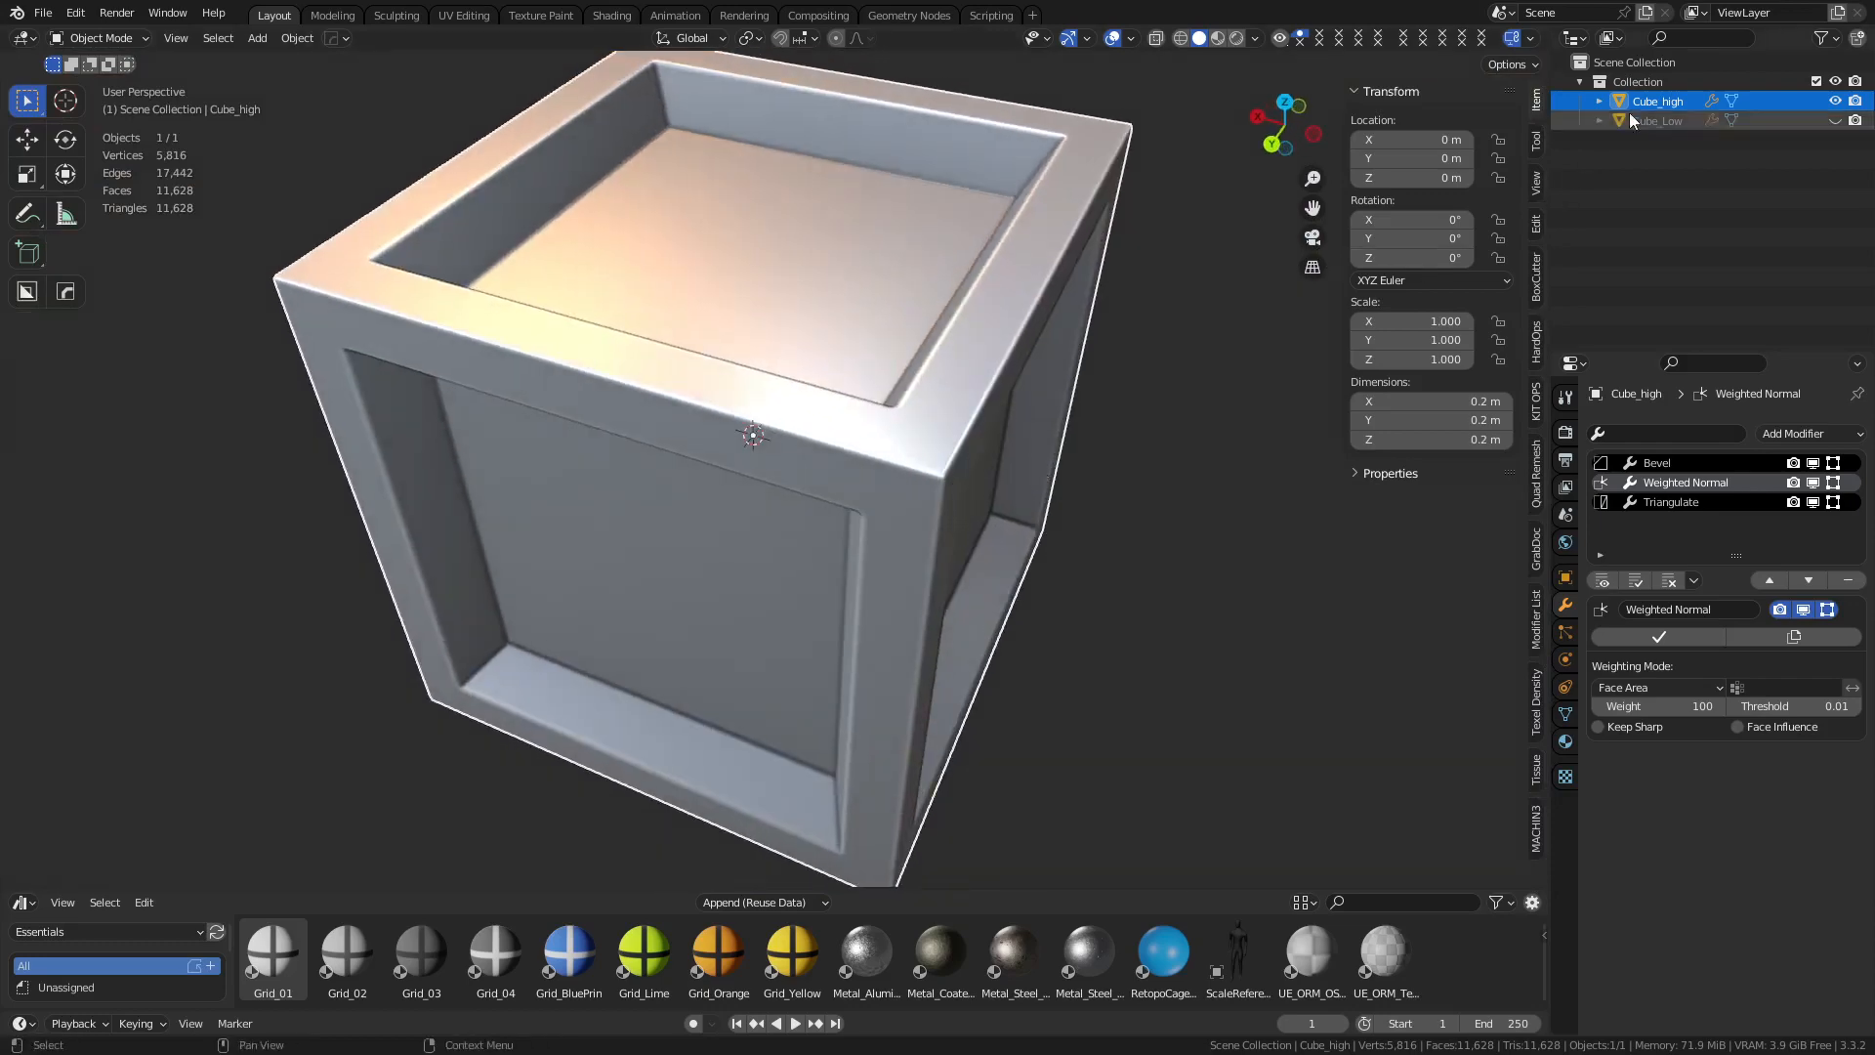
Export the high-poly cube as FBX and make Cube_Low visible again
click(43, 12)
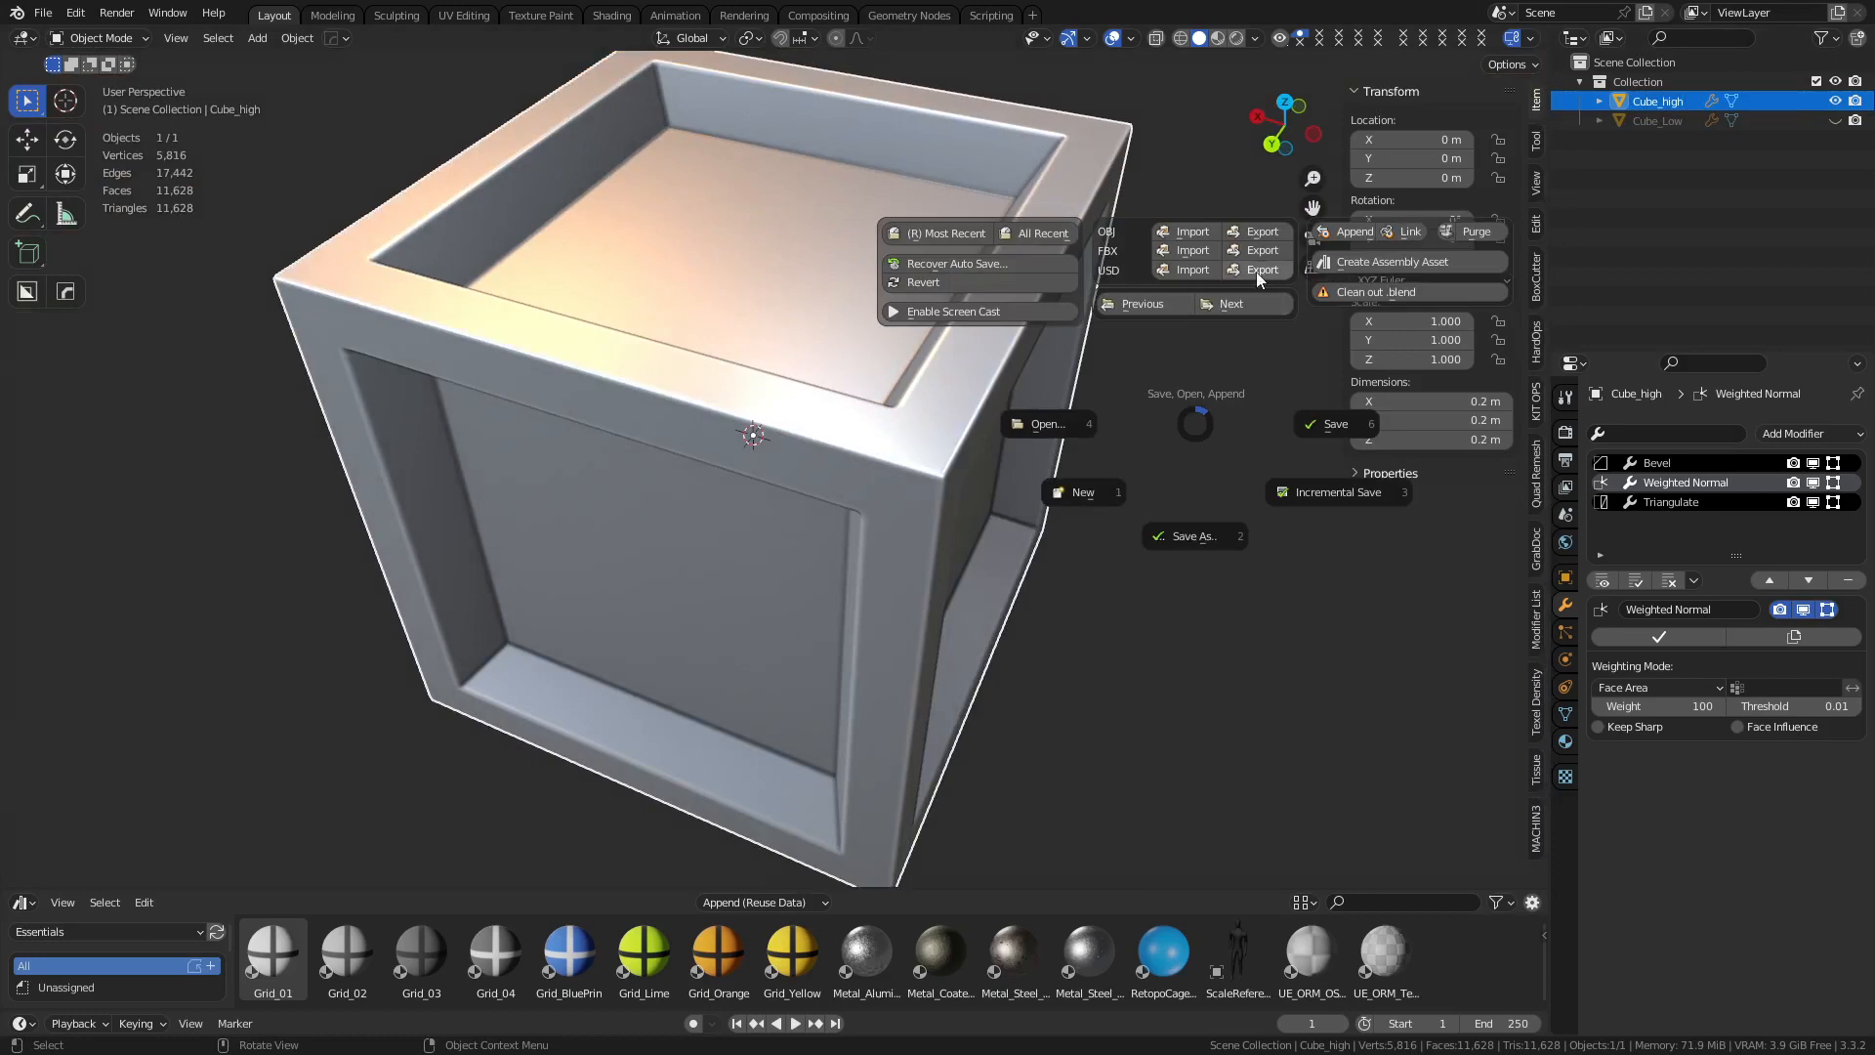
click(1262, 250)
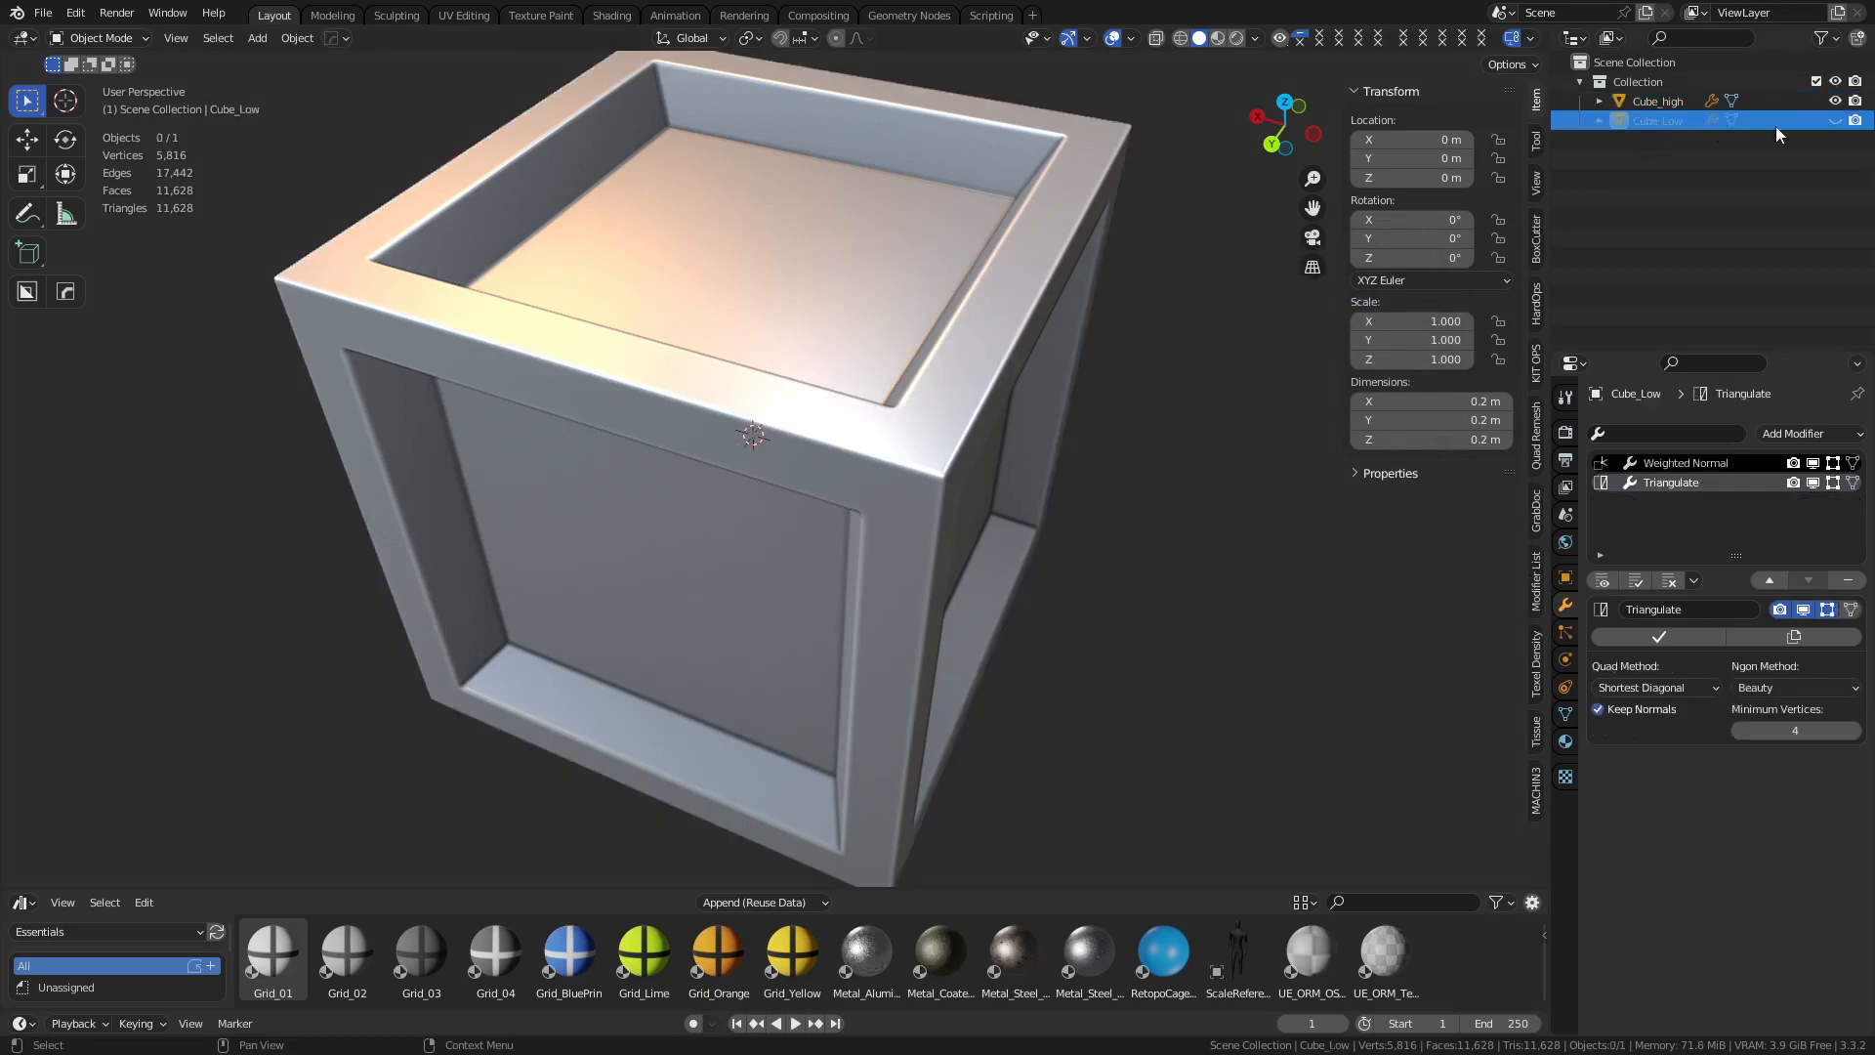
click(1657, 119)
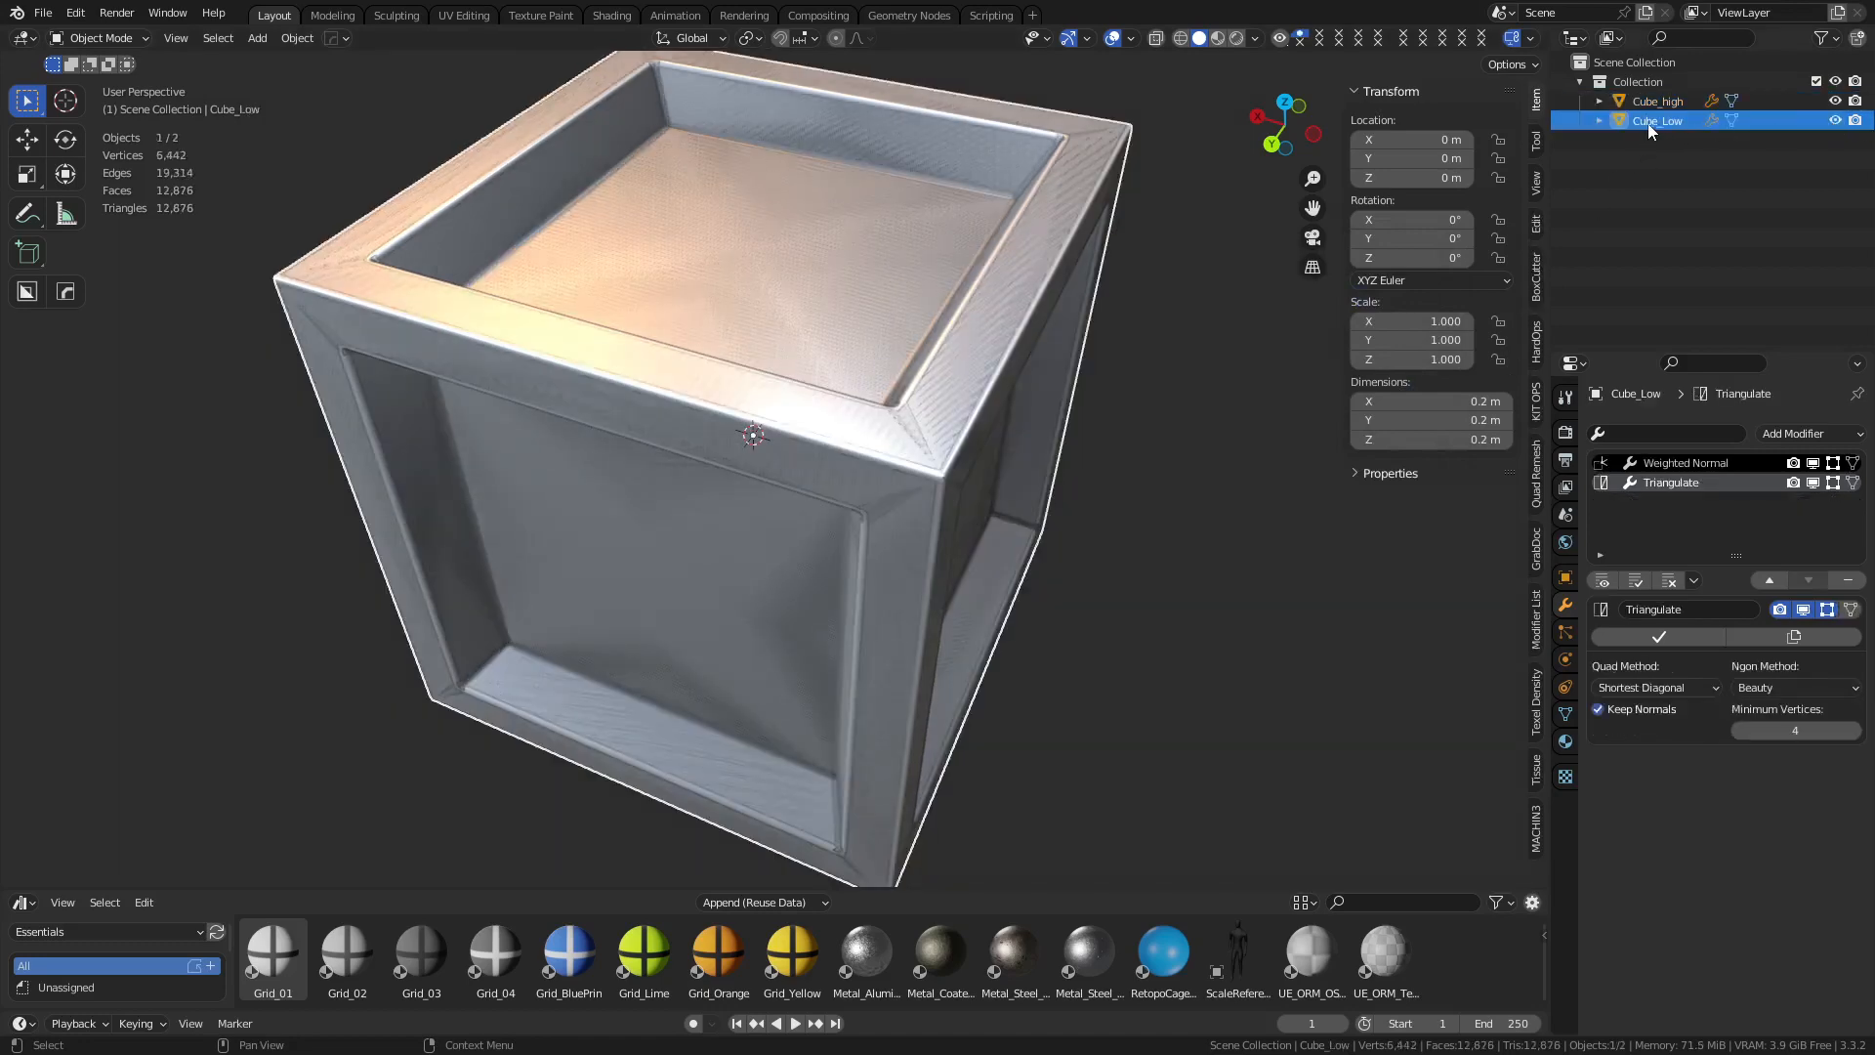
double_click(1657, 119)
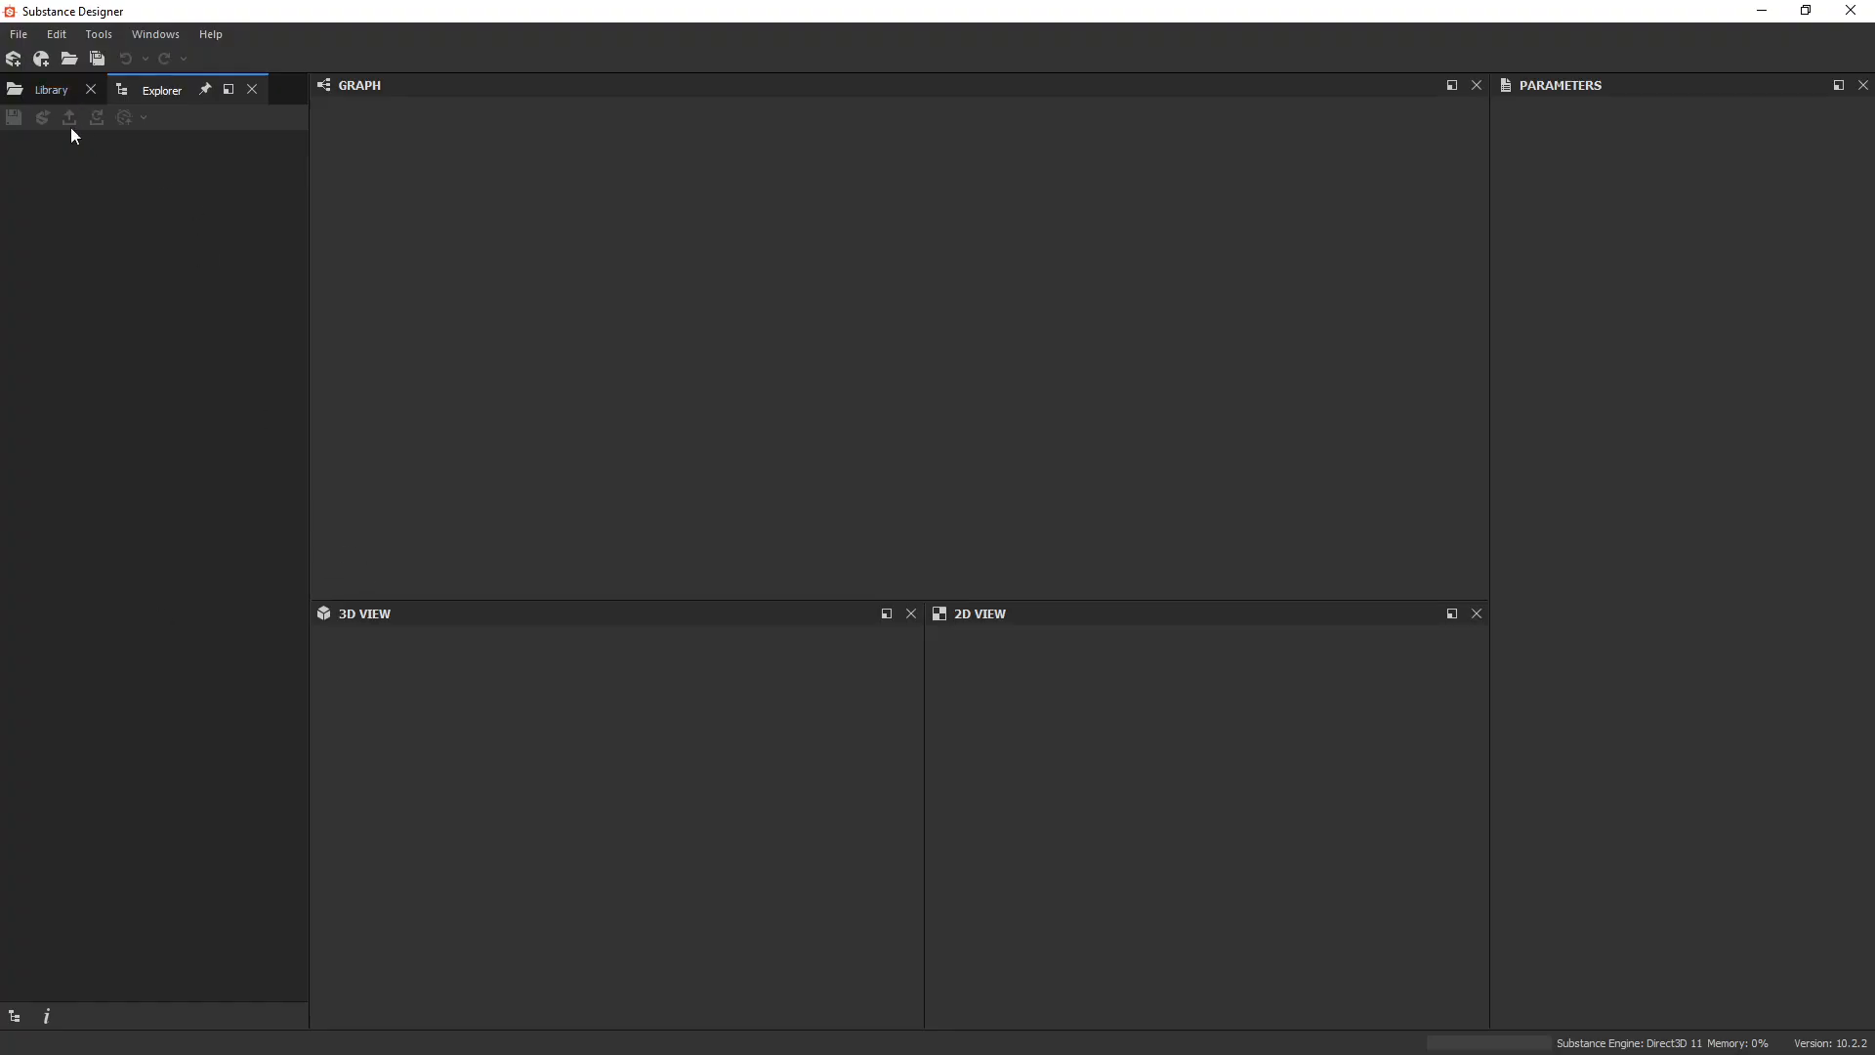
mouse_move(132, 171)
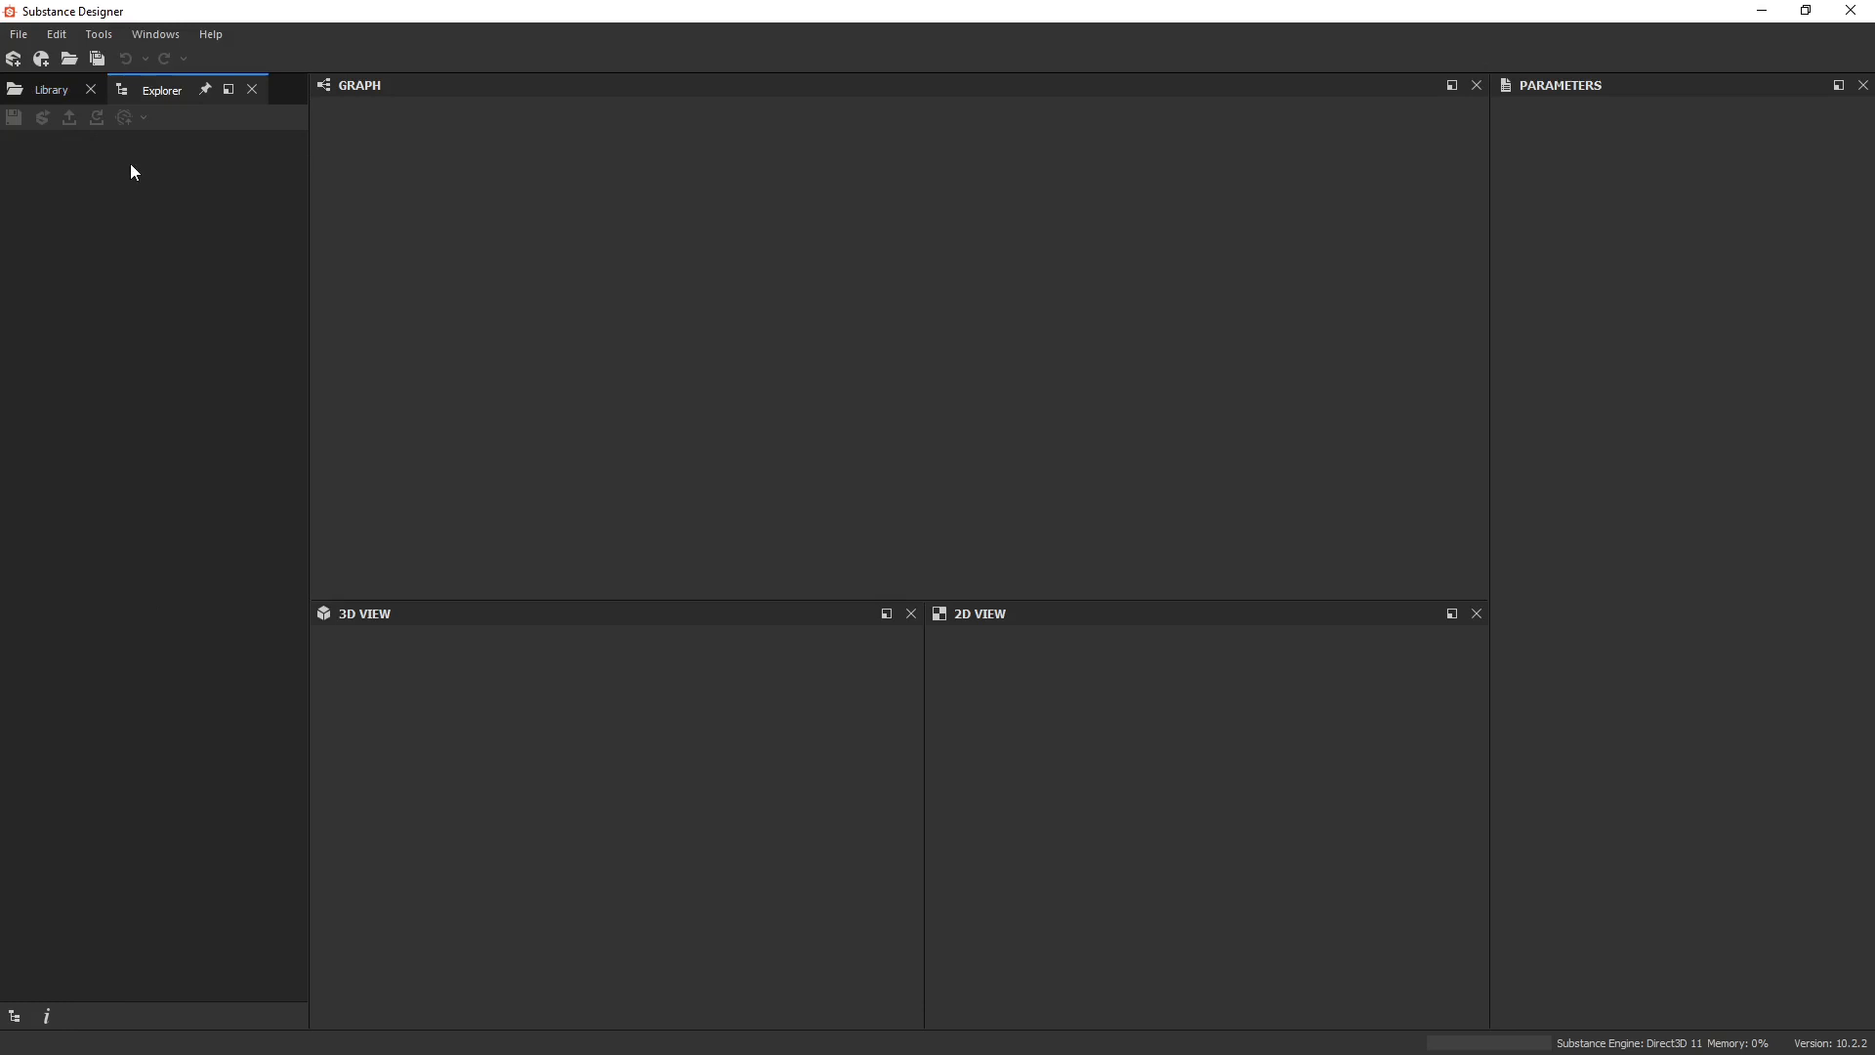
mouse_move(155, 191)
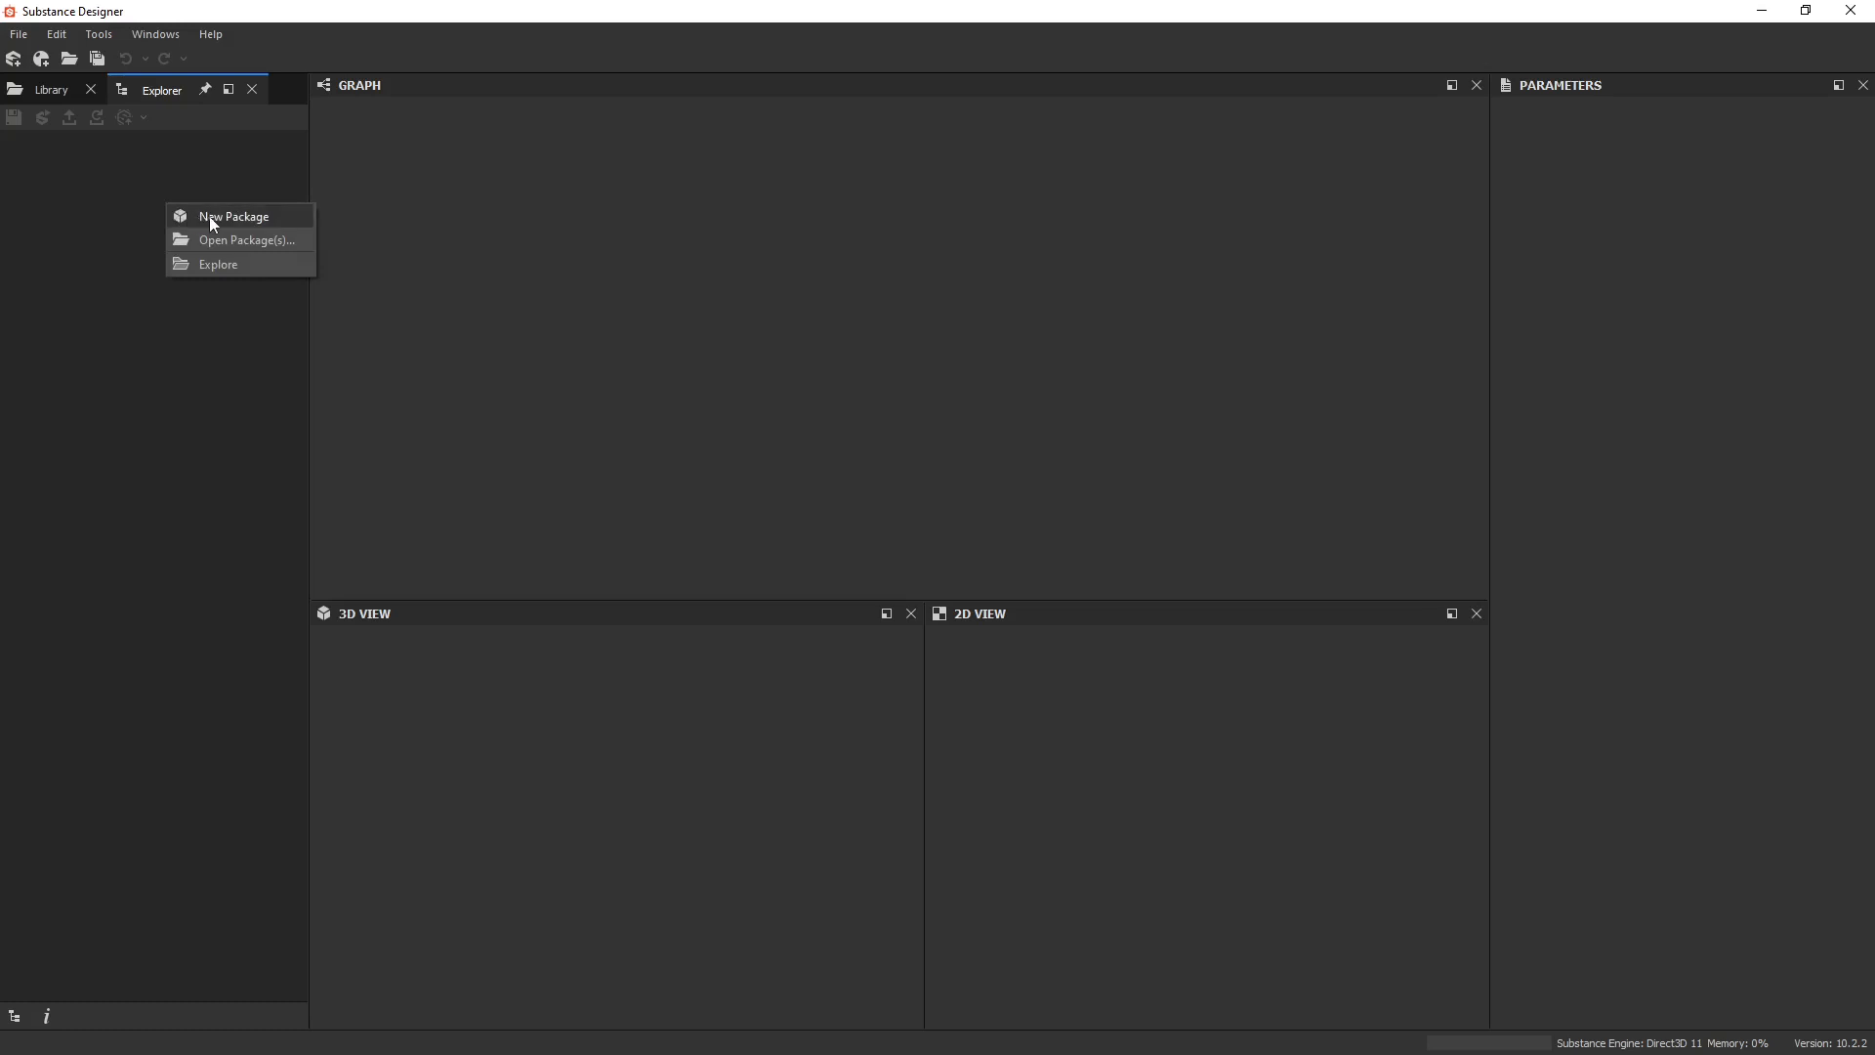
Create a new package and link the Cube_Low 3D mesh into its resources
click(235, 217)
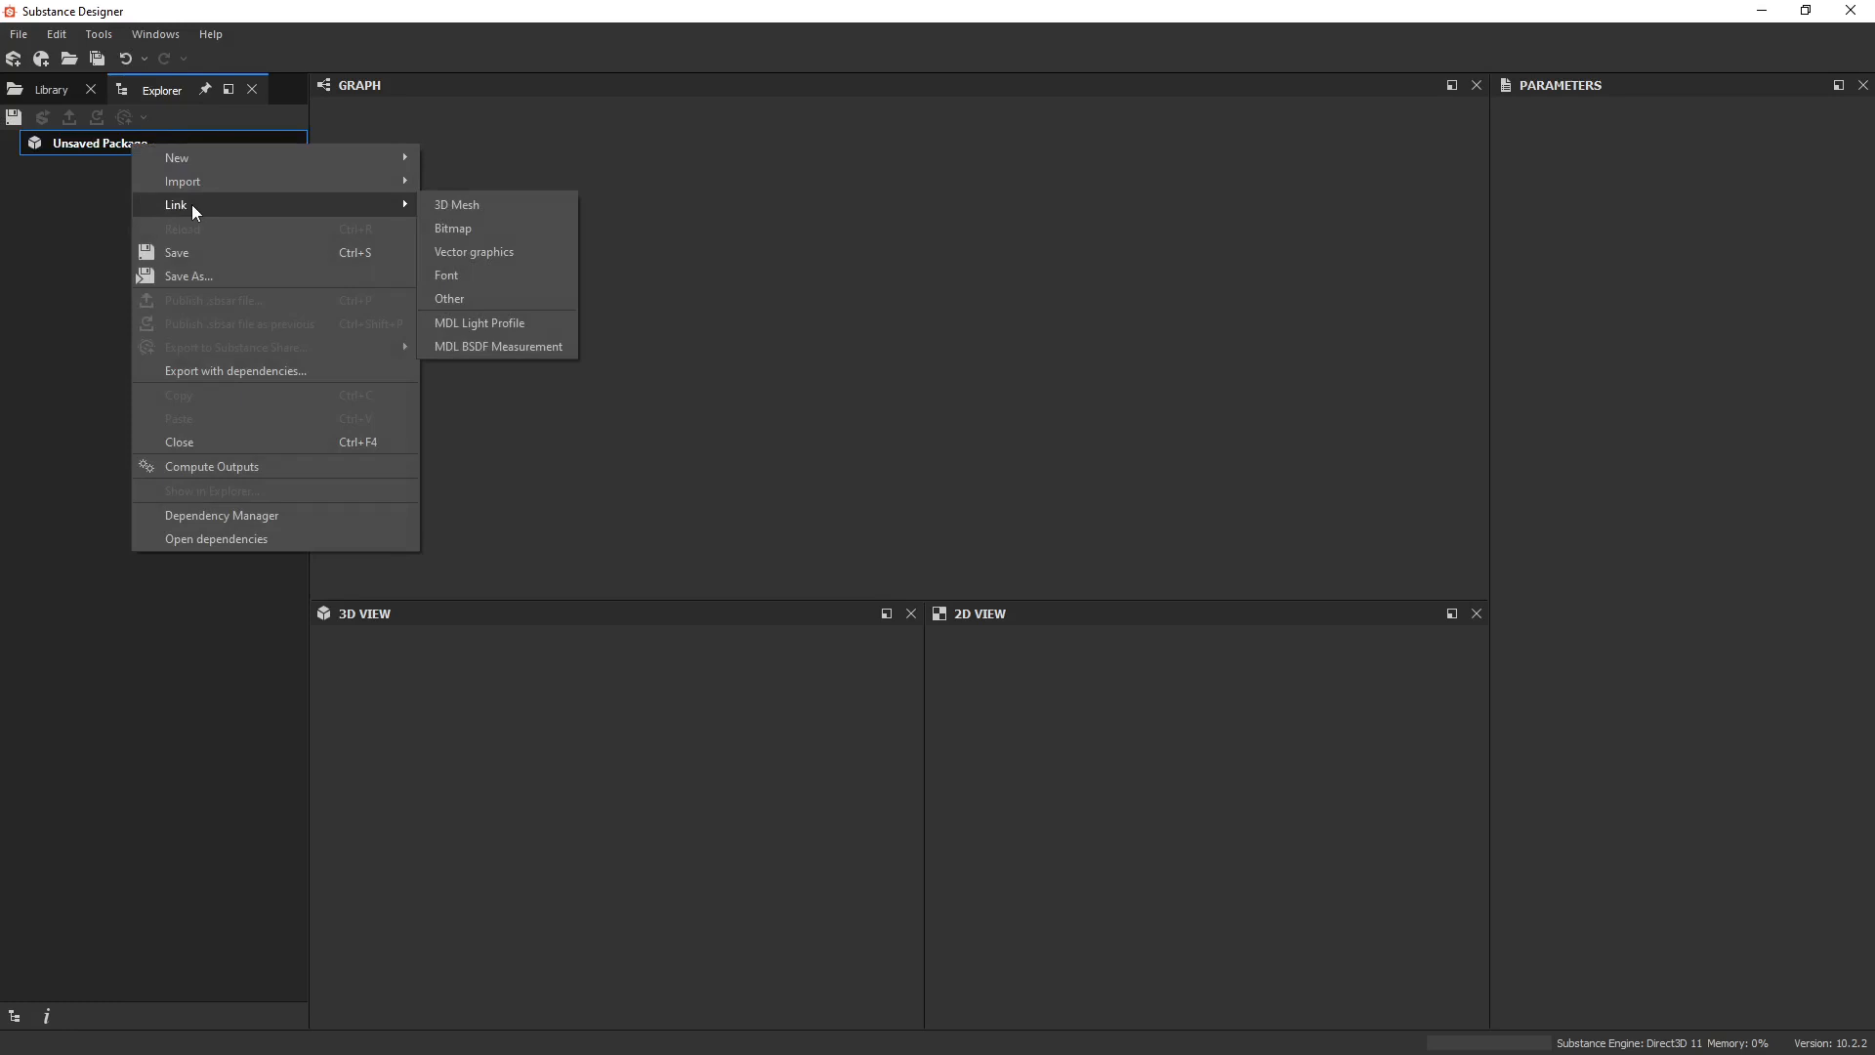
mouse_move(495, 204)
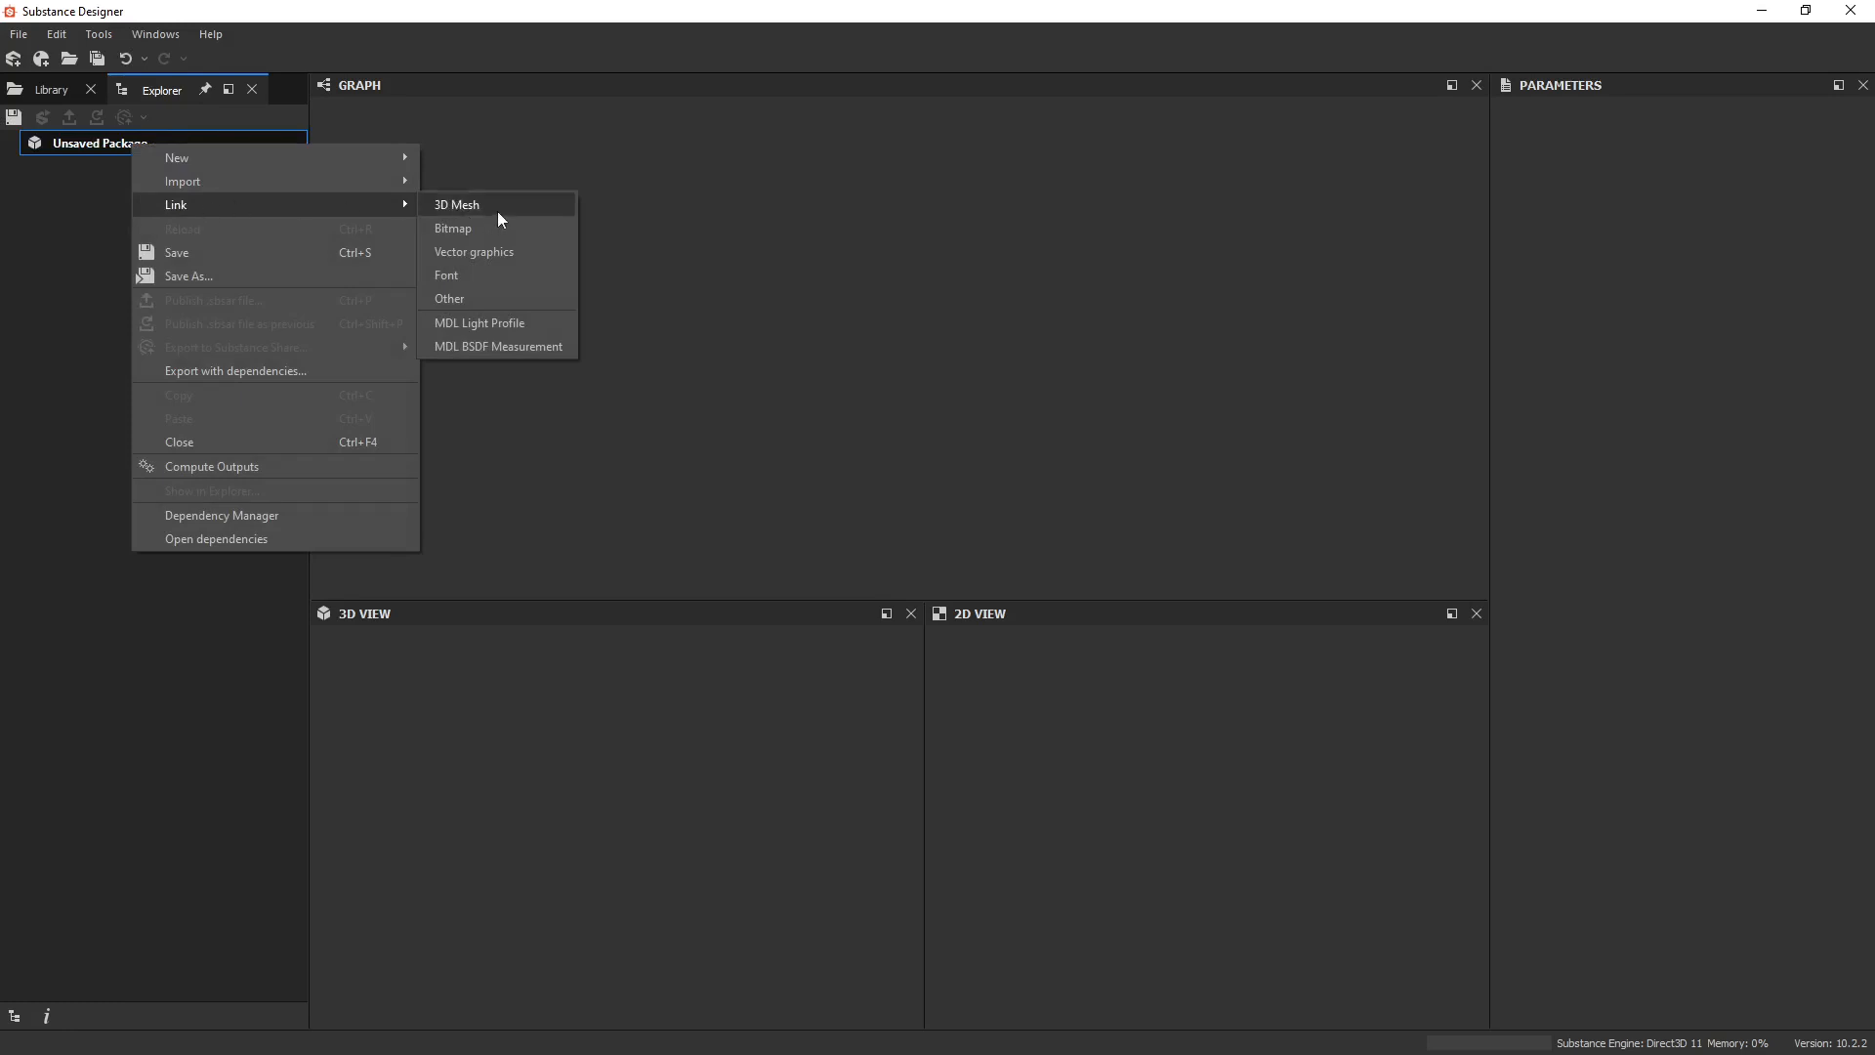
click(456, 205)
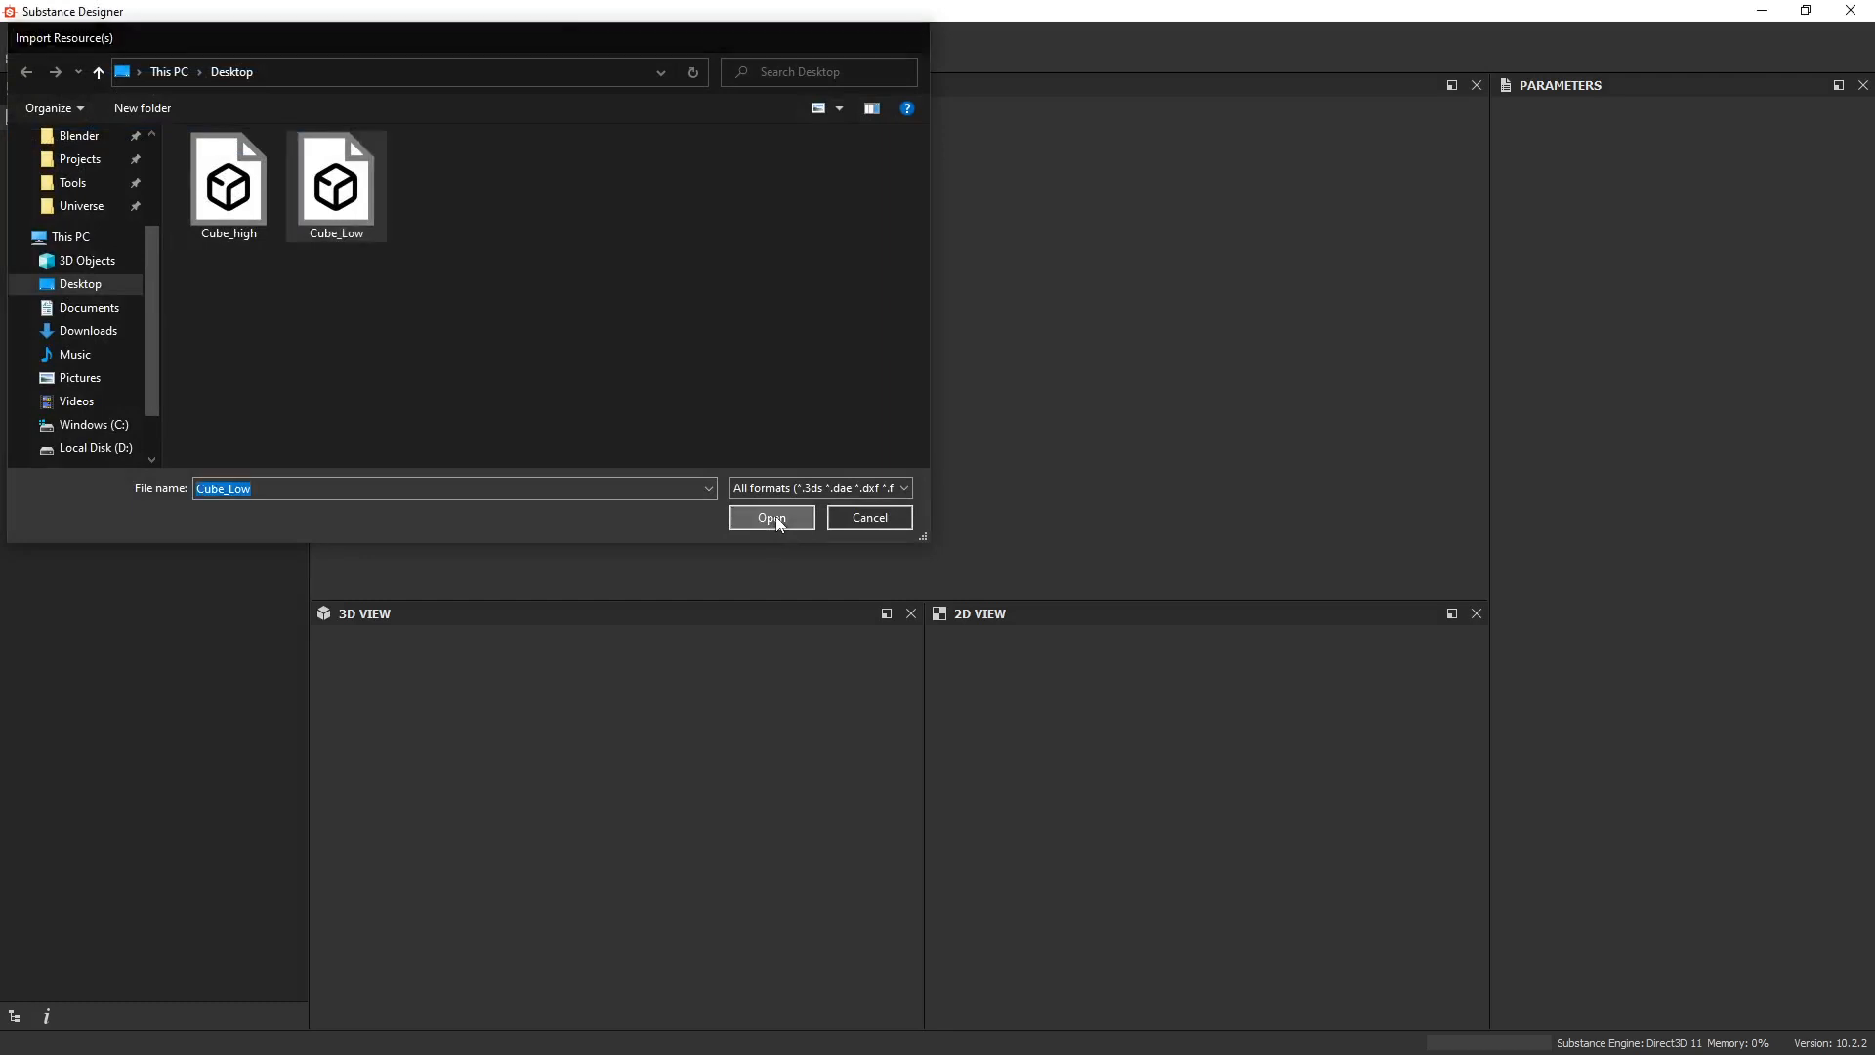
click(771, 517)
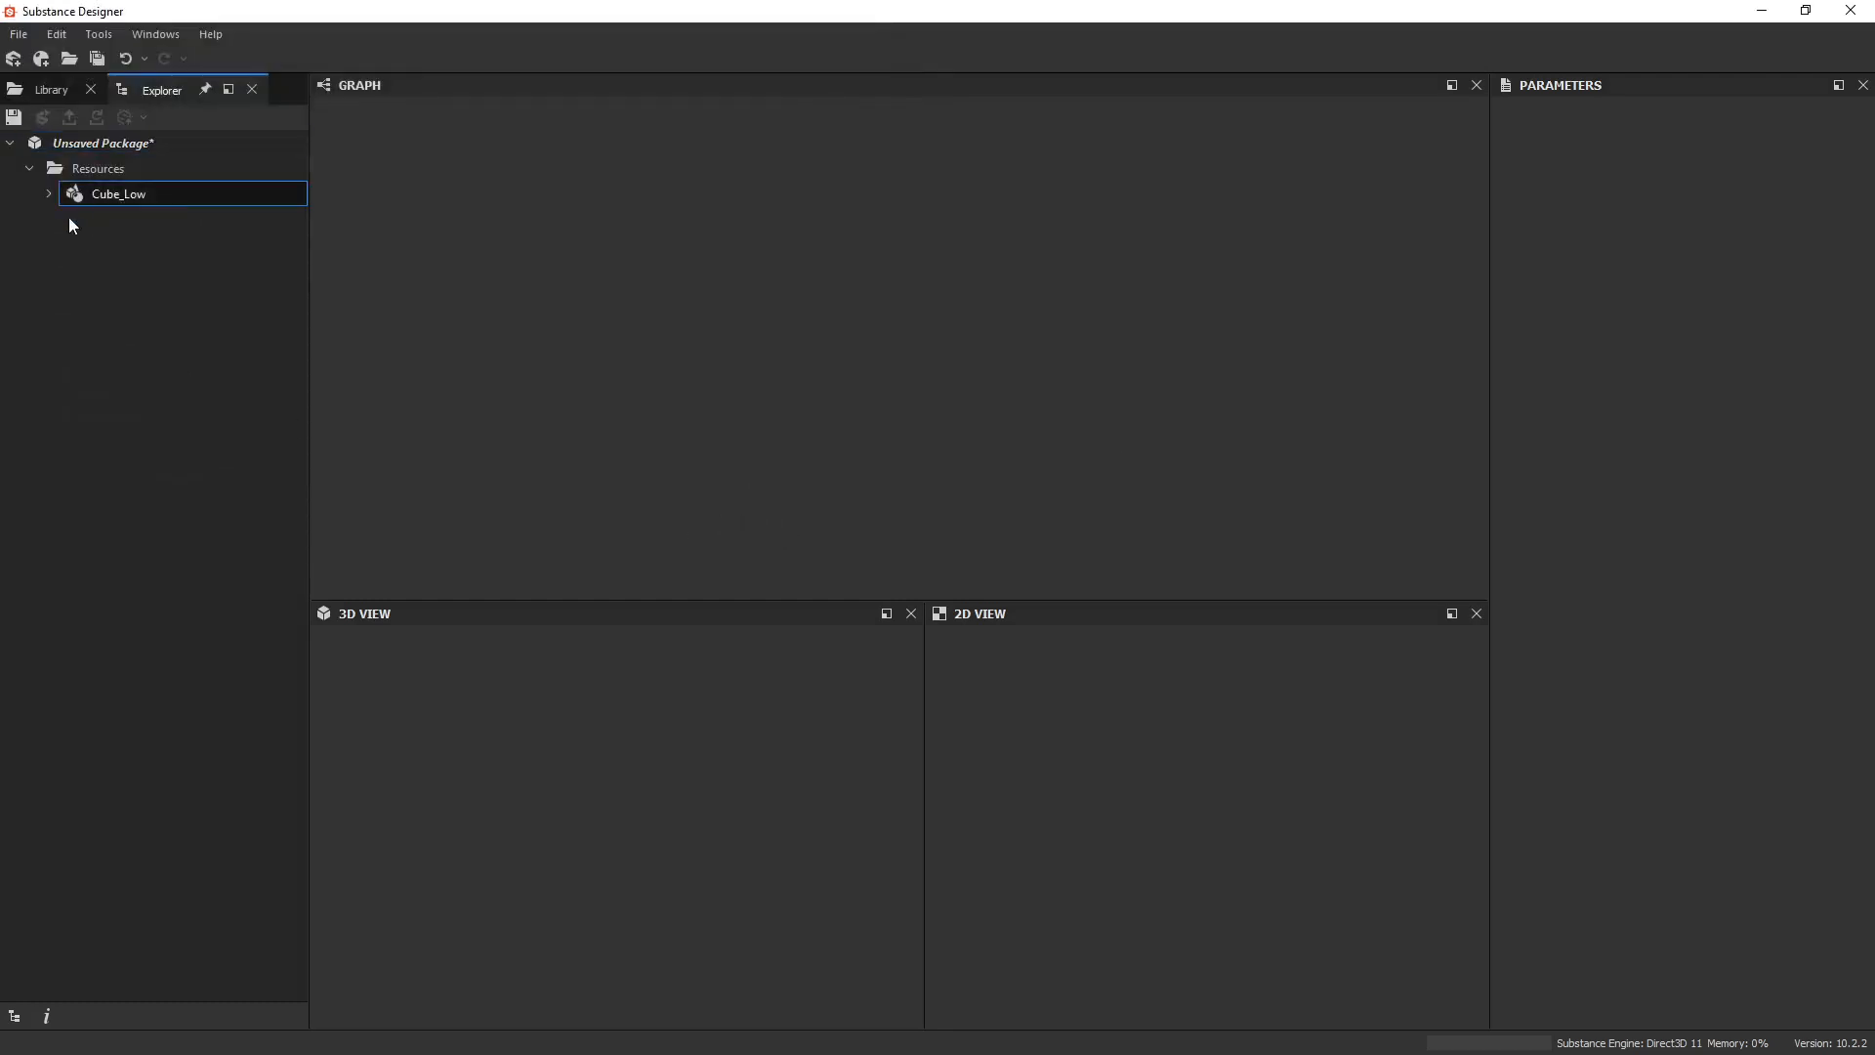
Launch Bake model information on the Cube_Low resource
right_click(119, 193)
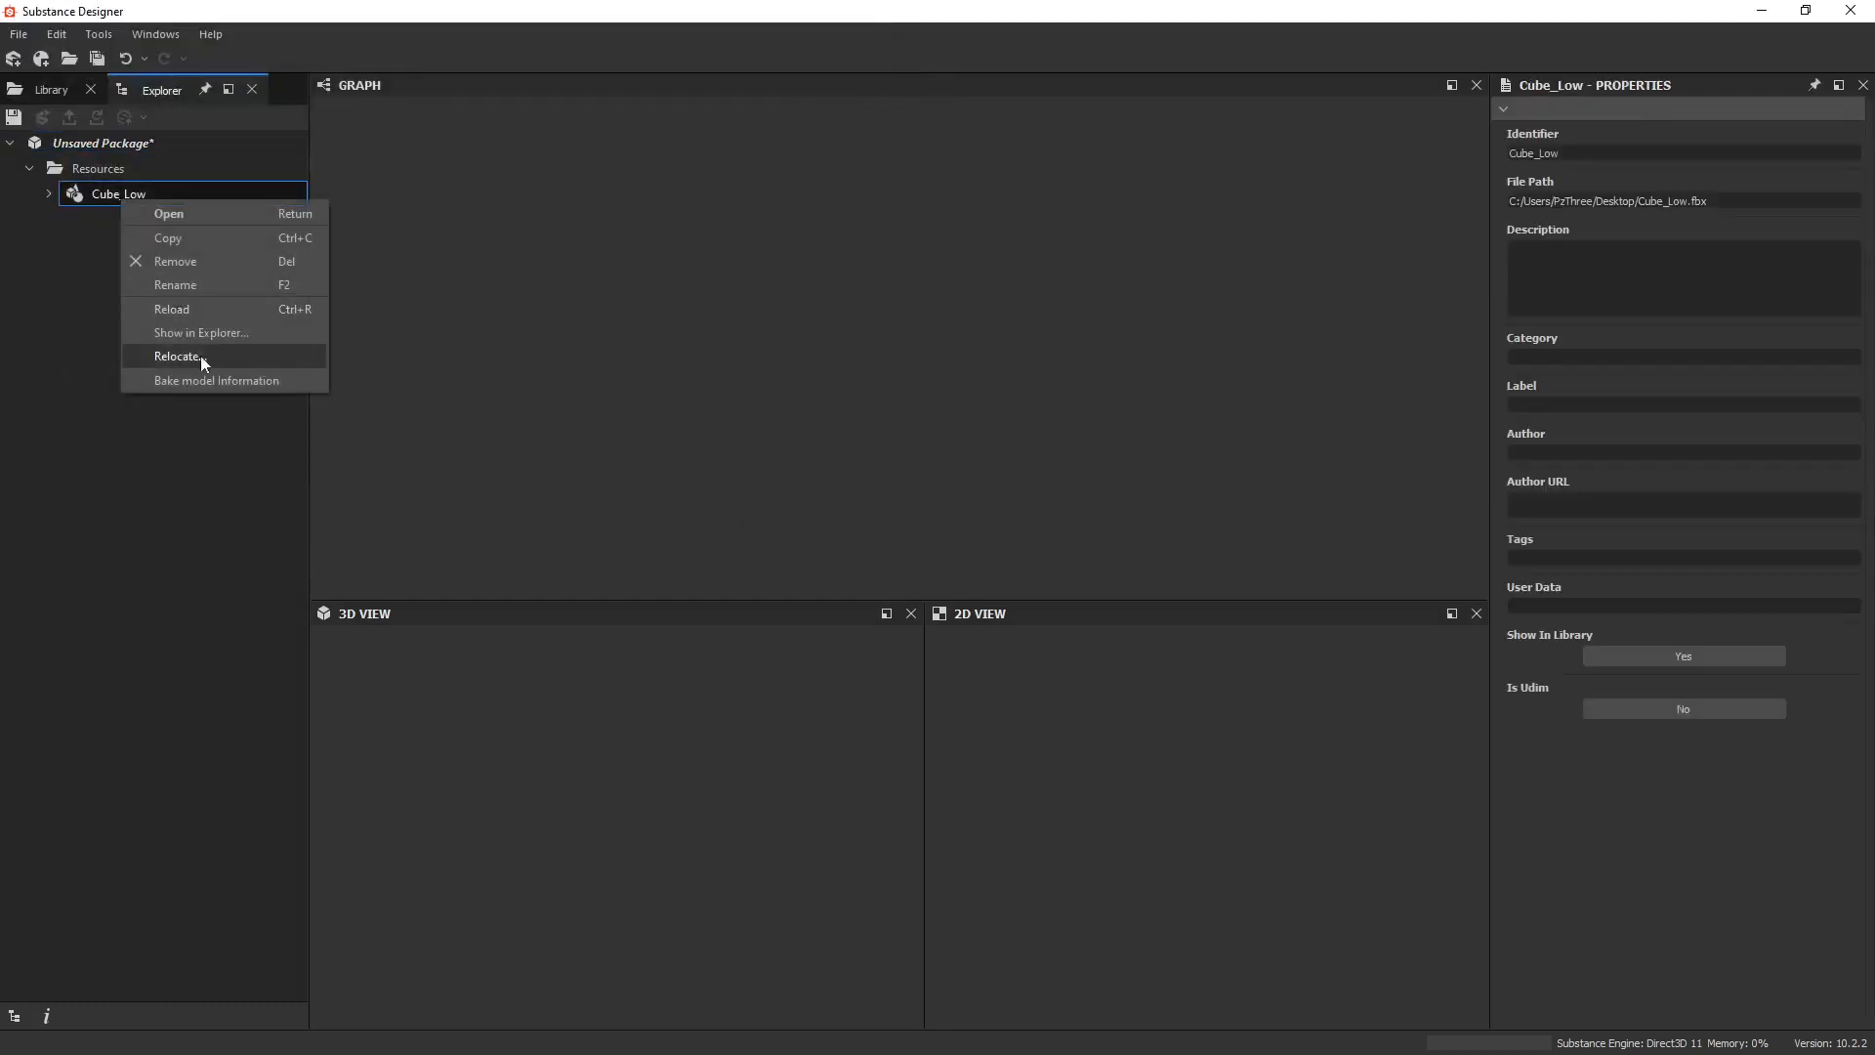
click(218, 380)
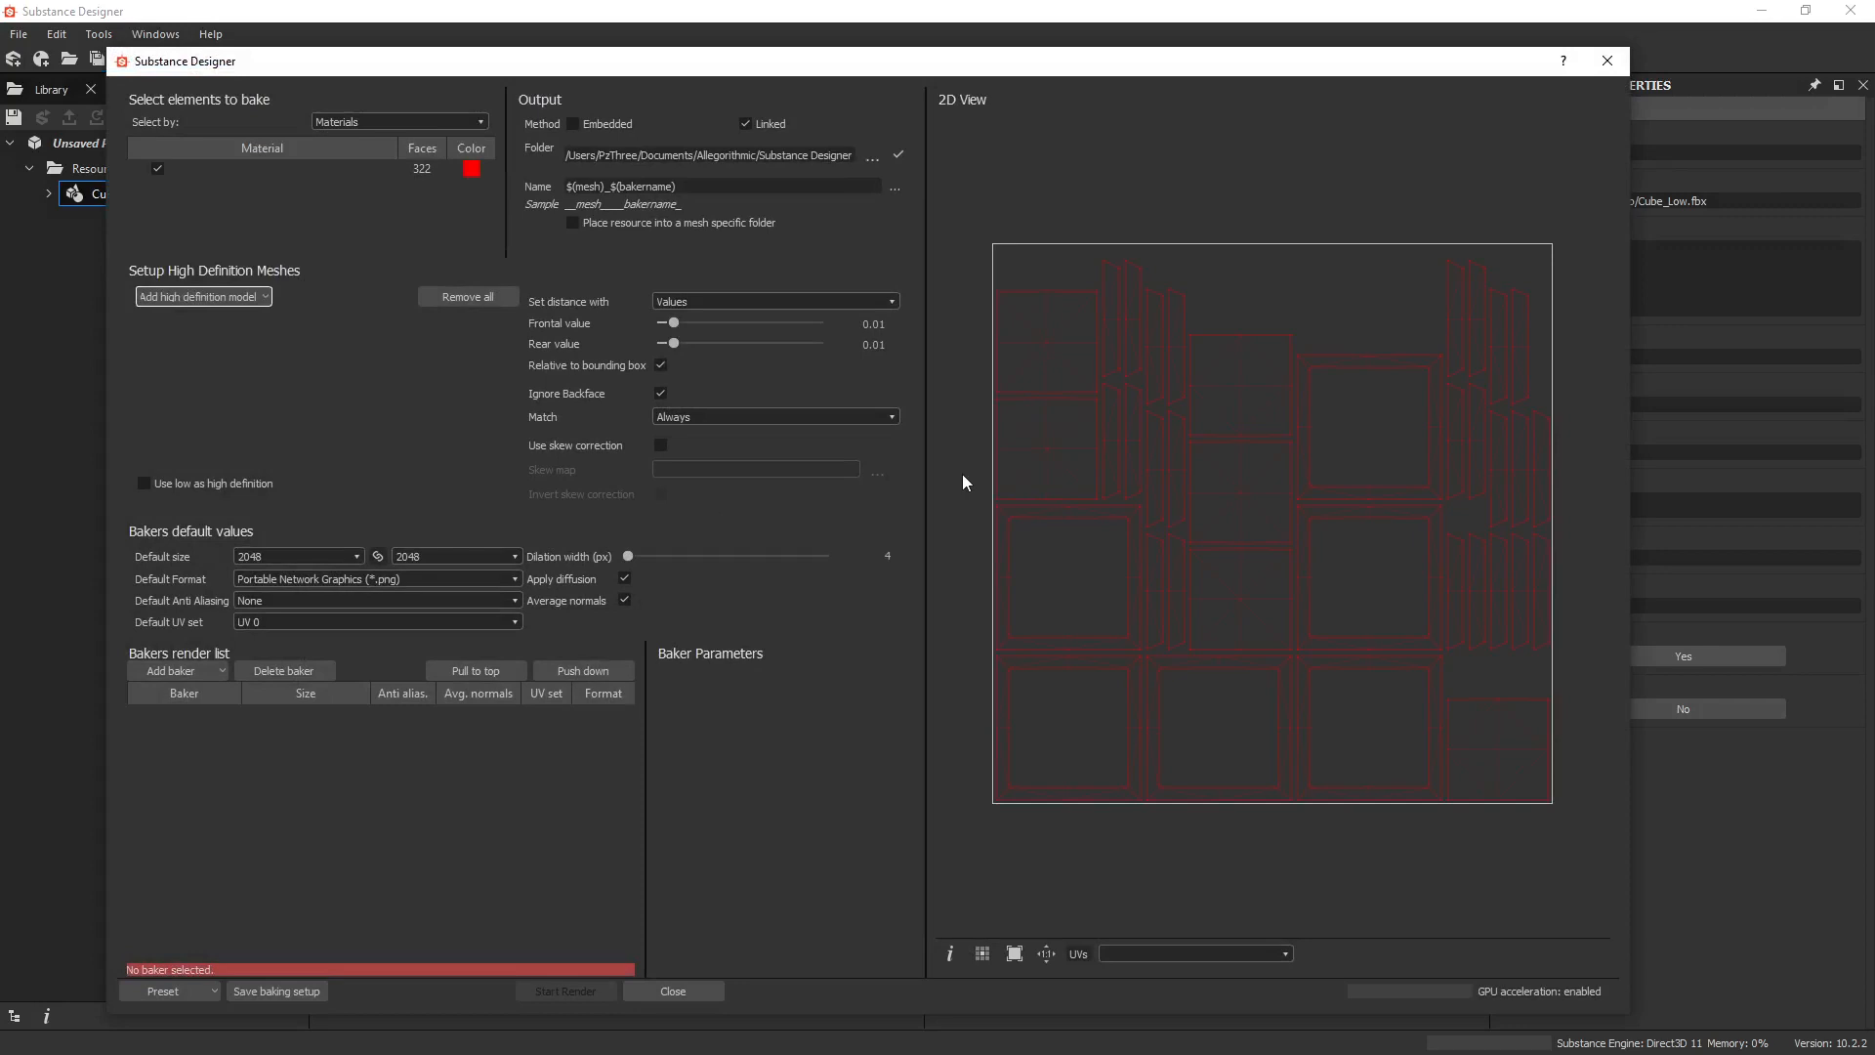
mouse_move(958, 401)
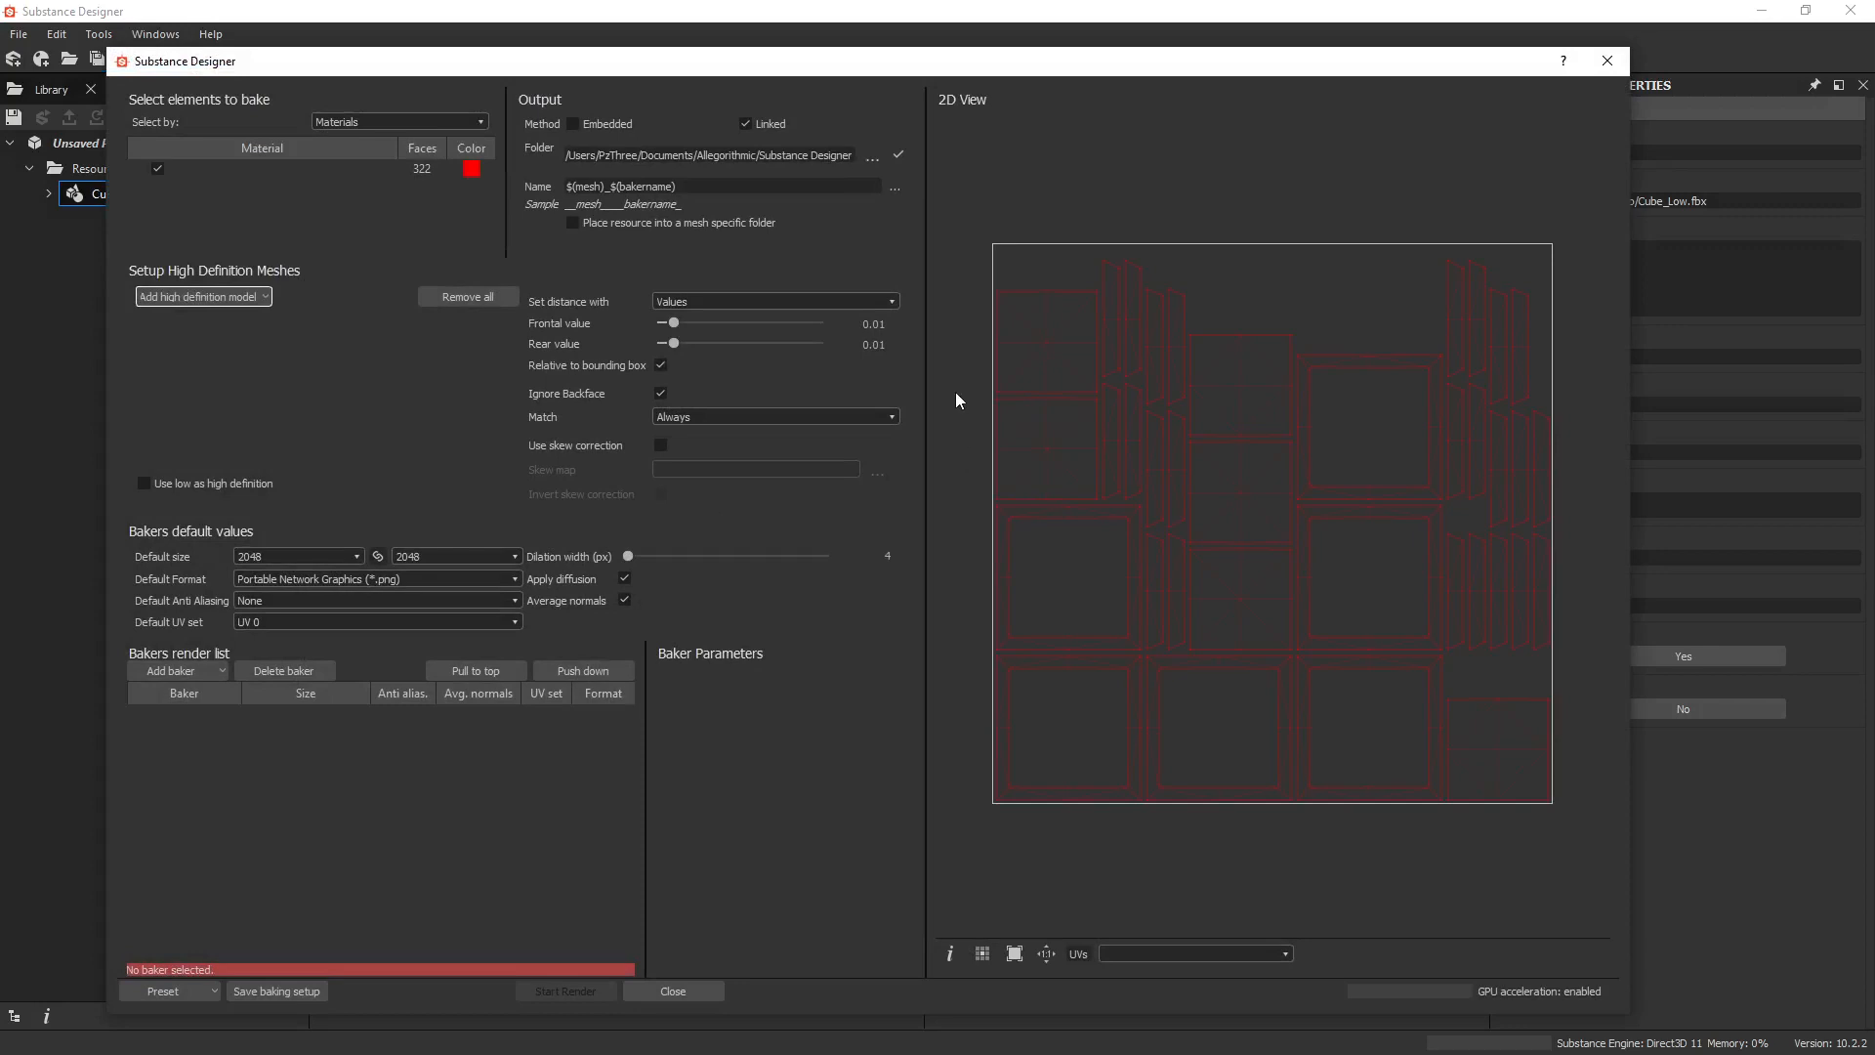
mouse_move(385, 444)
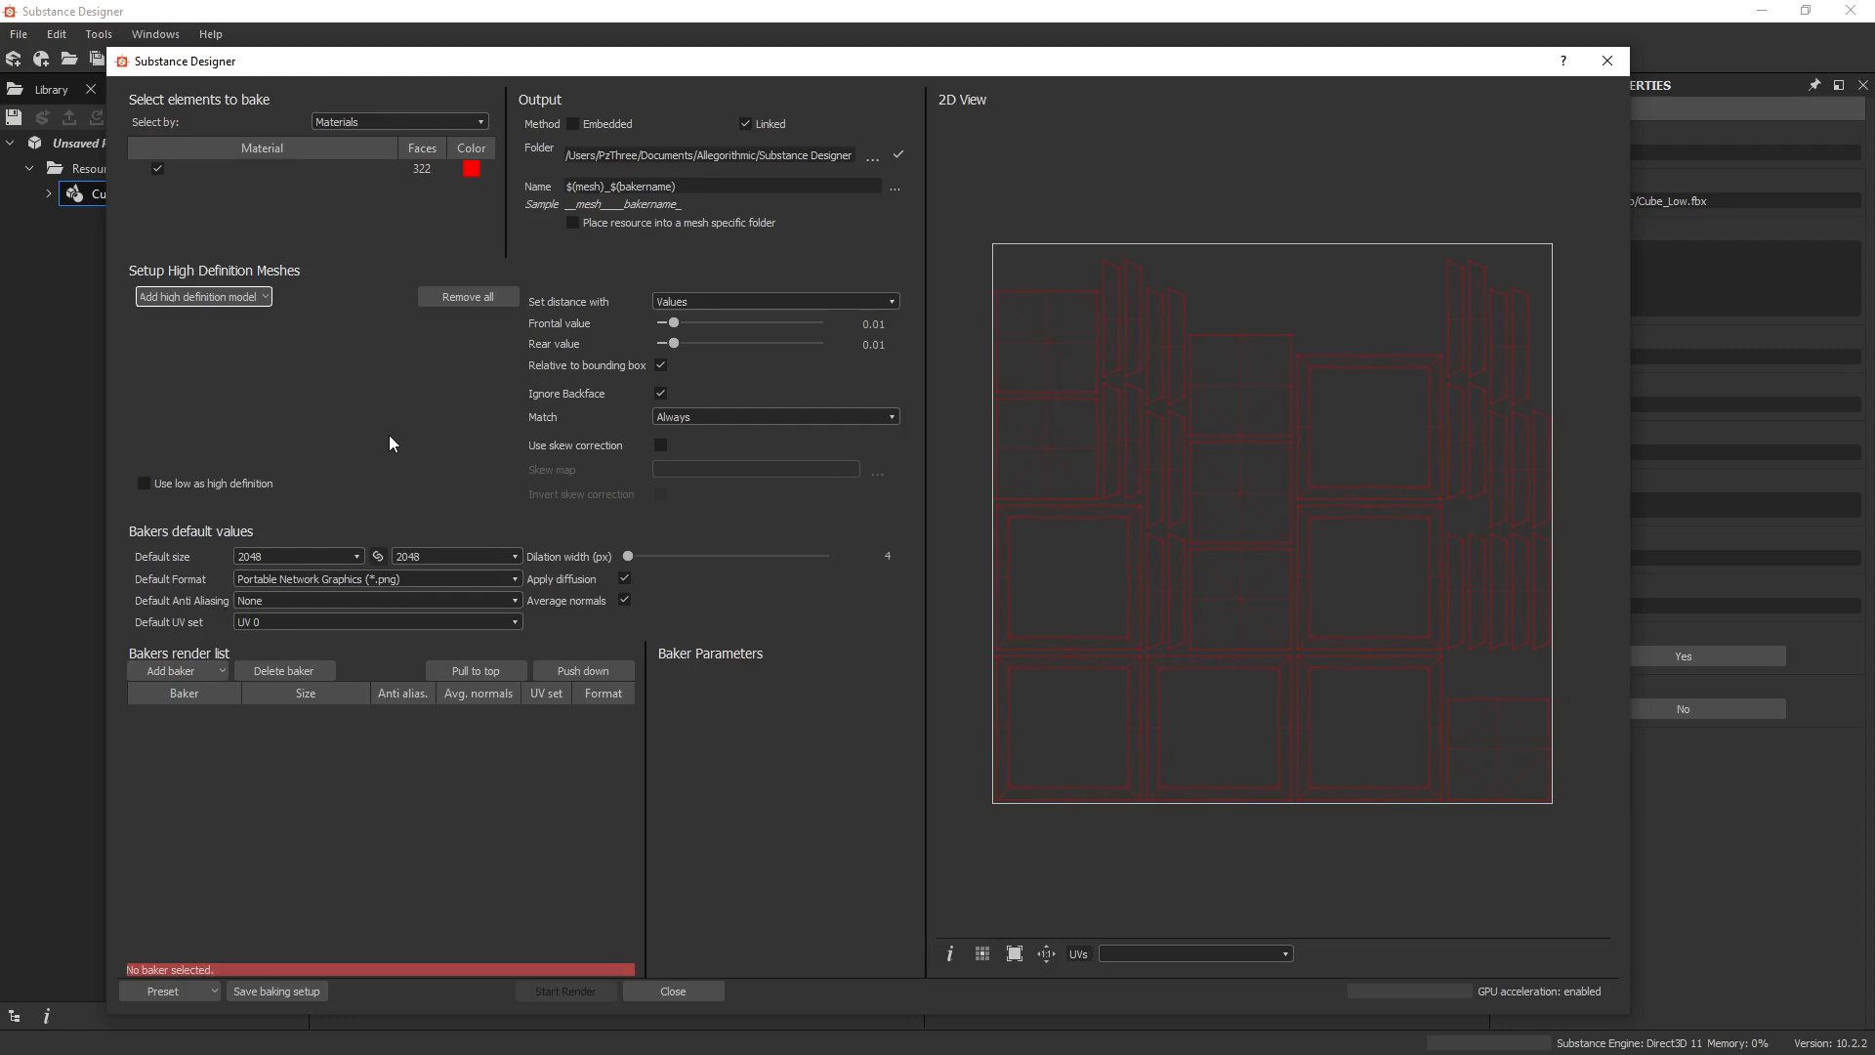
mouse_move(431, 352)
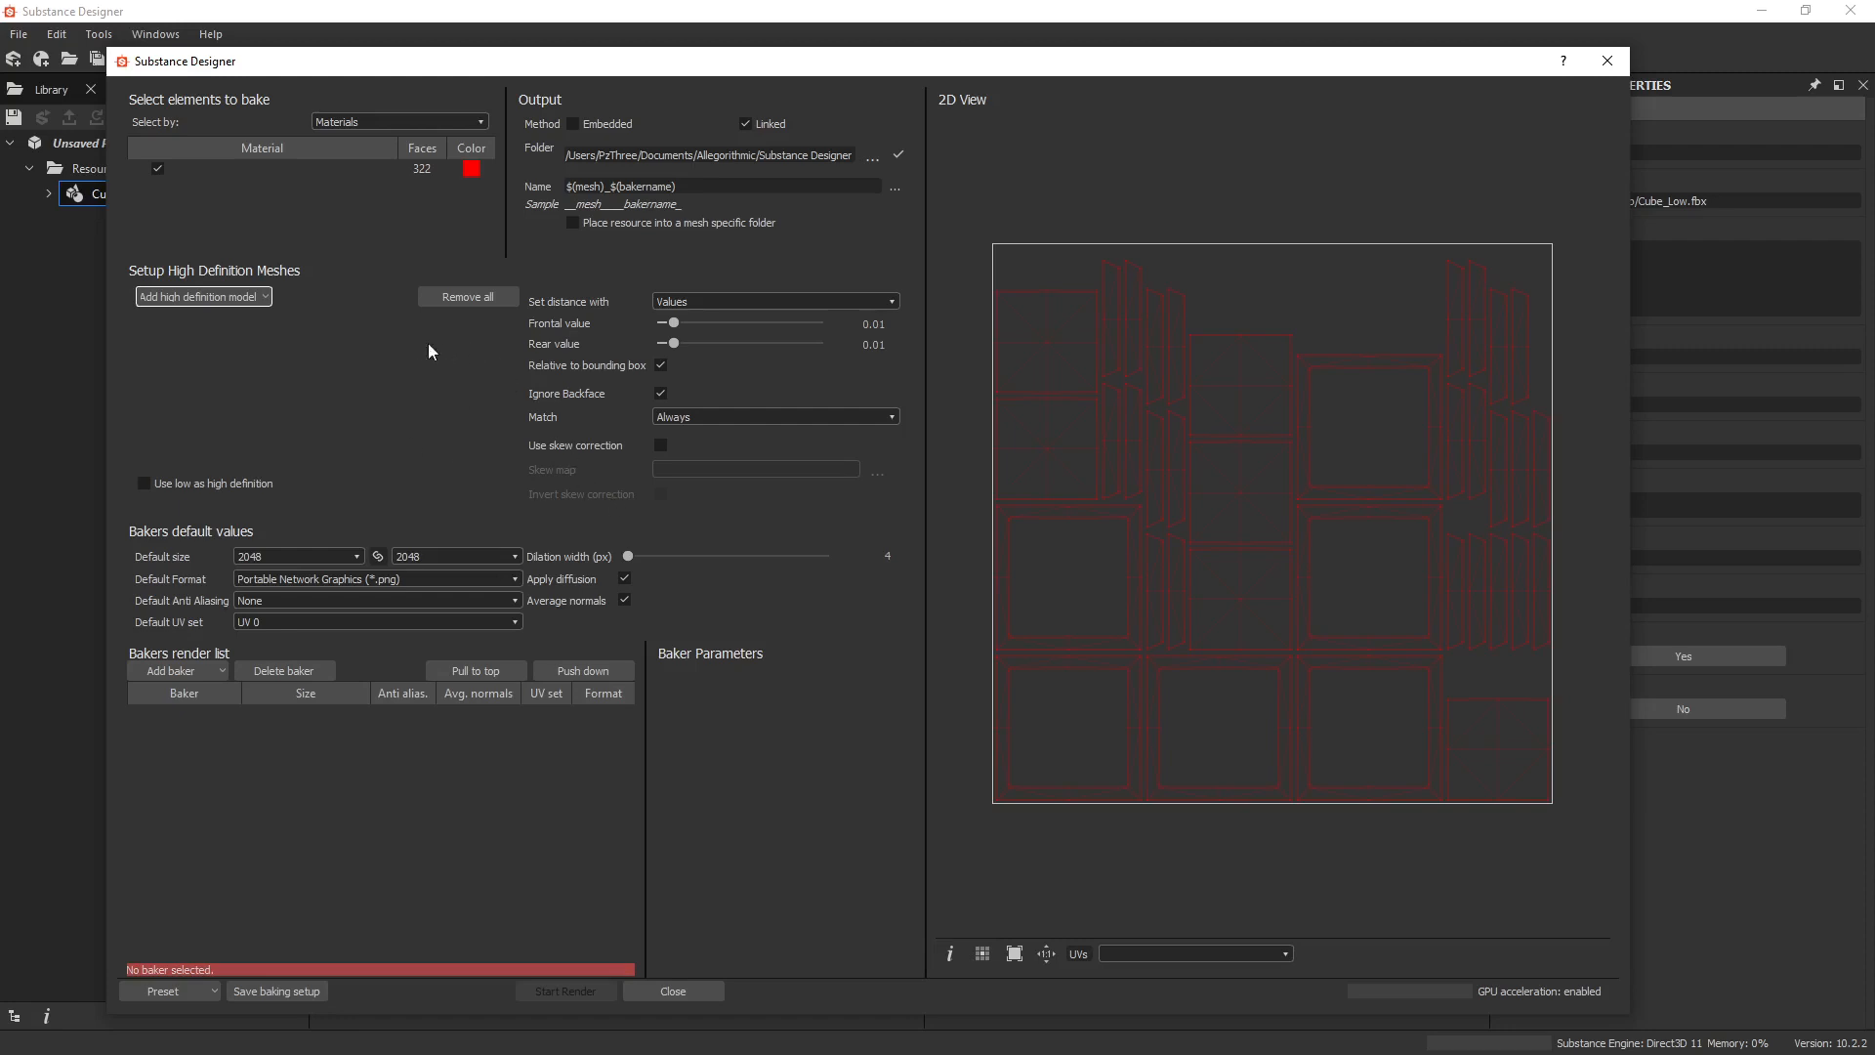
mouse_move(467, 417)
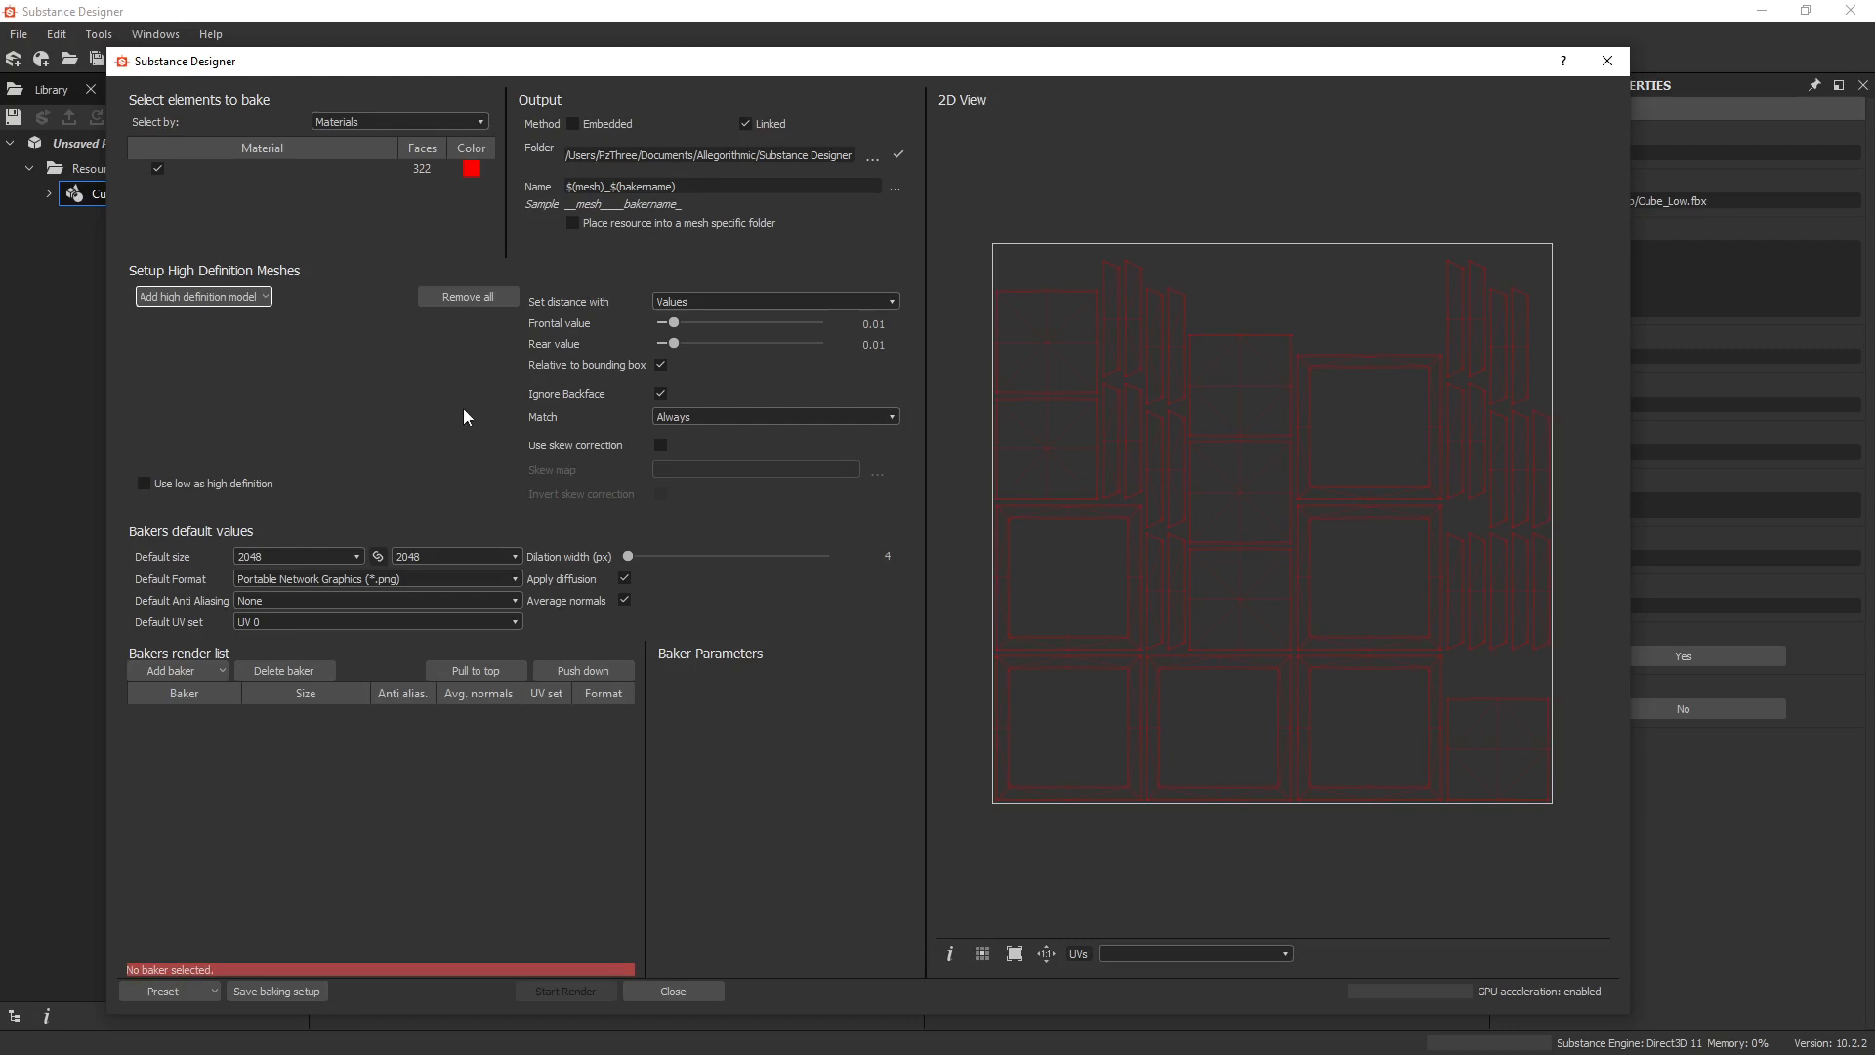
mouse_move(236, 323)
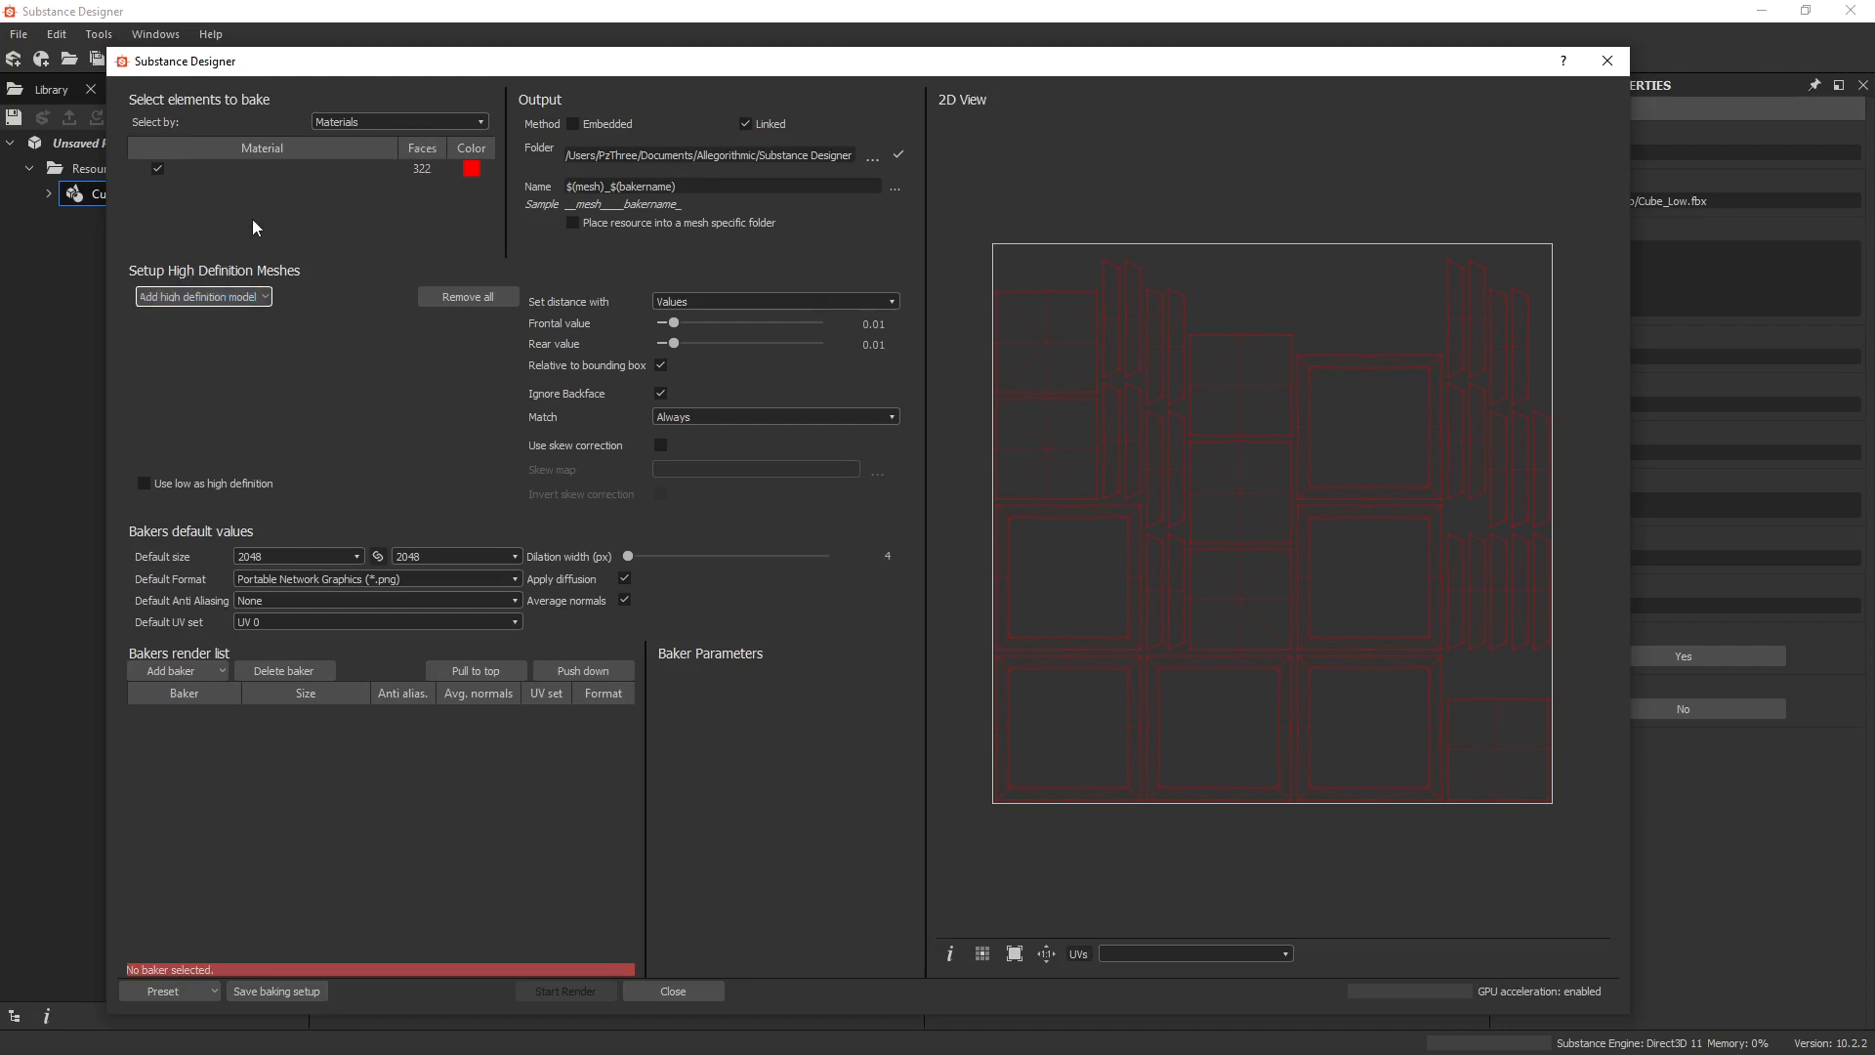
Load Cube_high.fbx as the high-definition mesh and set default bake size to 1024
click(203, 295)
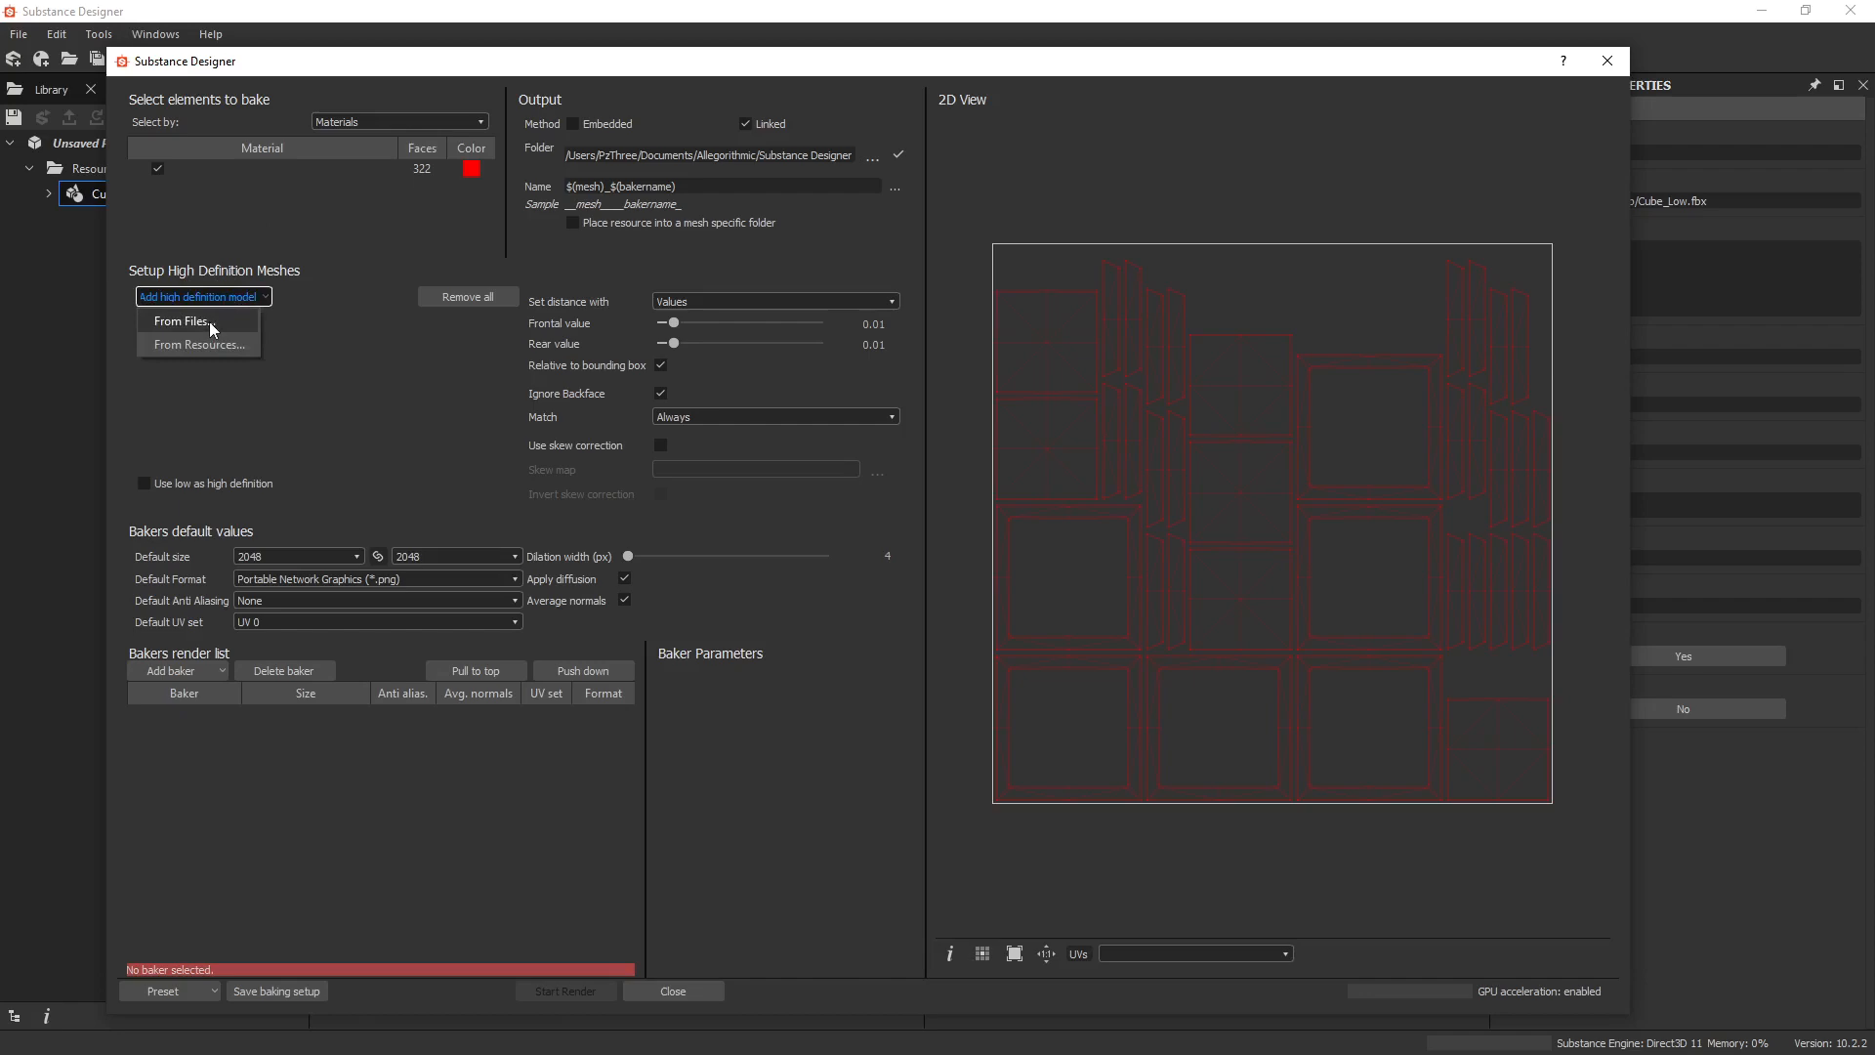
click(181, 320)
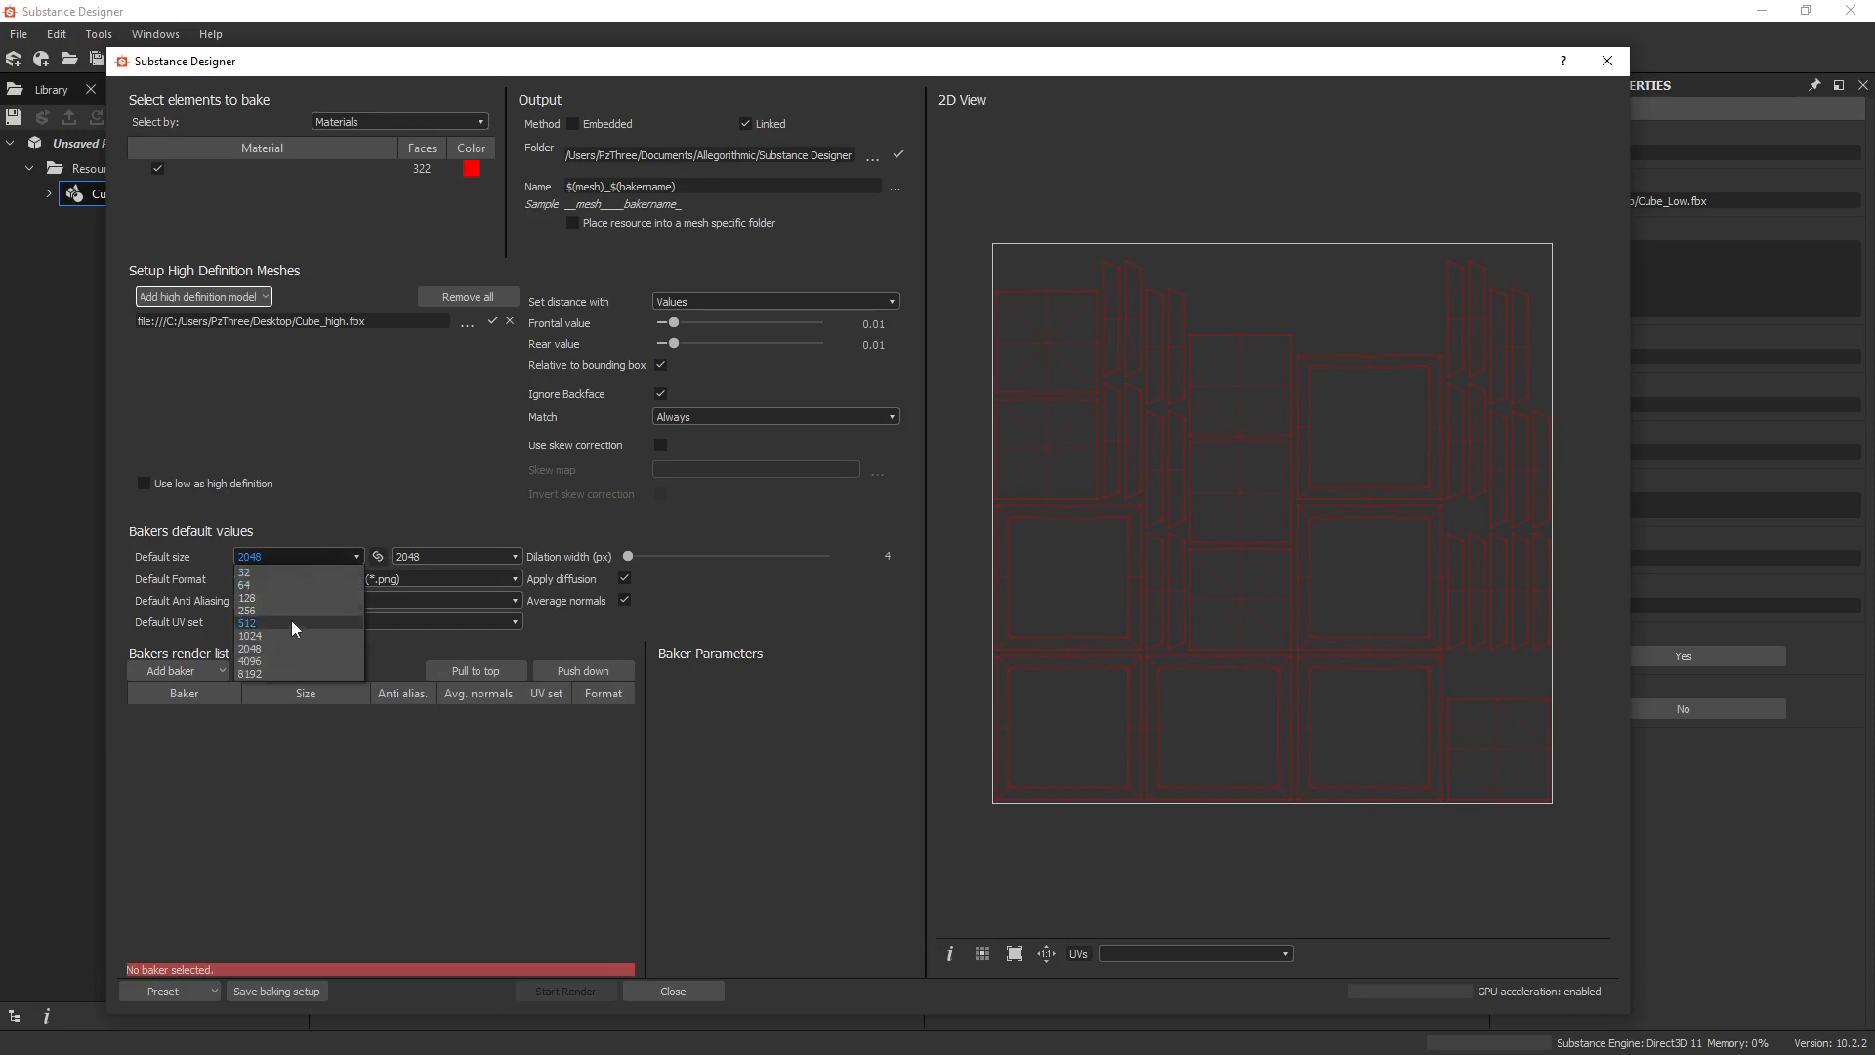
click(250, 635)
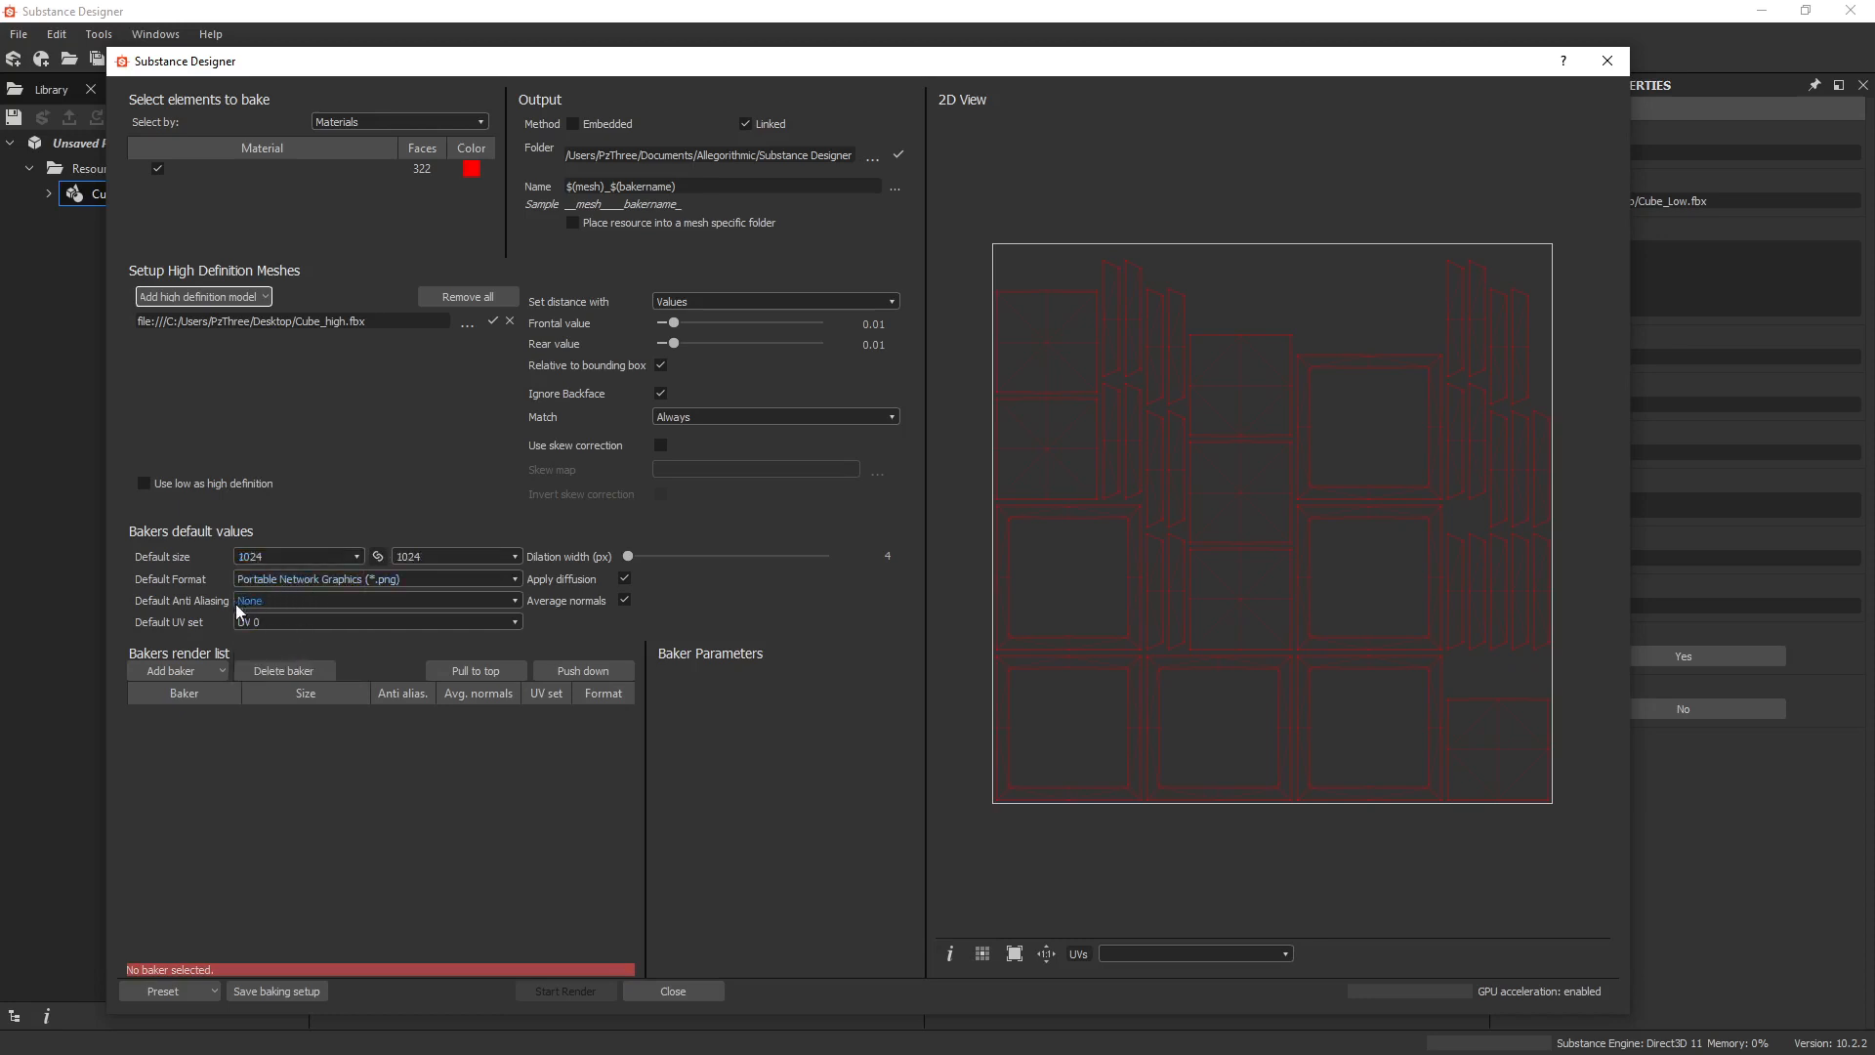
click(377, 601)
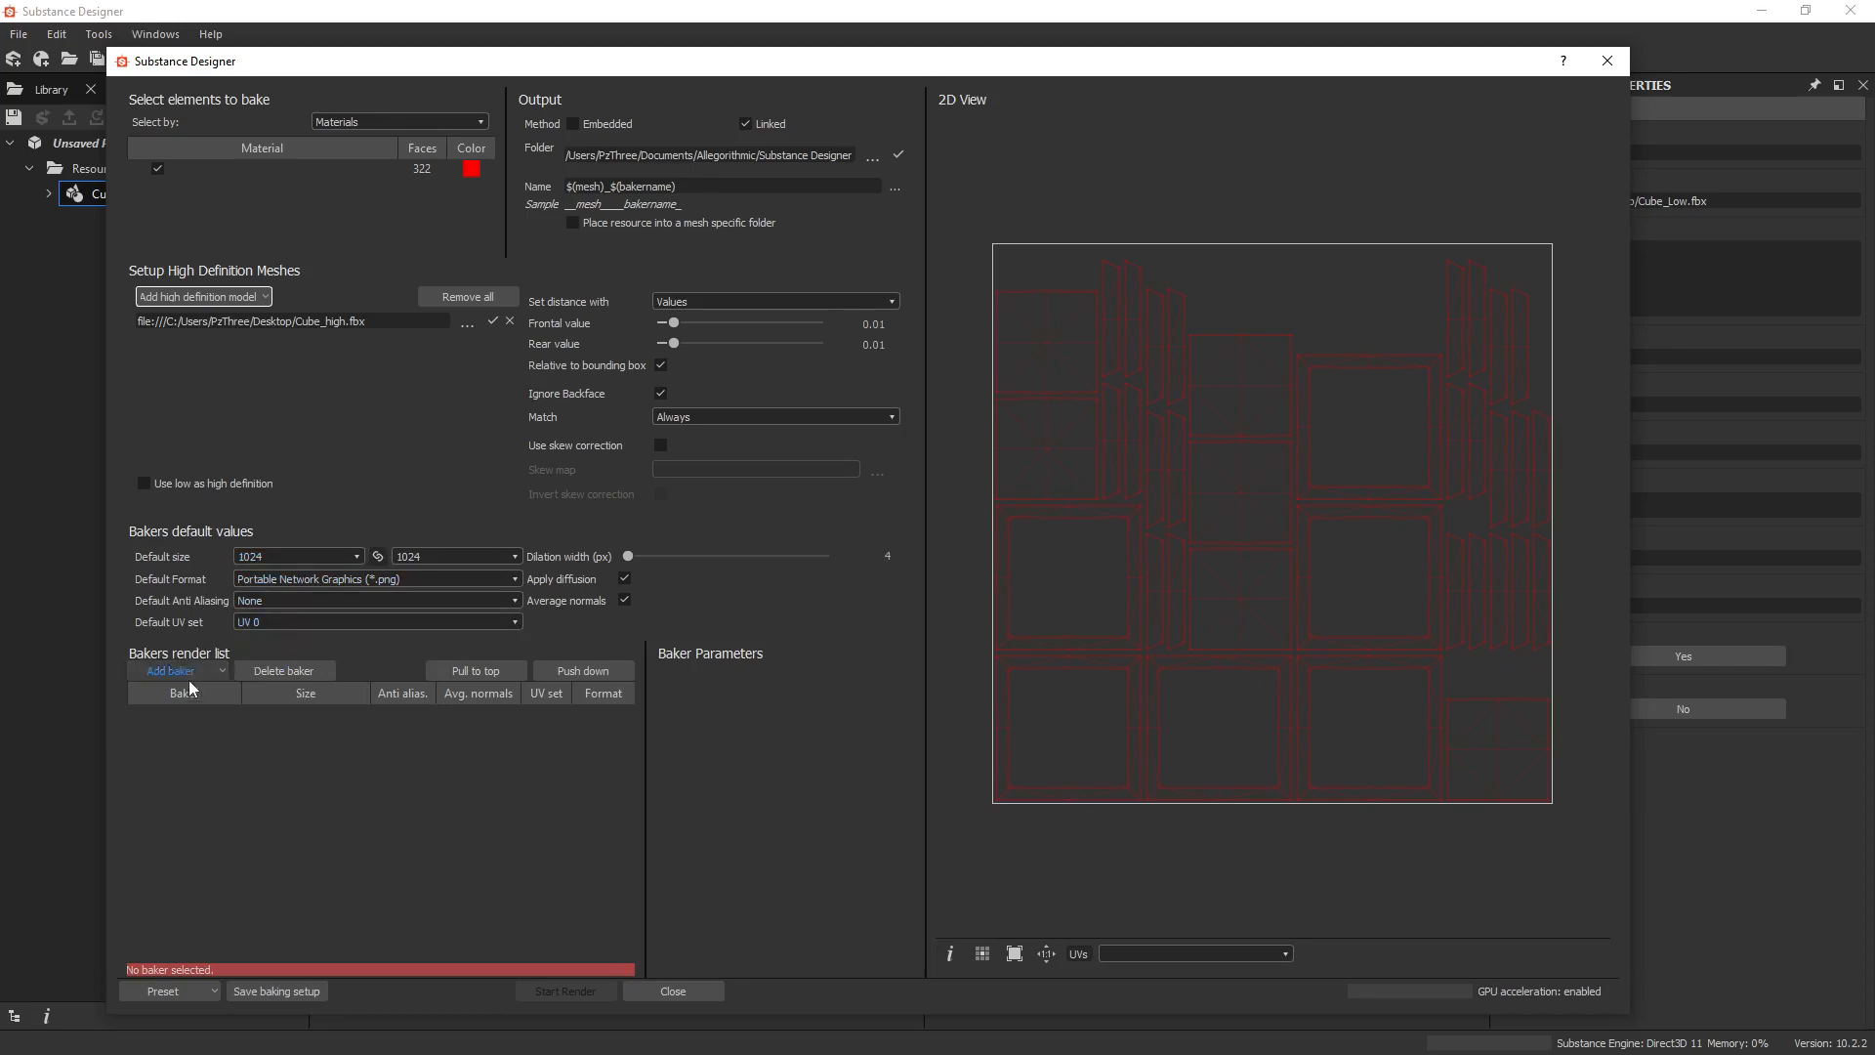
Add a Normal Map from Mesh baker with normal orientation set to OpenGL
click(172, 670)
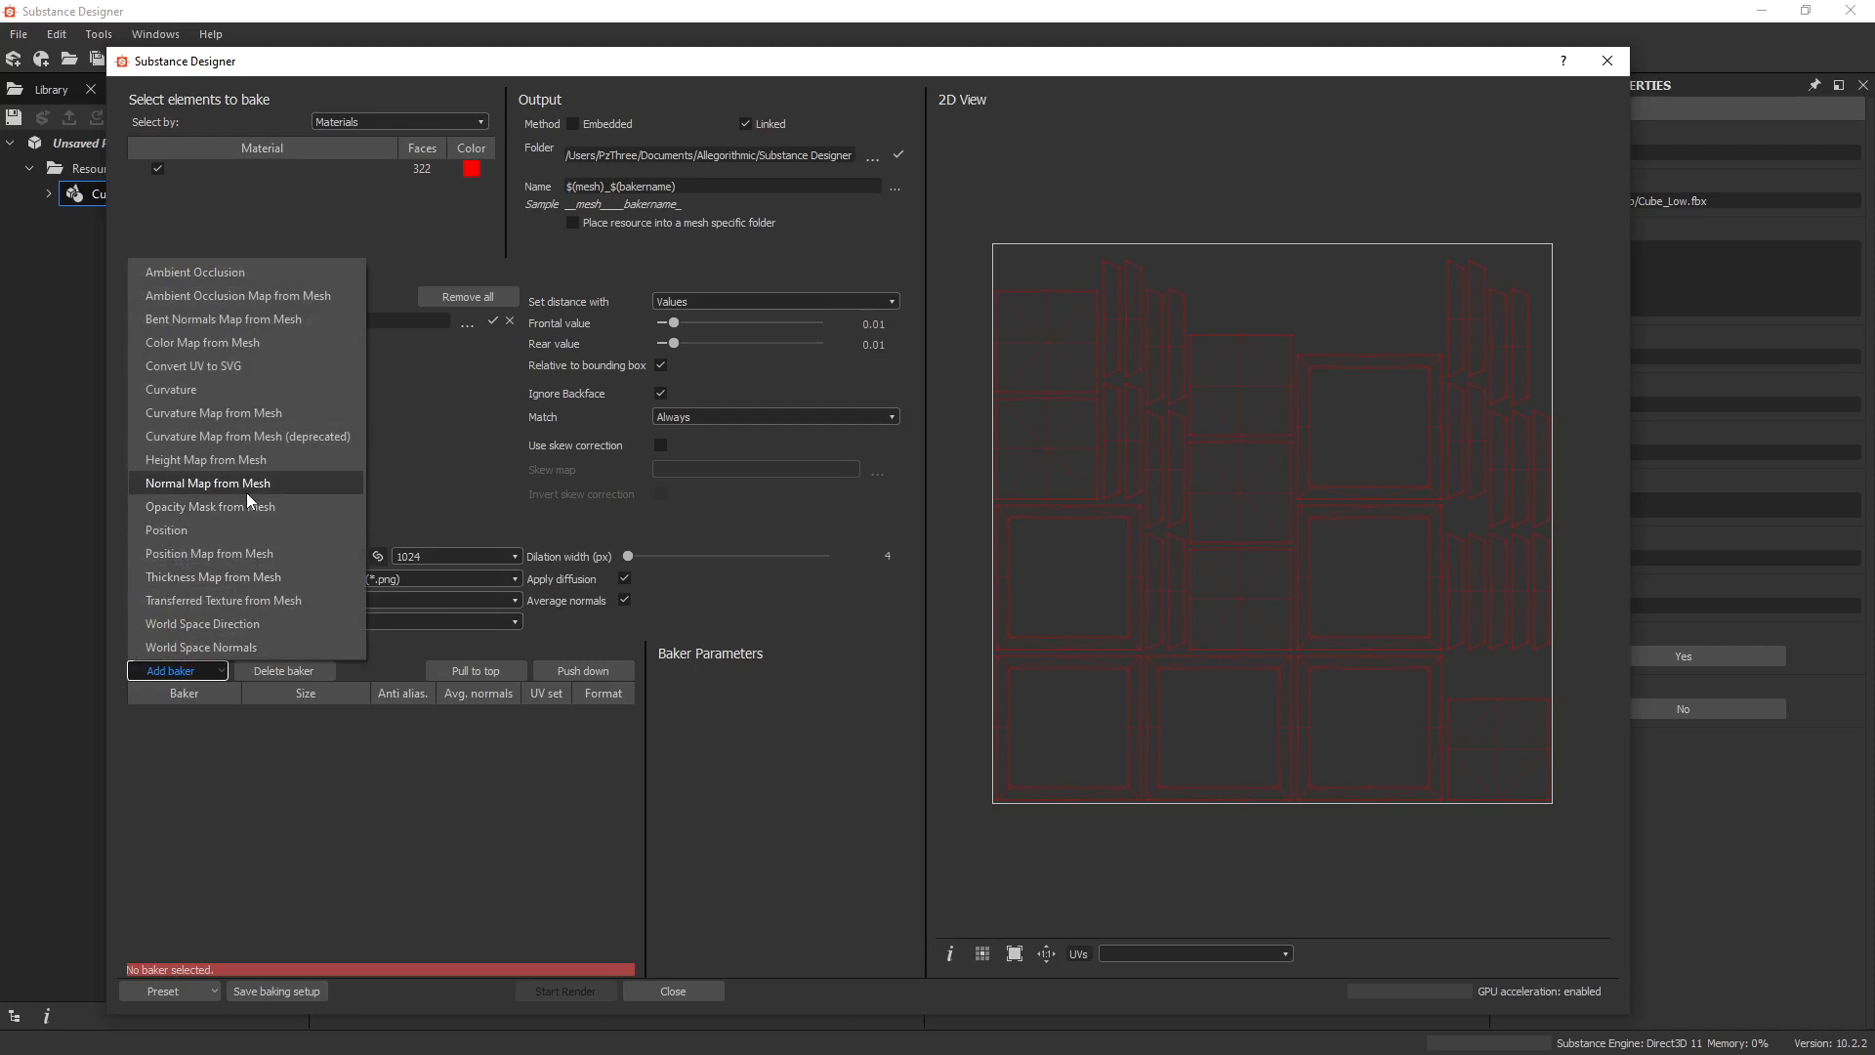
click(206, 482)
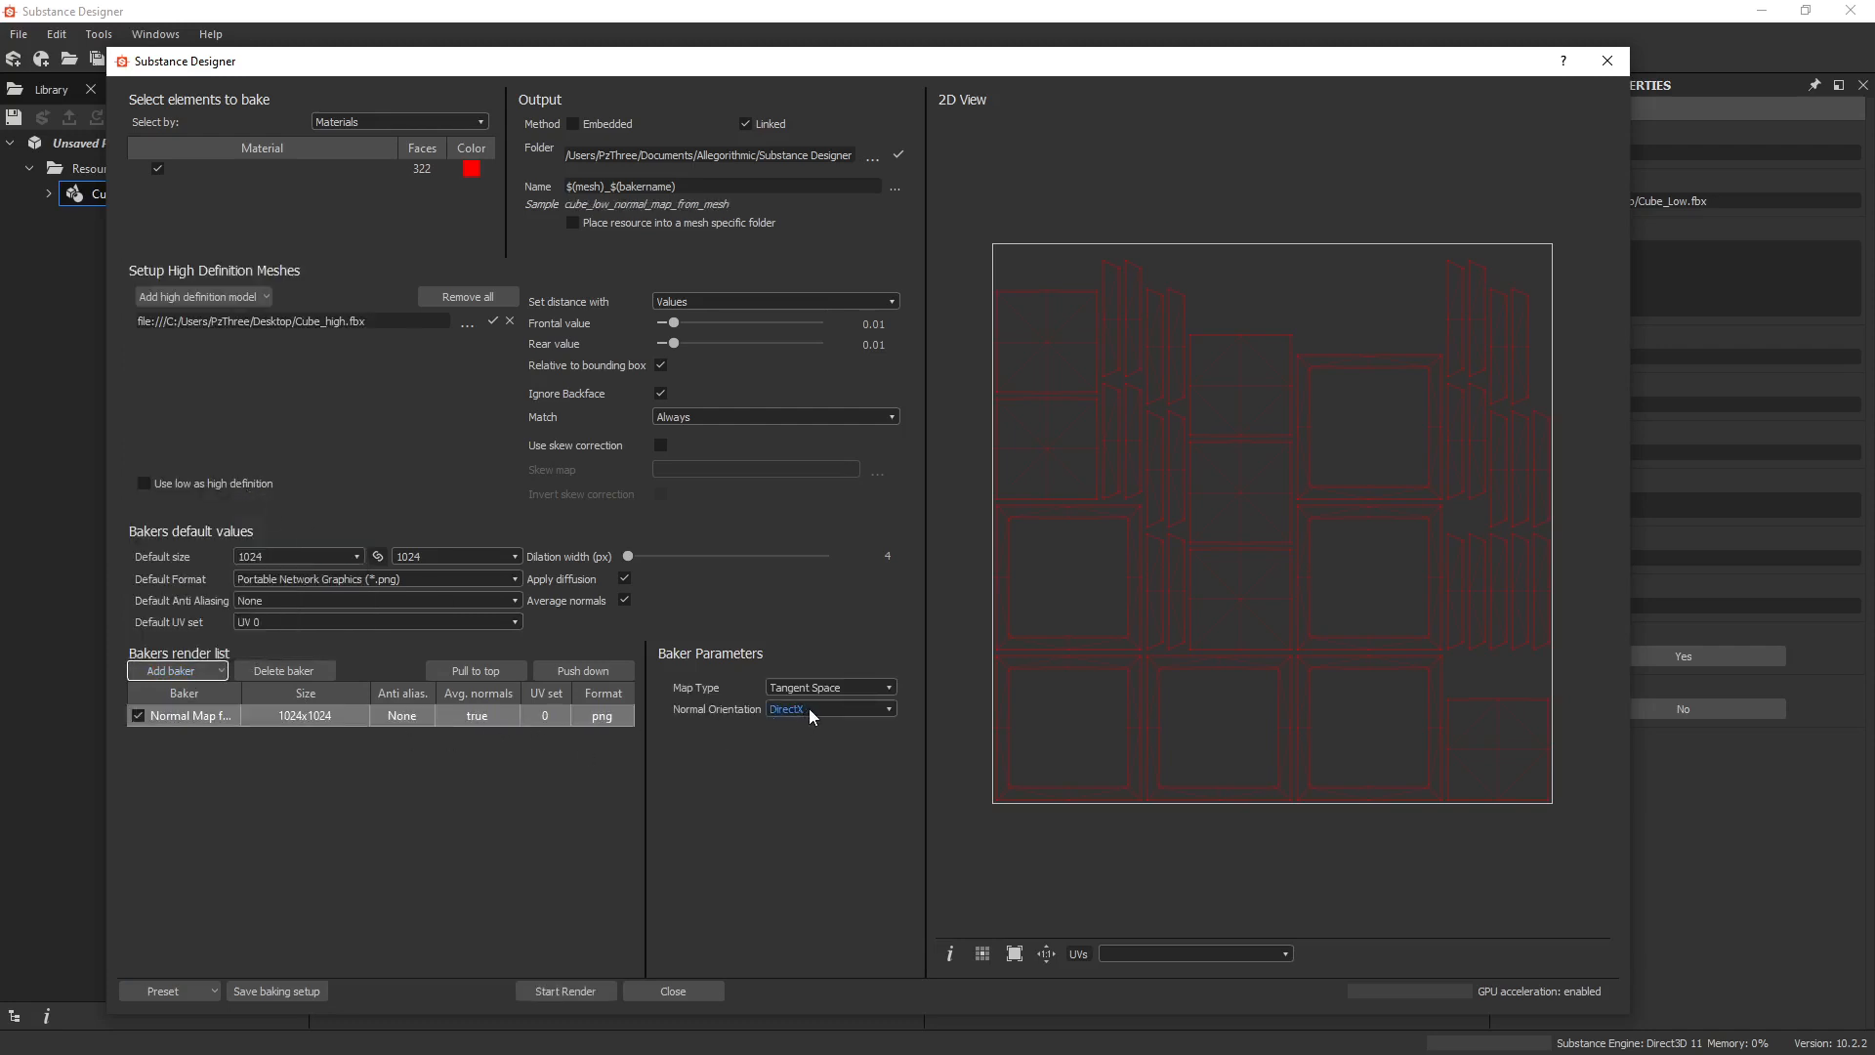
click(828, 708)
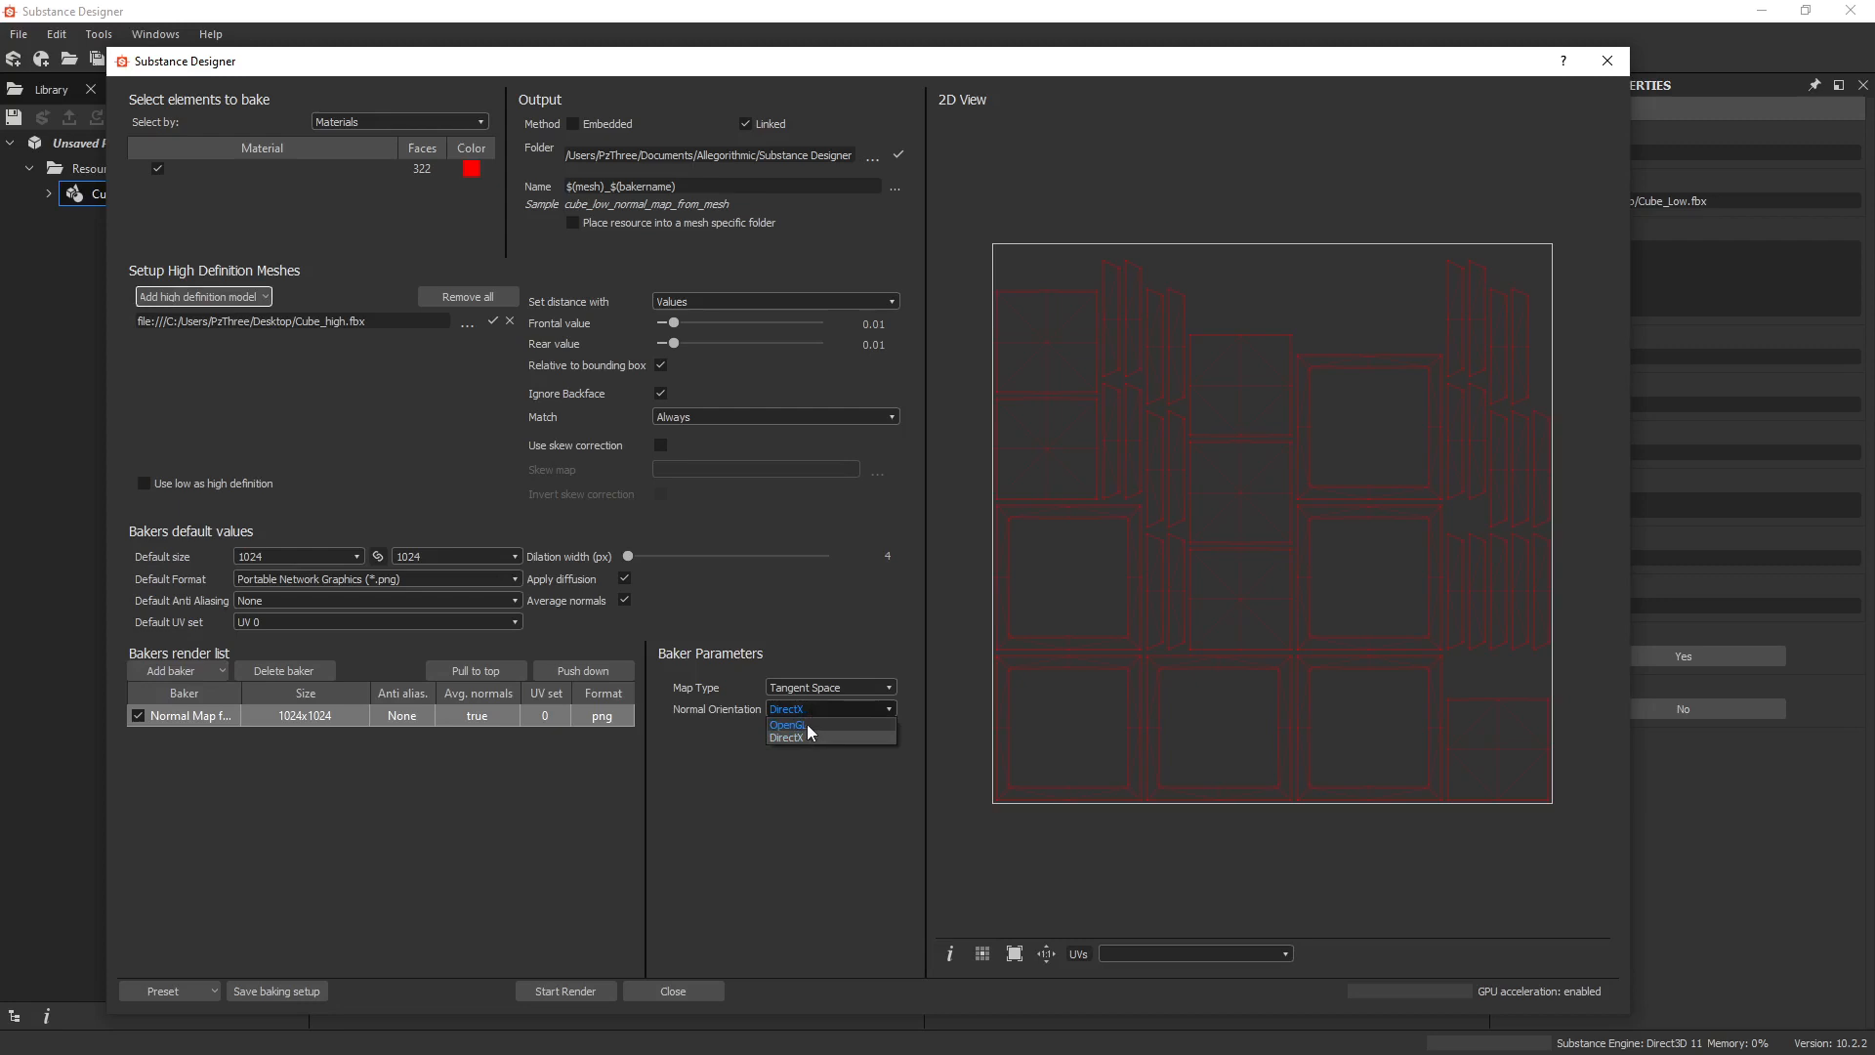
click(788, 724)
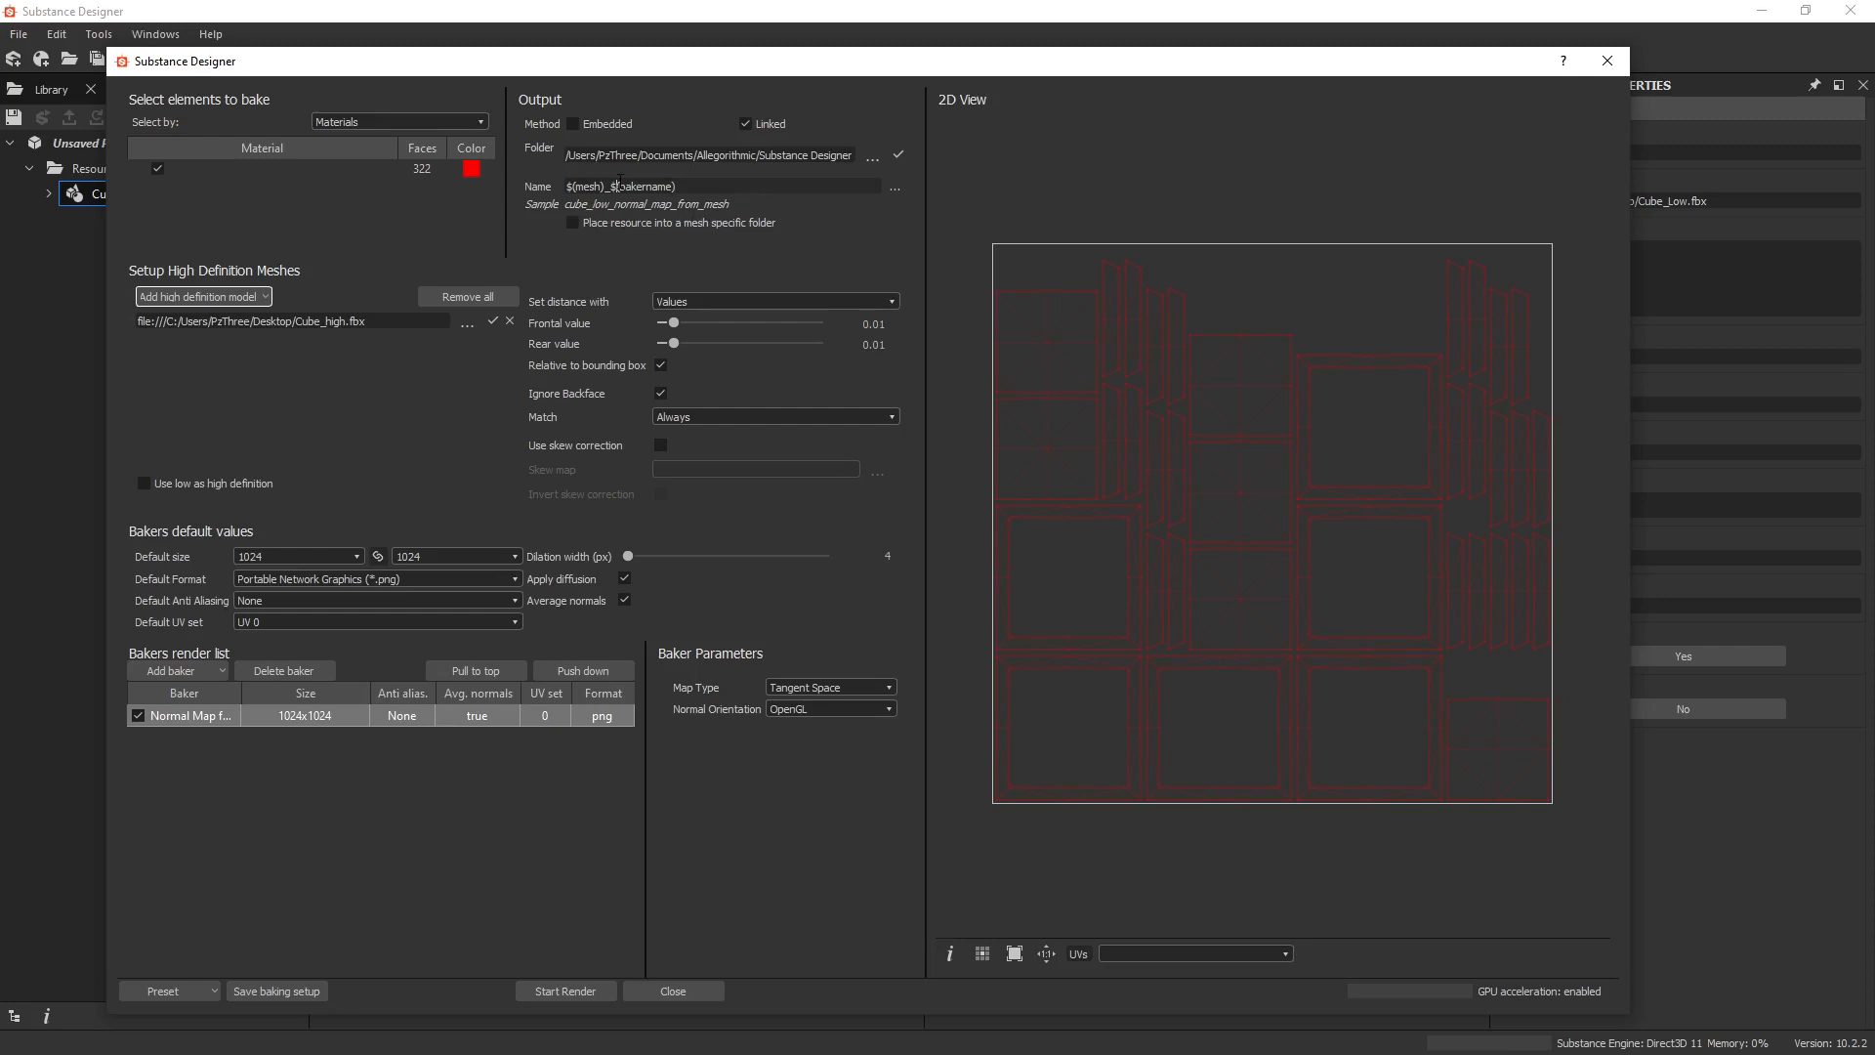
click(894, 187)
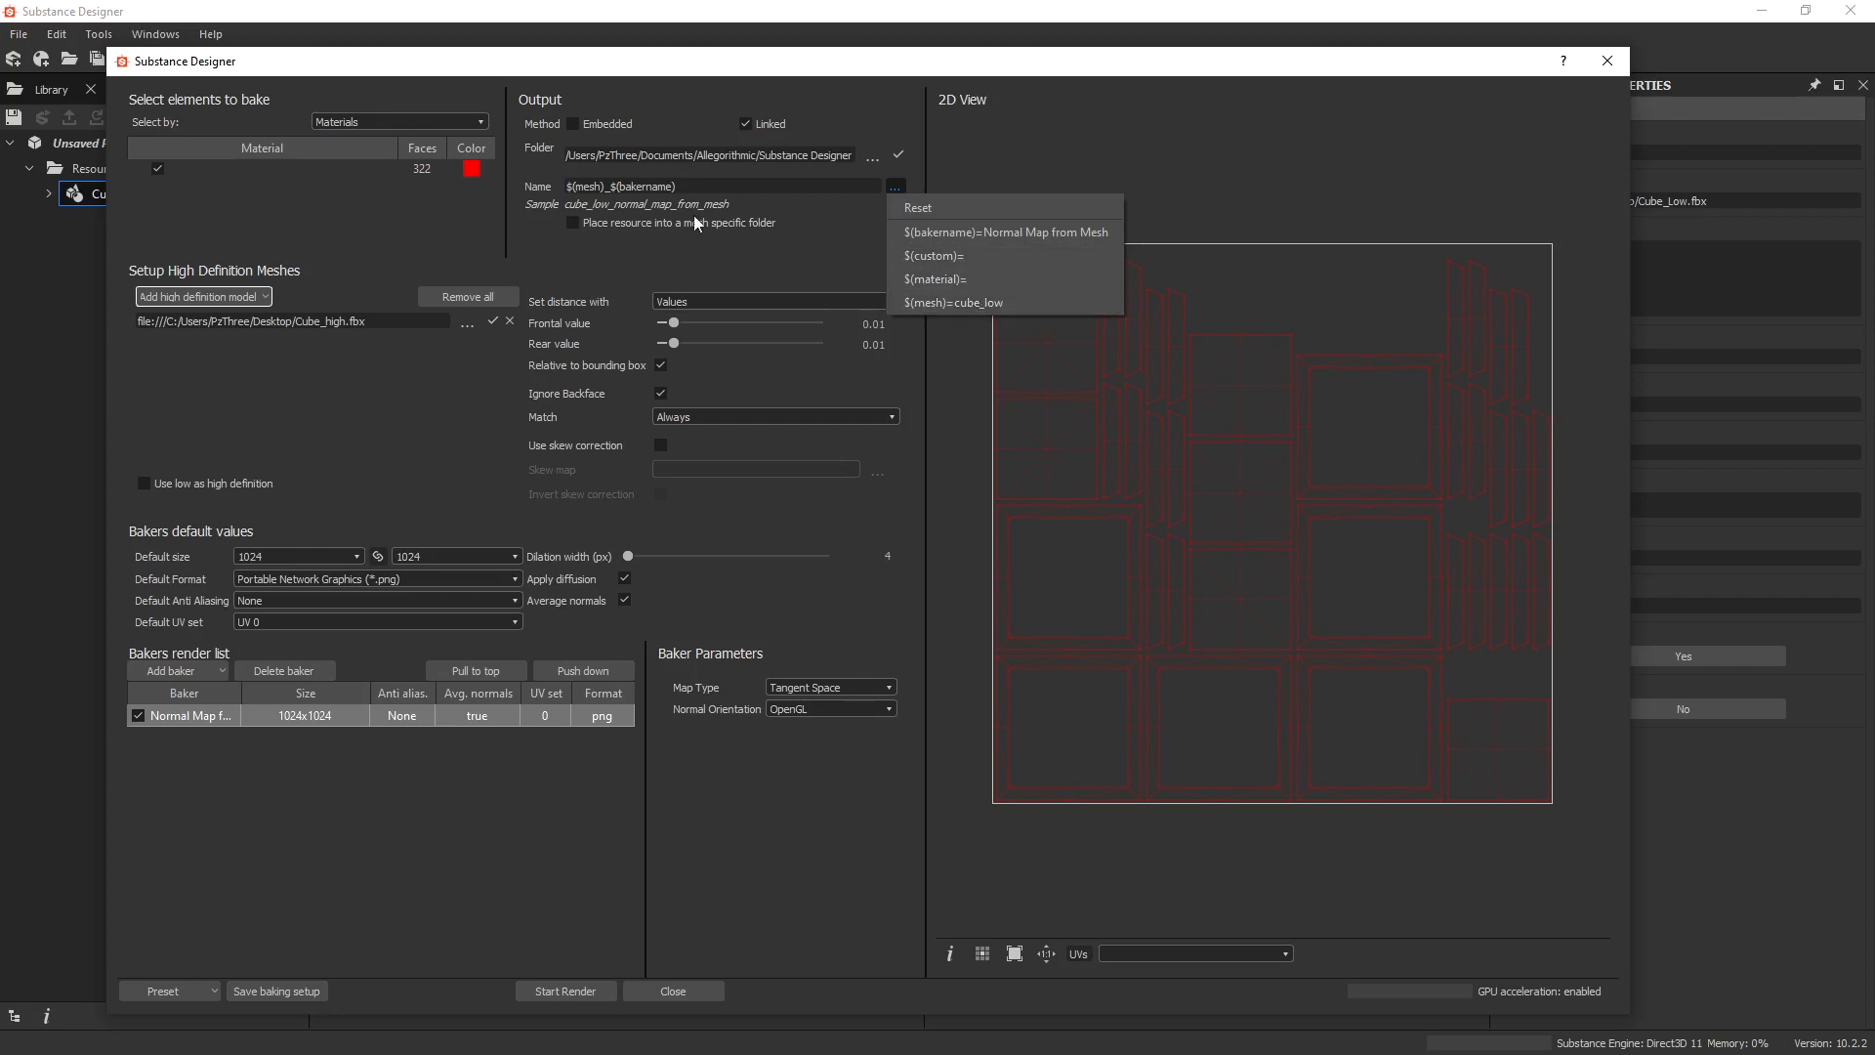
mouse_move(816, 229)
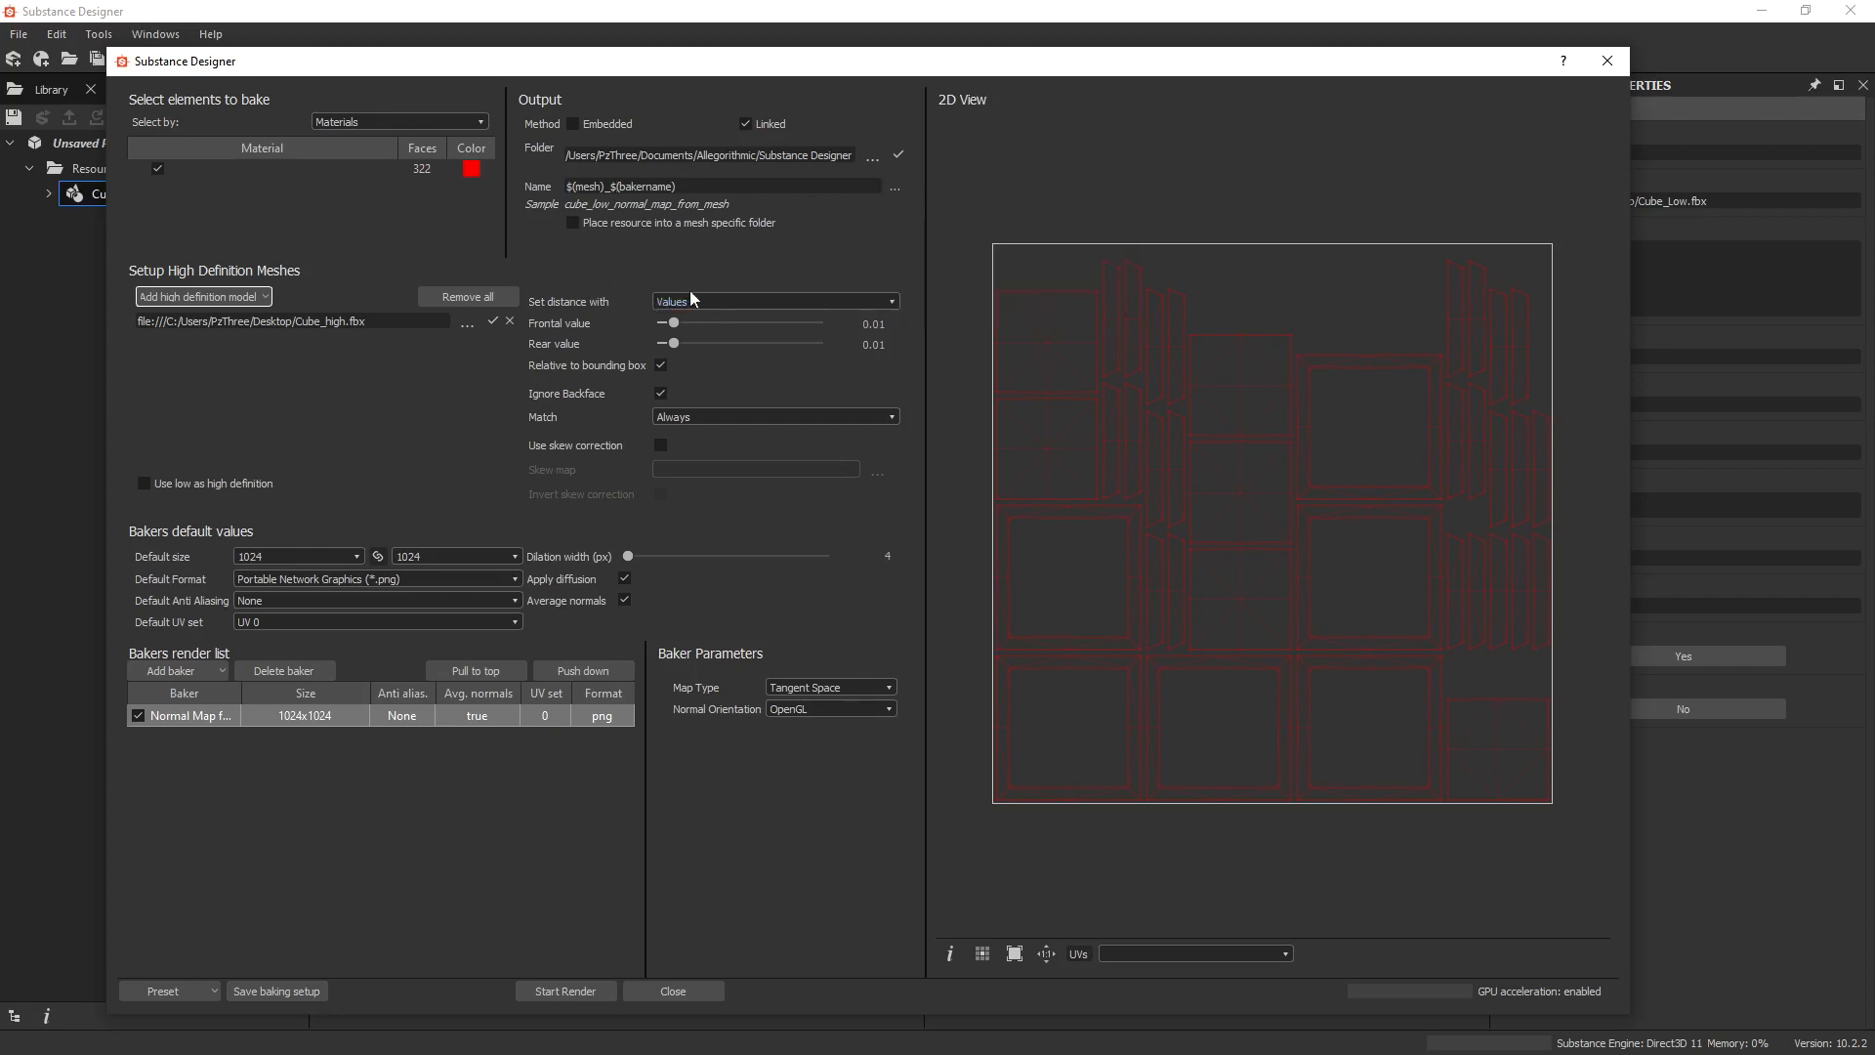
click(774, 300)
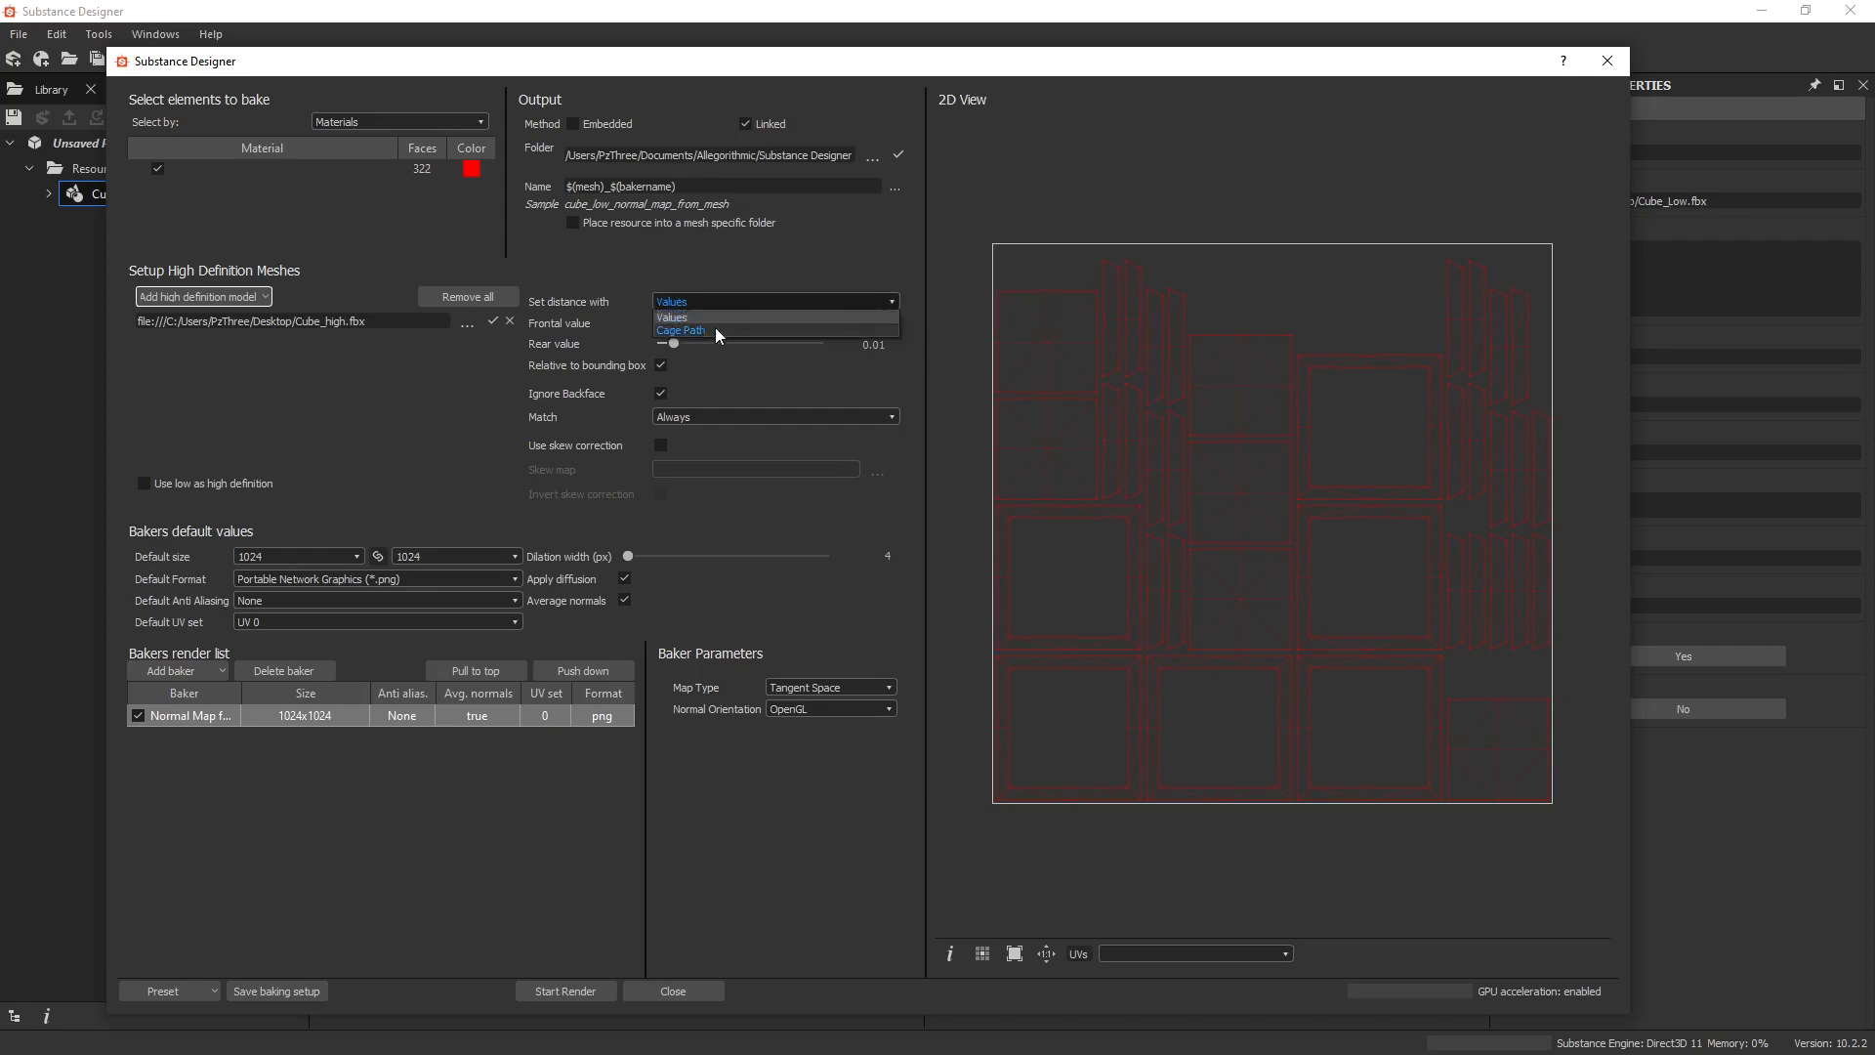
click(681, 331)
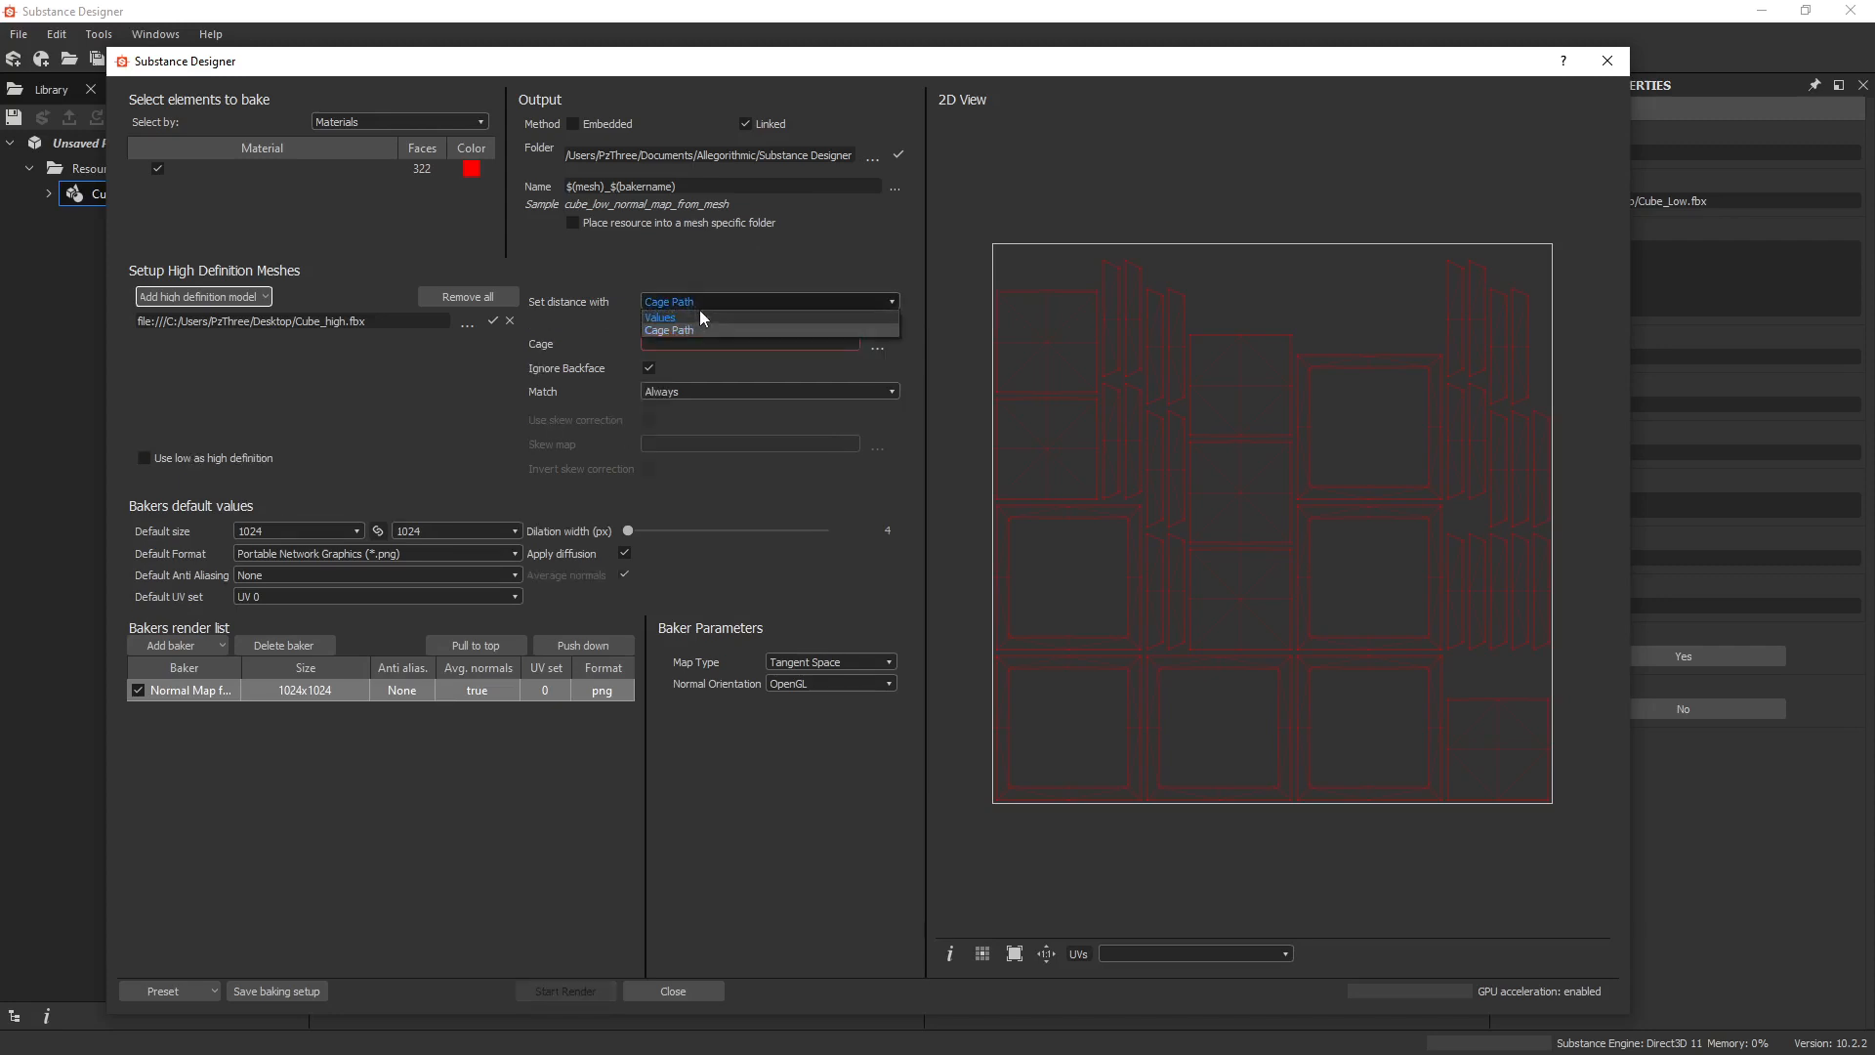
click(660, 319)
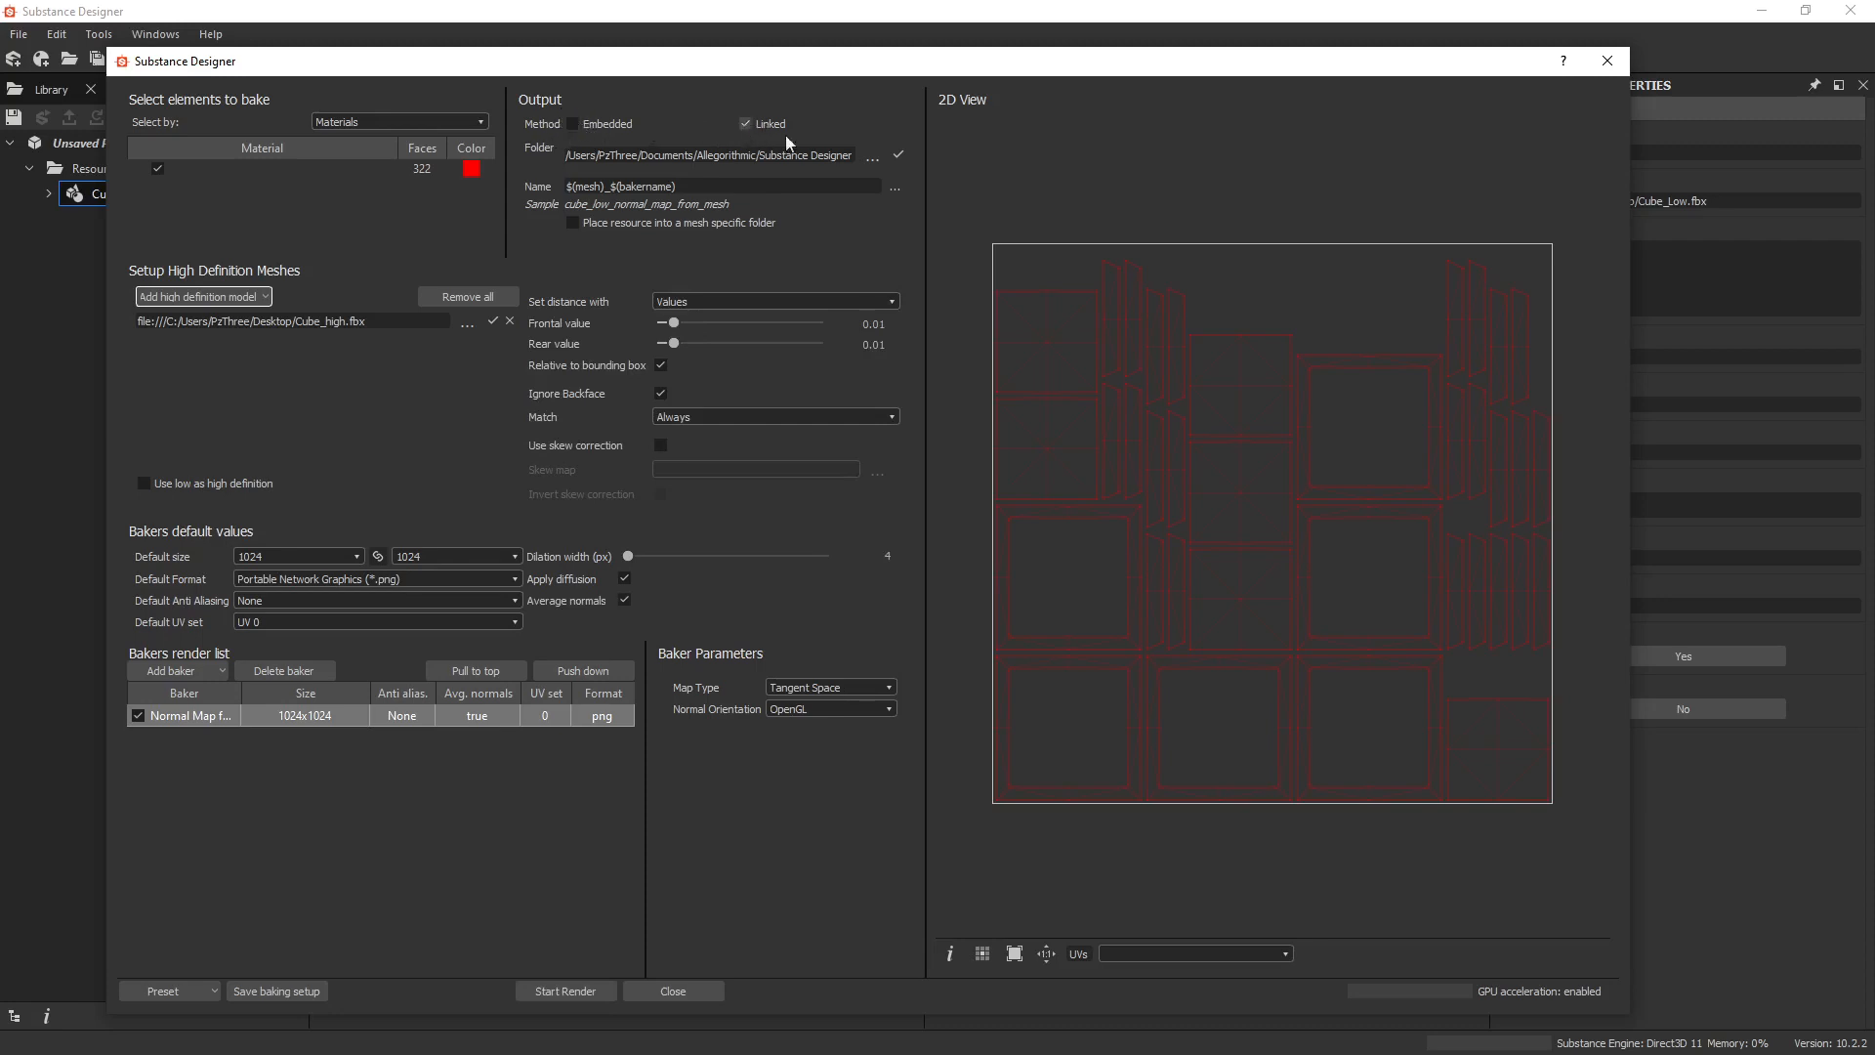
Set the bake output folder to Desktop, keeping match Always and skew correction off
click(873, 155)
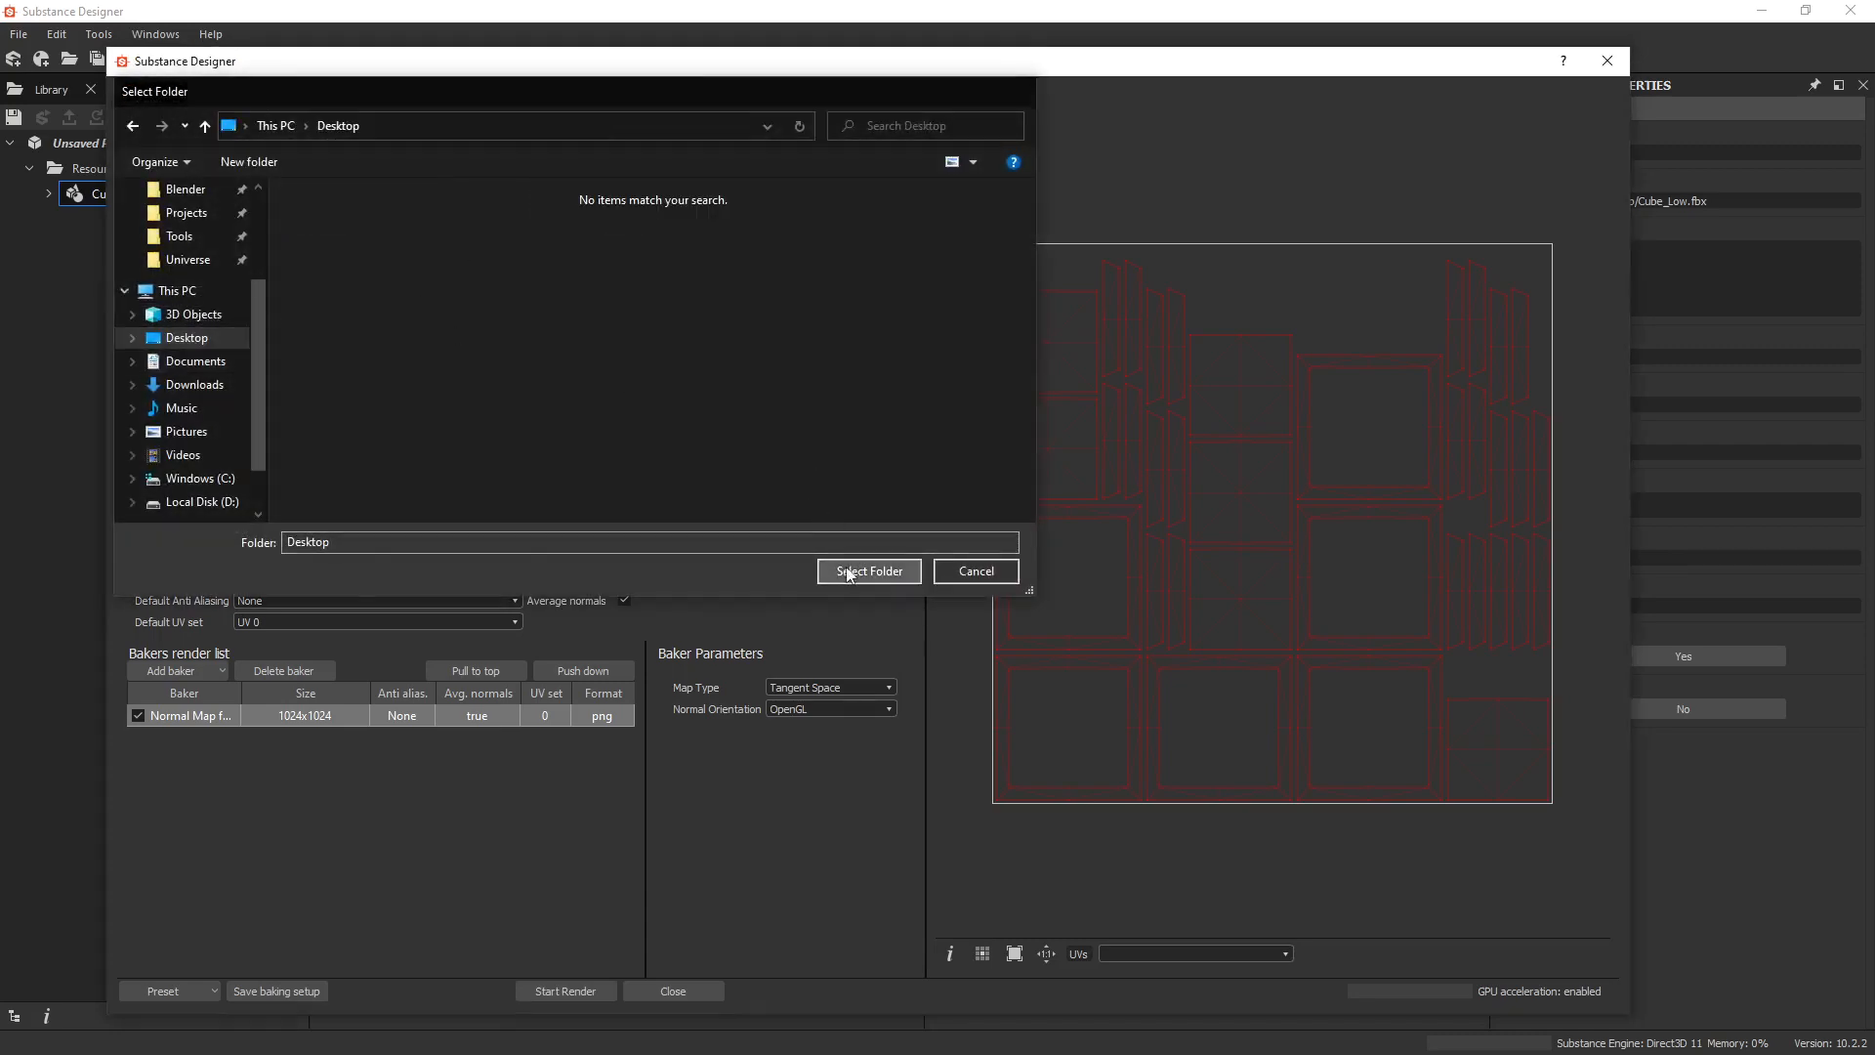
click(868, 570)
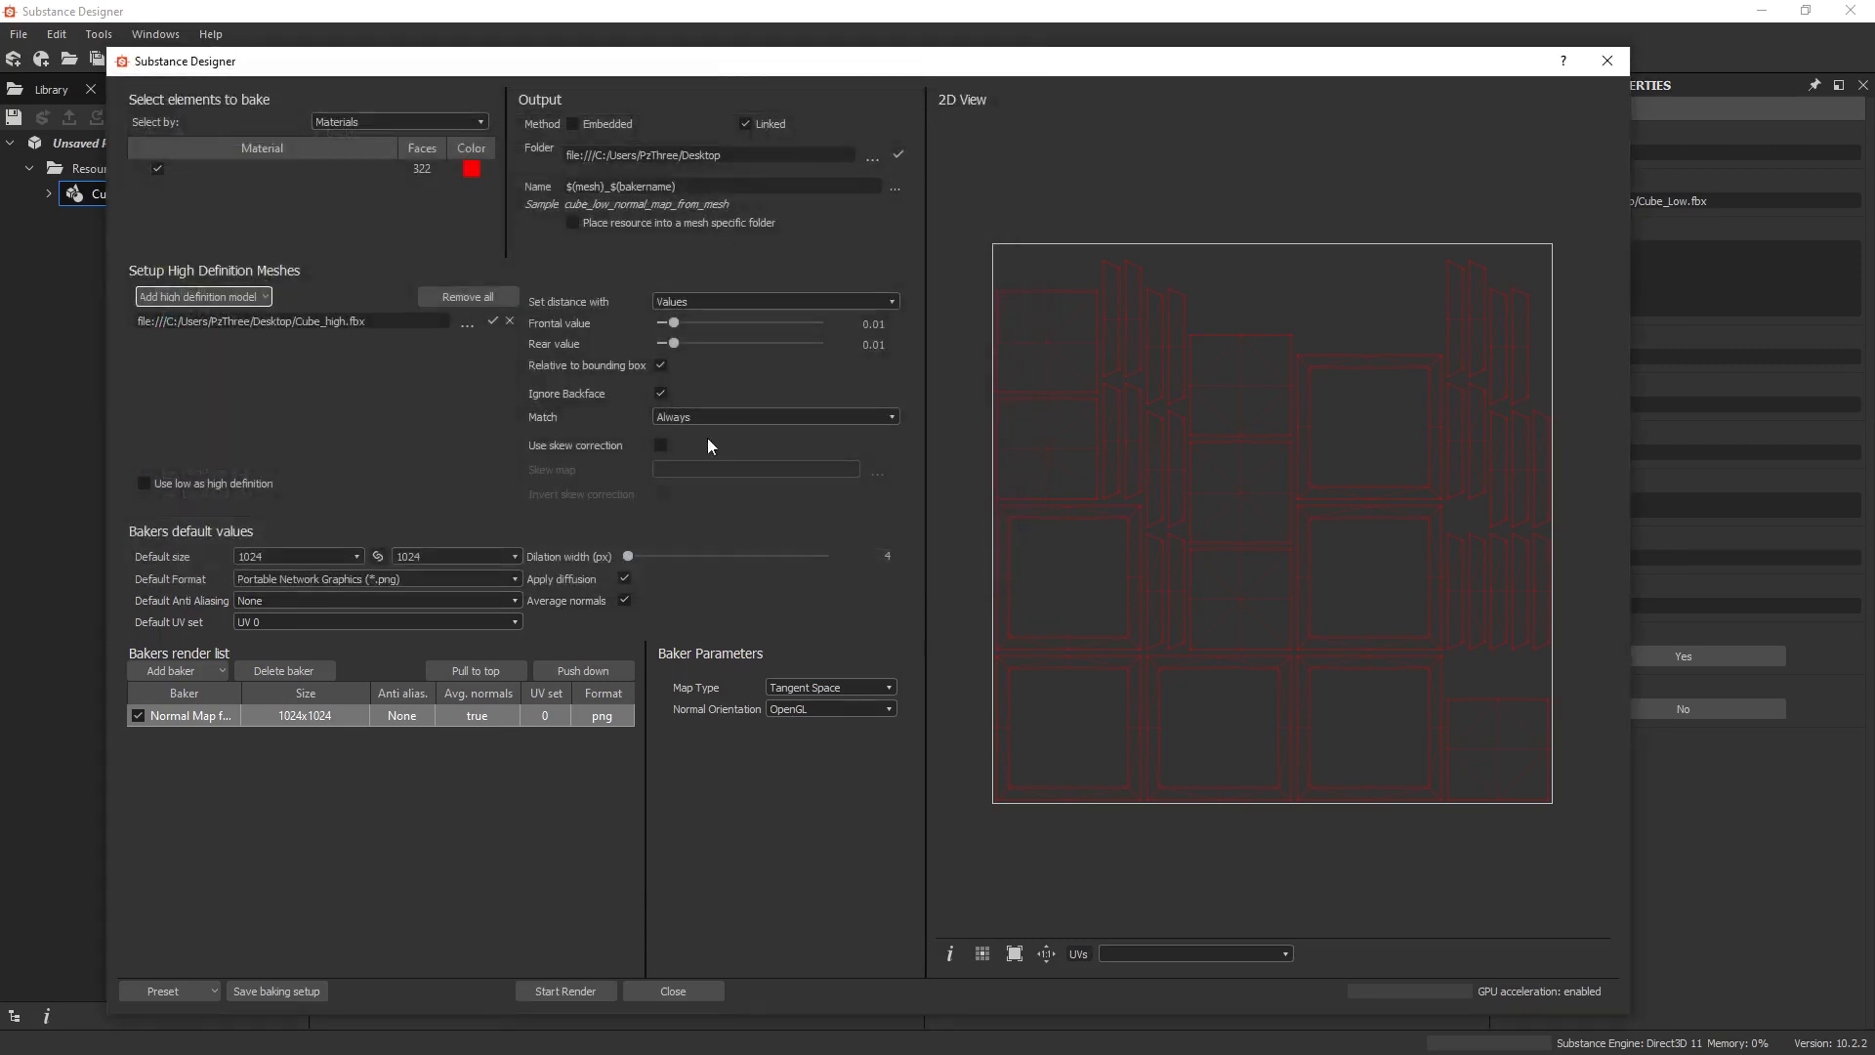
click(774, 416)
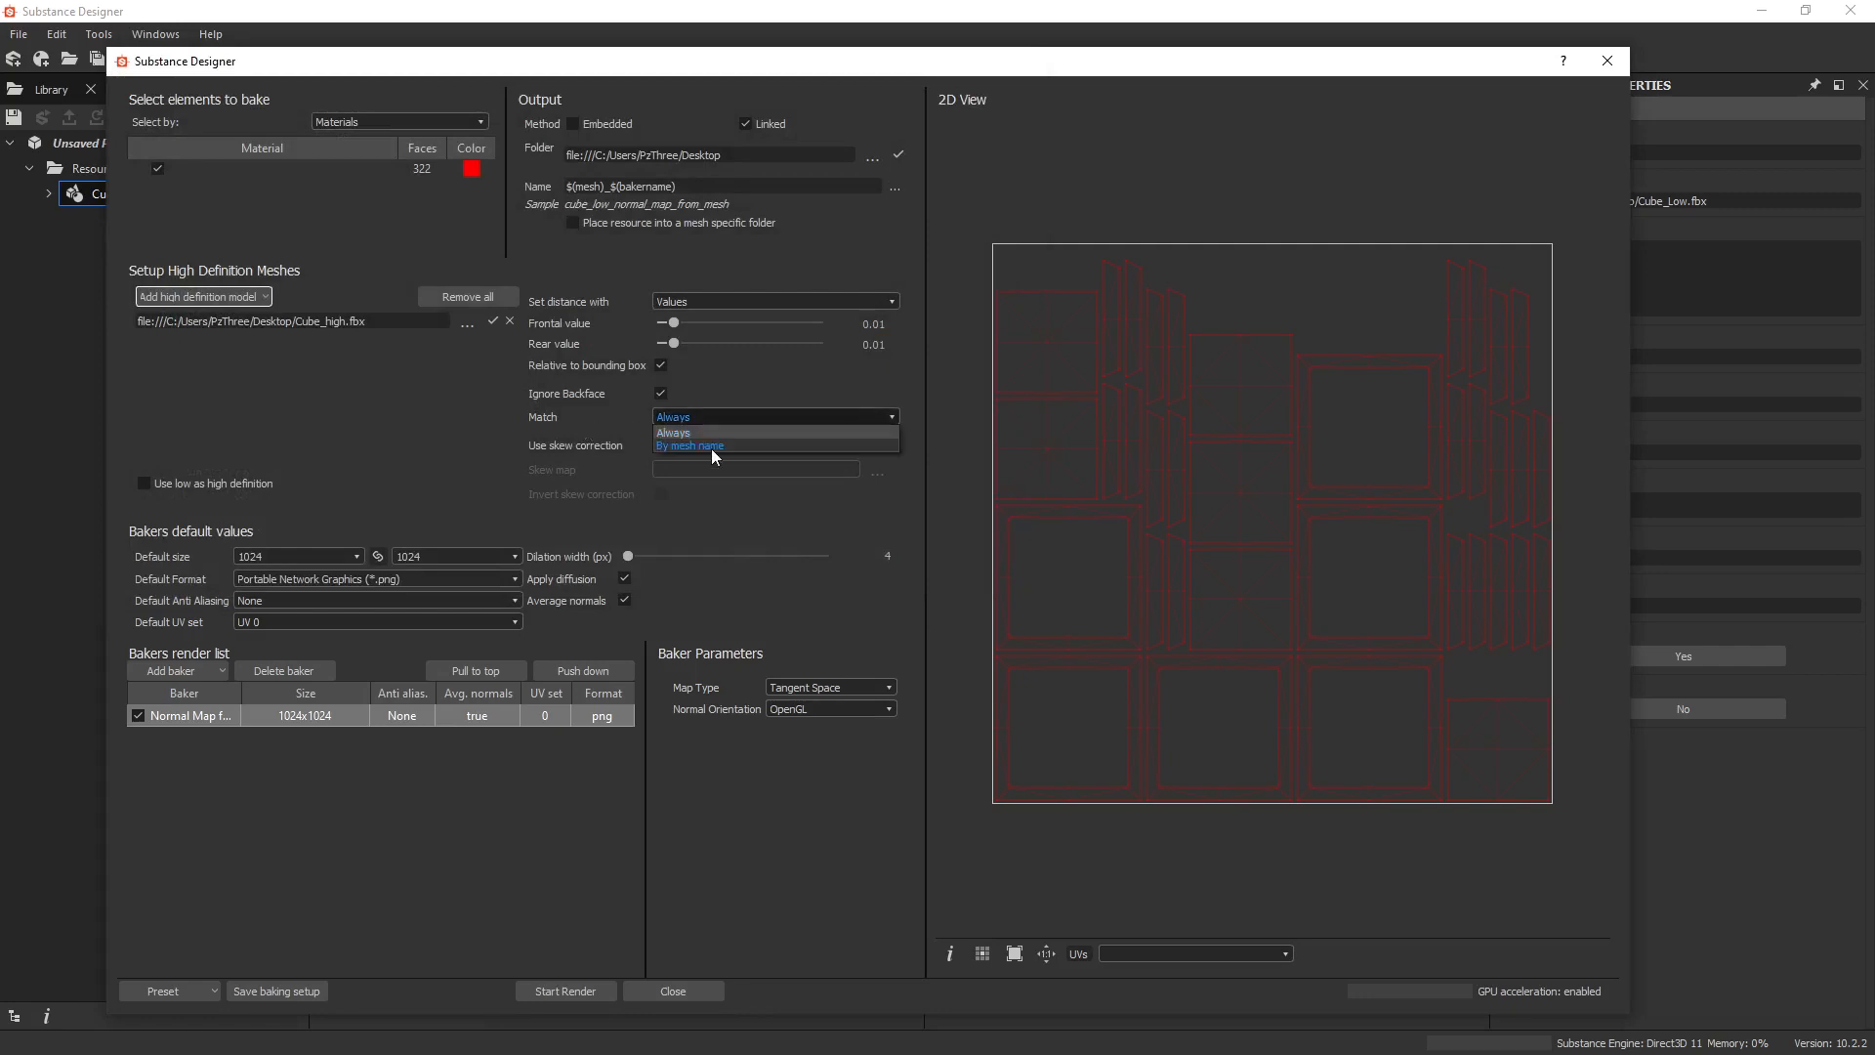
click(672, 432)
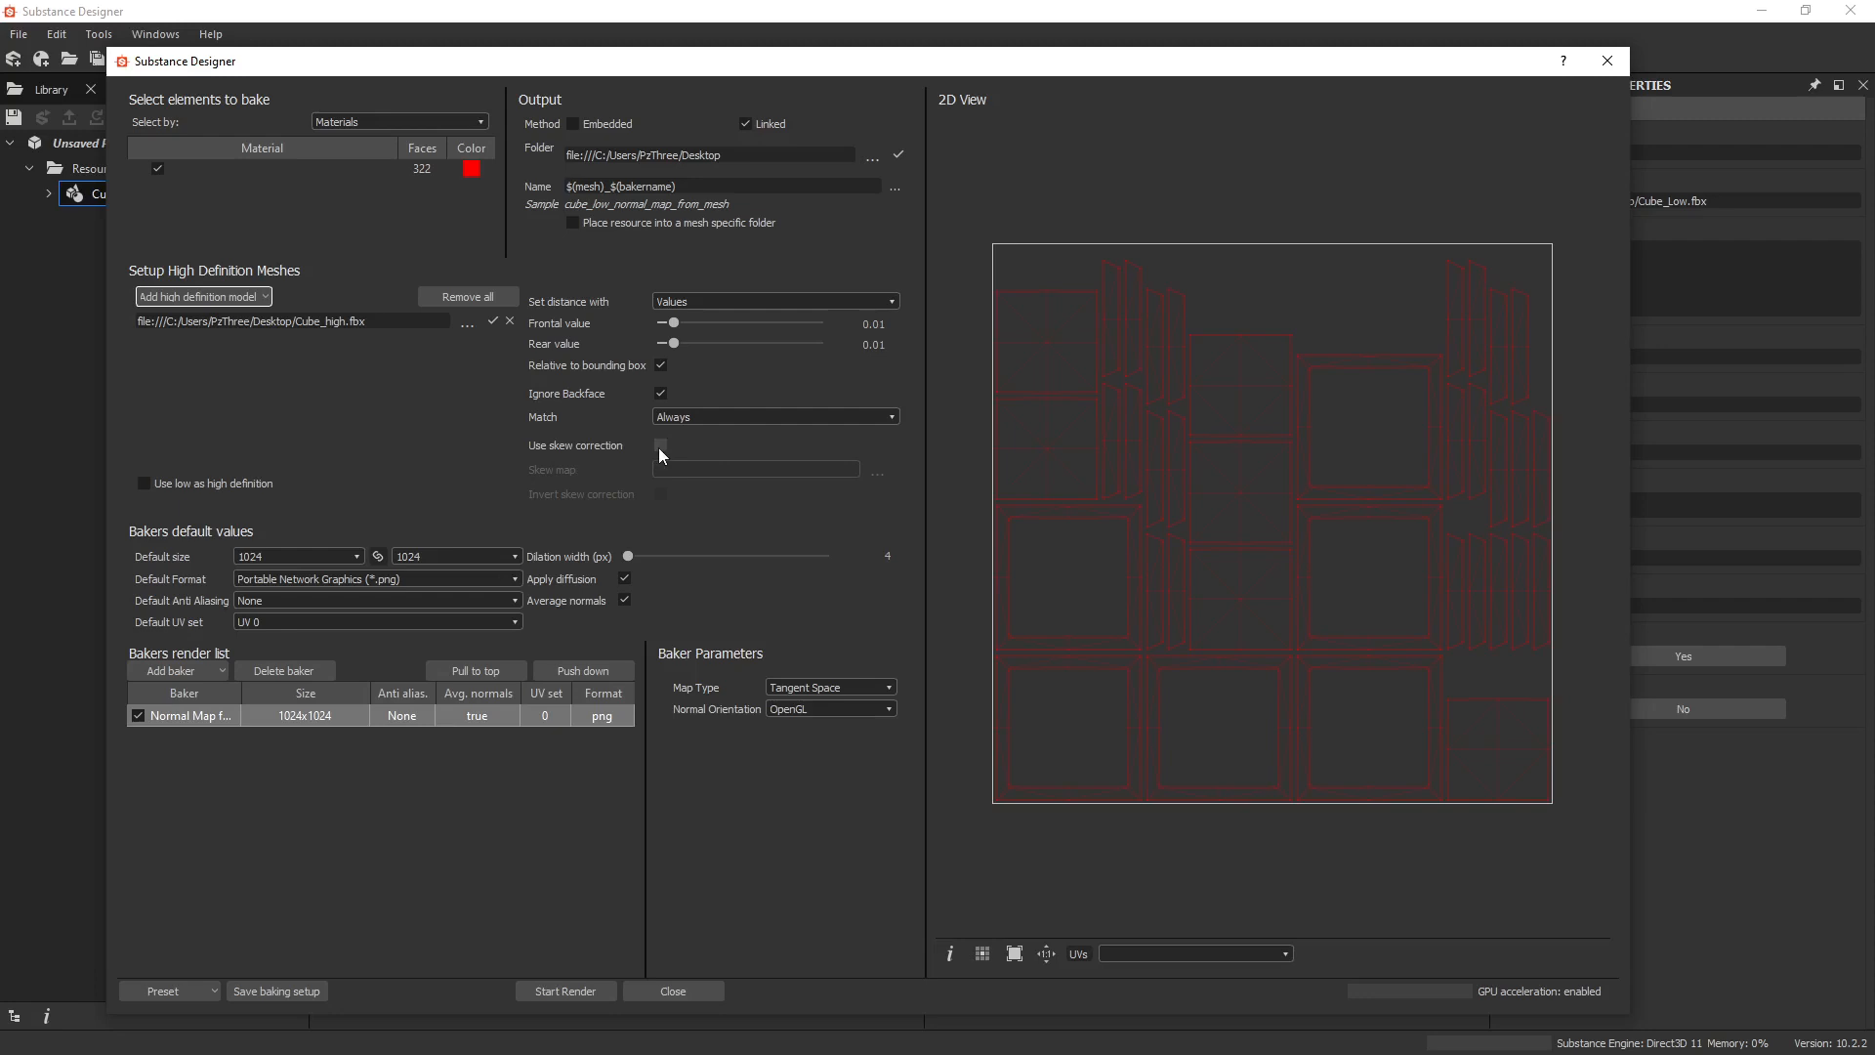
click(659, 446)
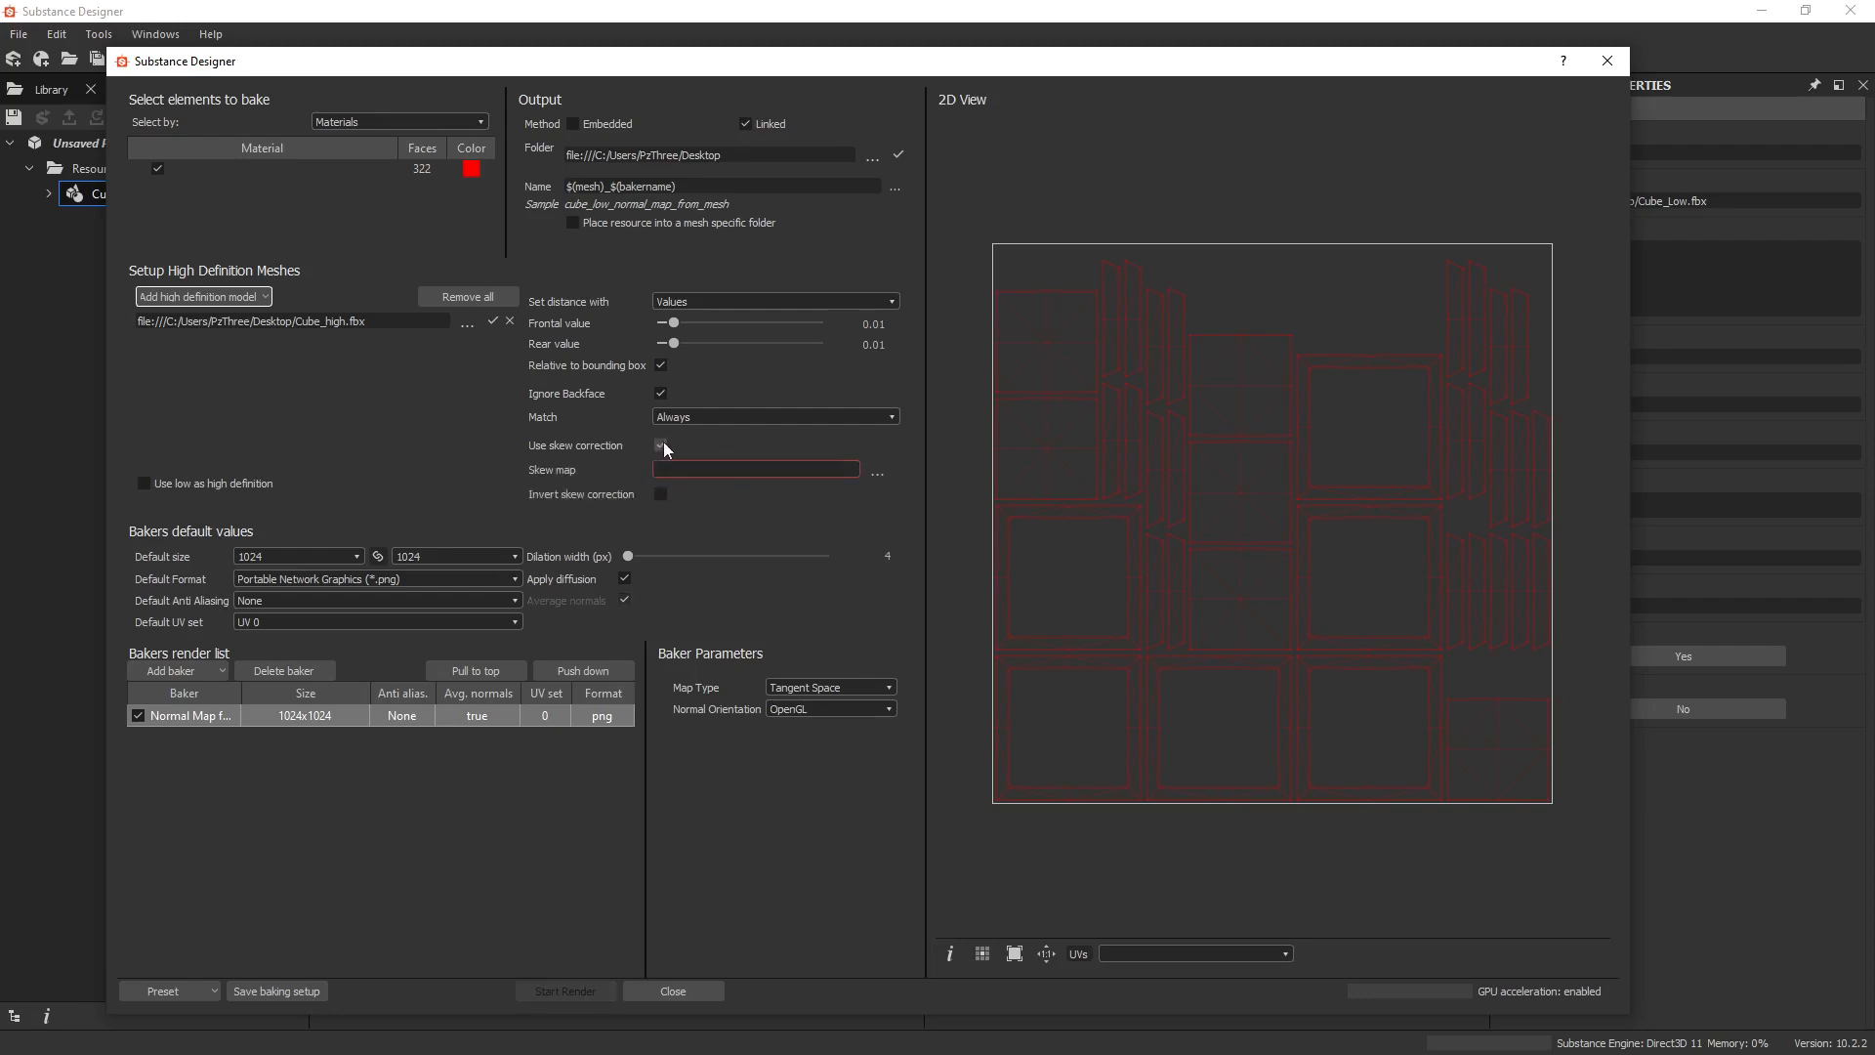
click(659, 445)
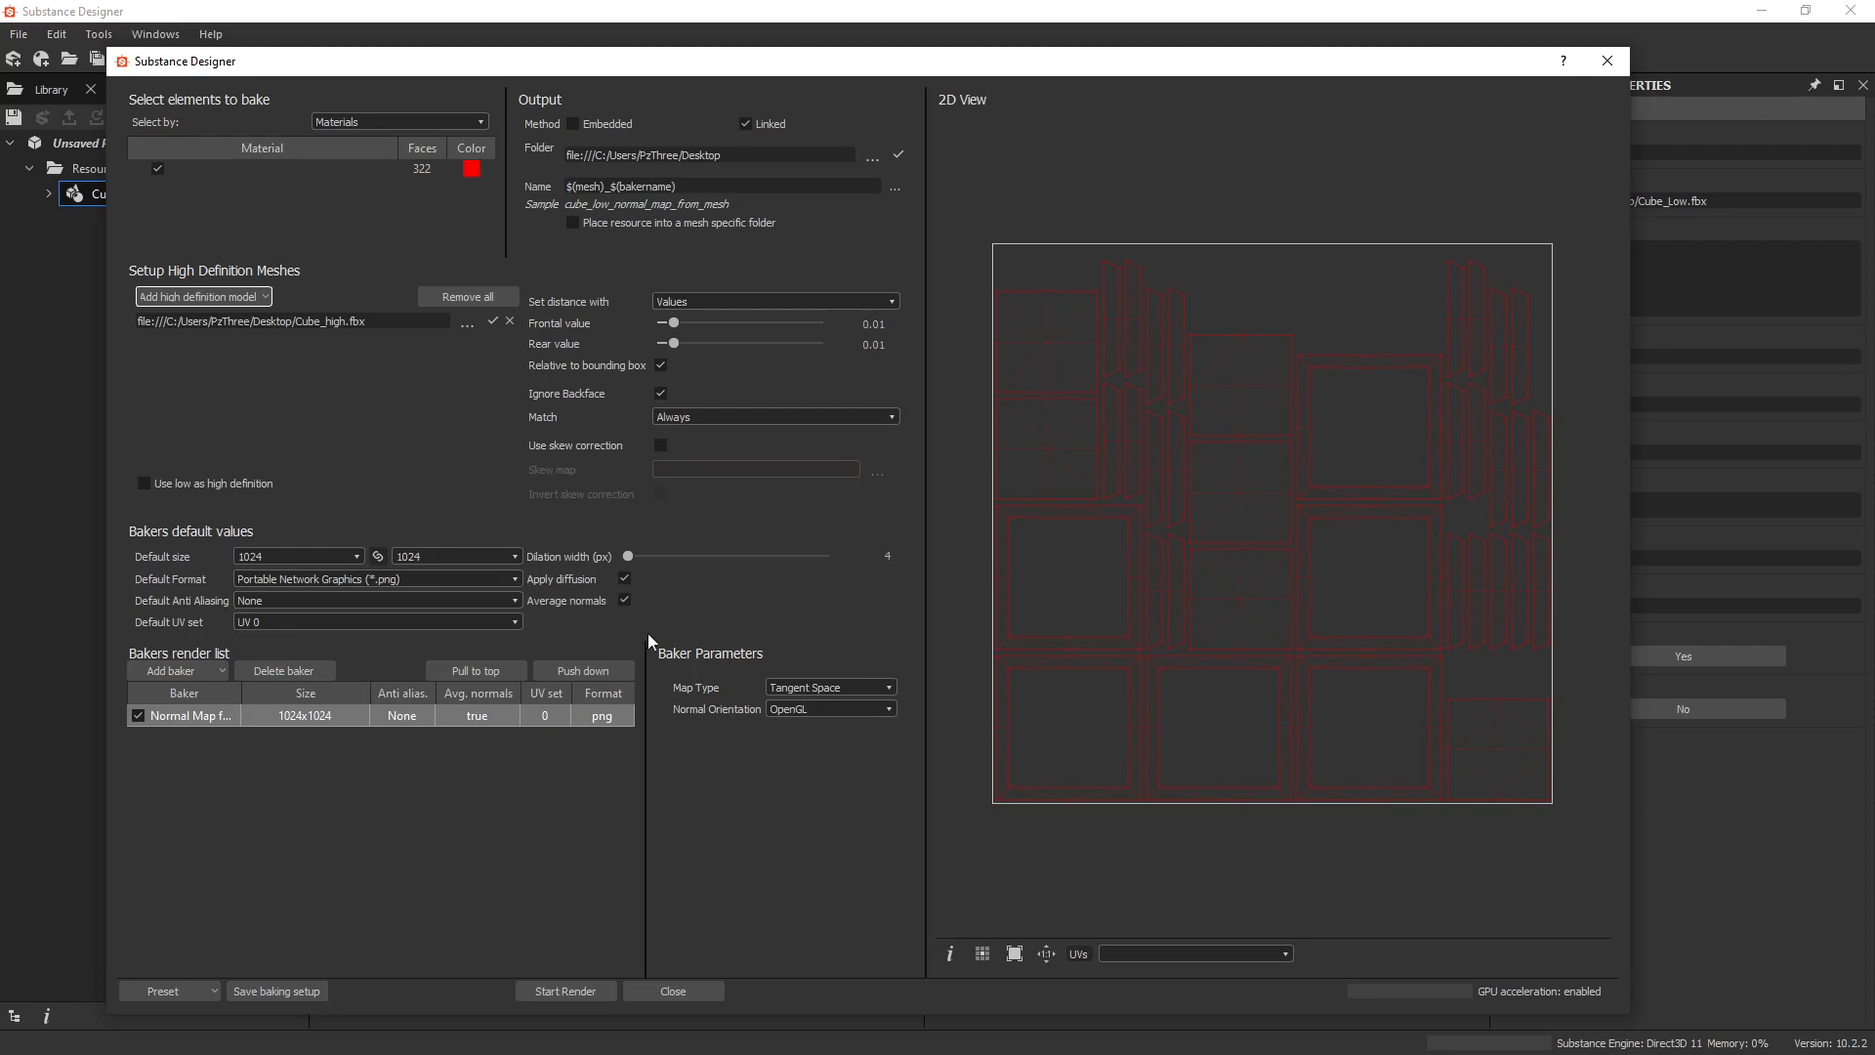
mouse_move(699, 681)
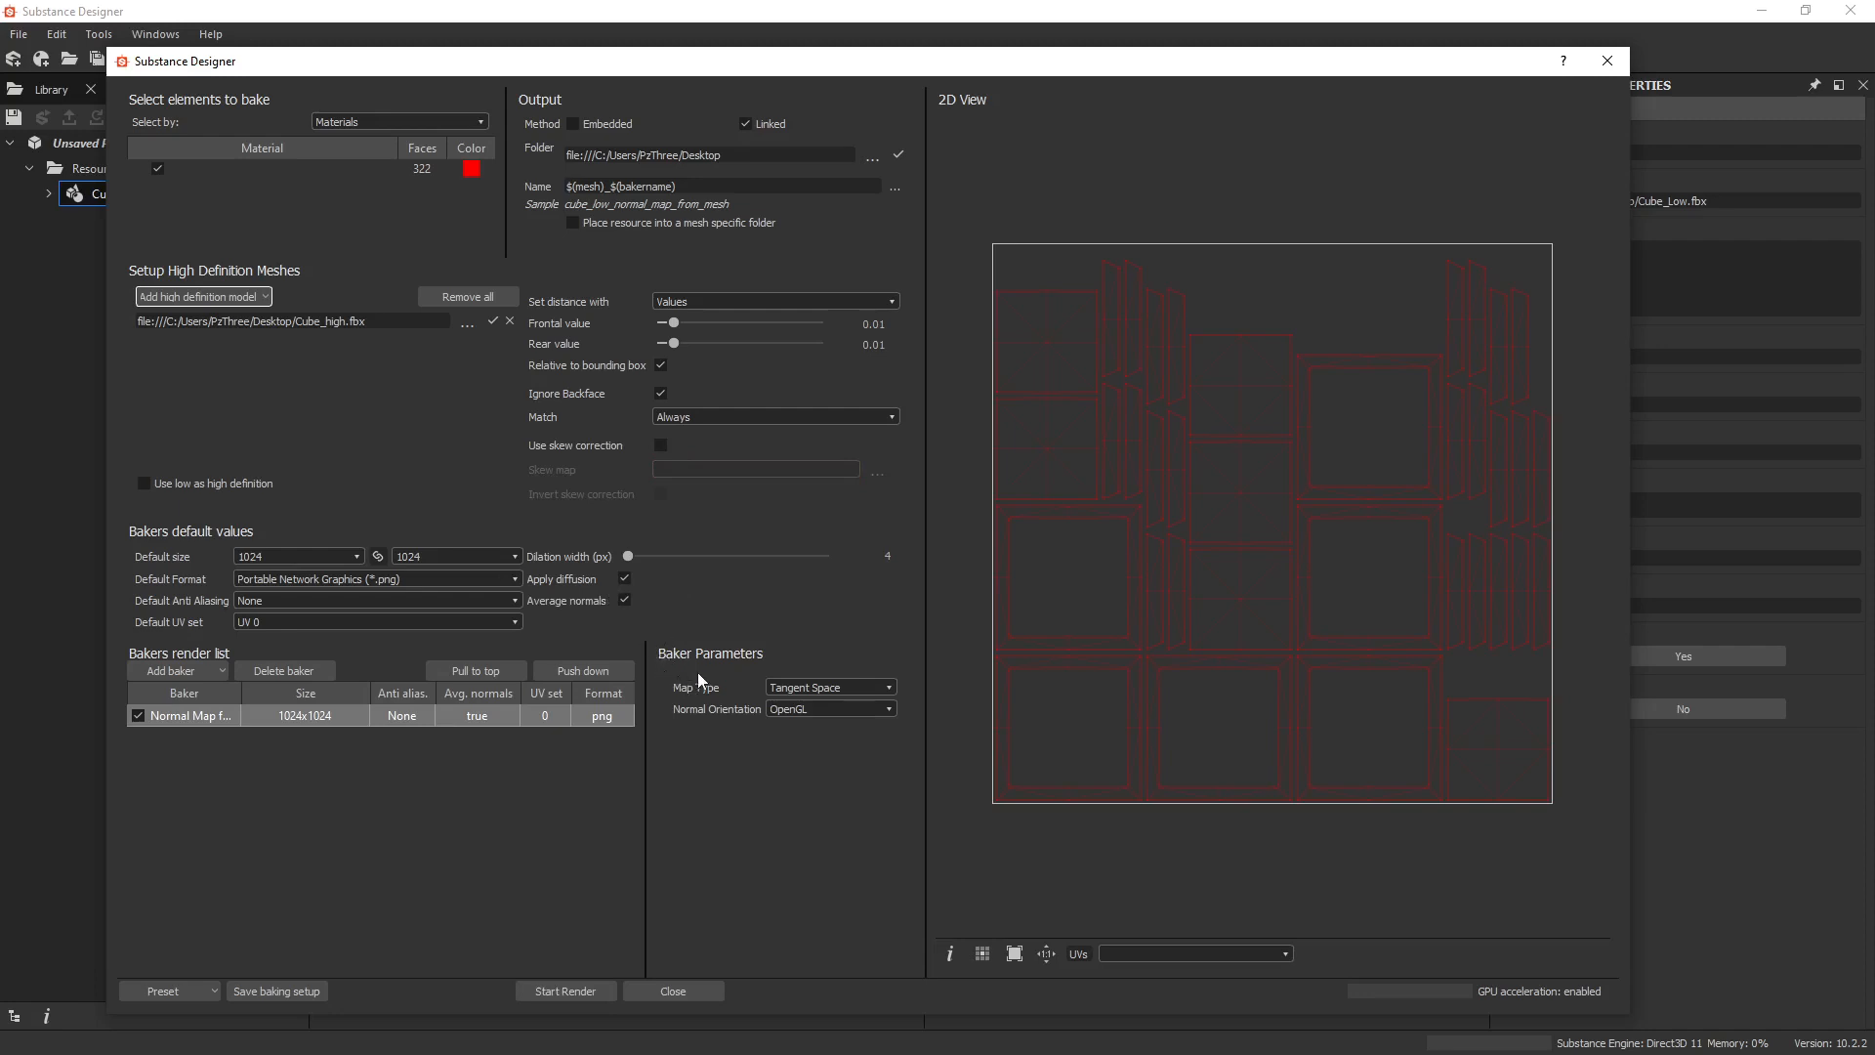
mouse_move(703, 682)
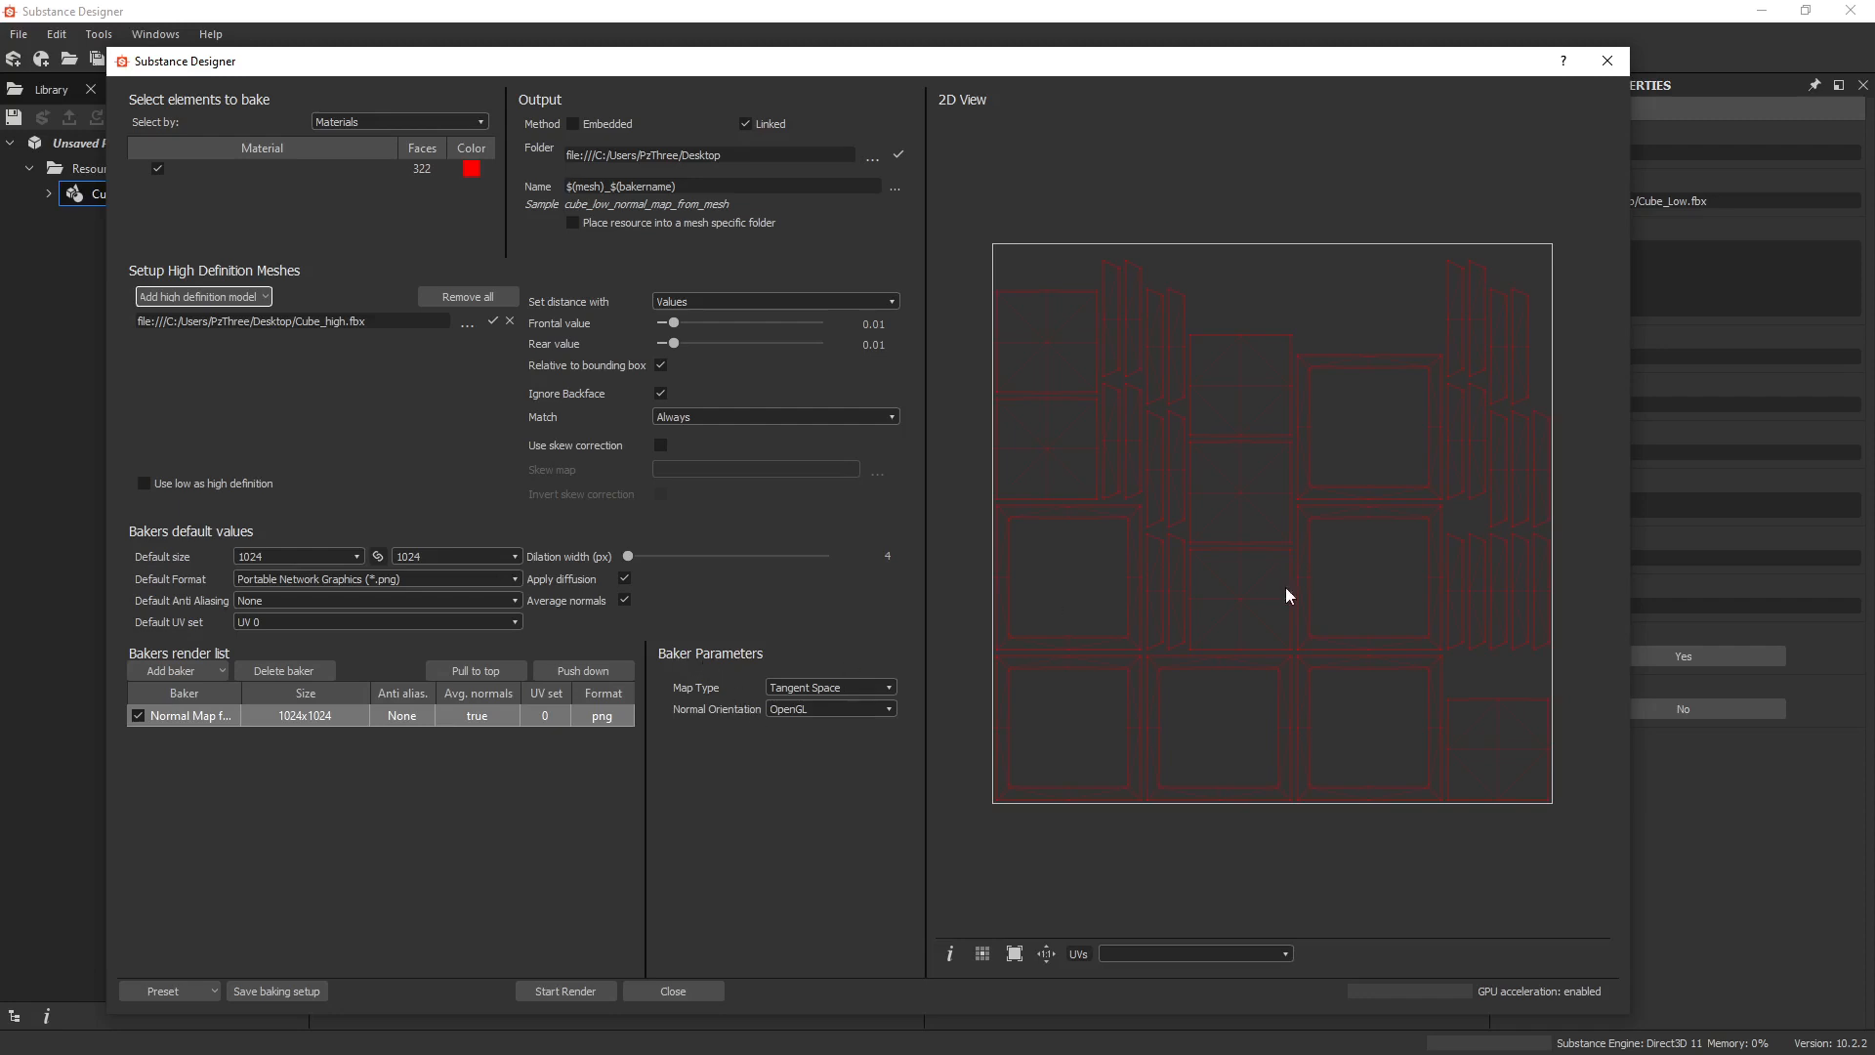
mouse_move(854, 976)
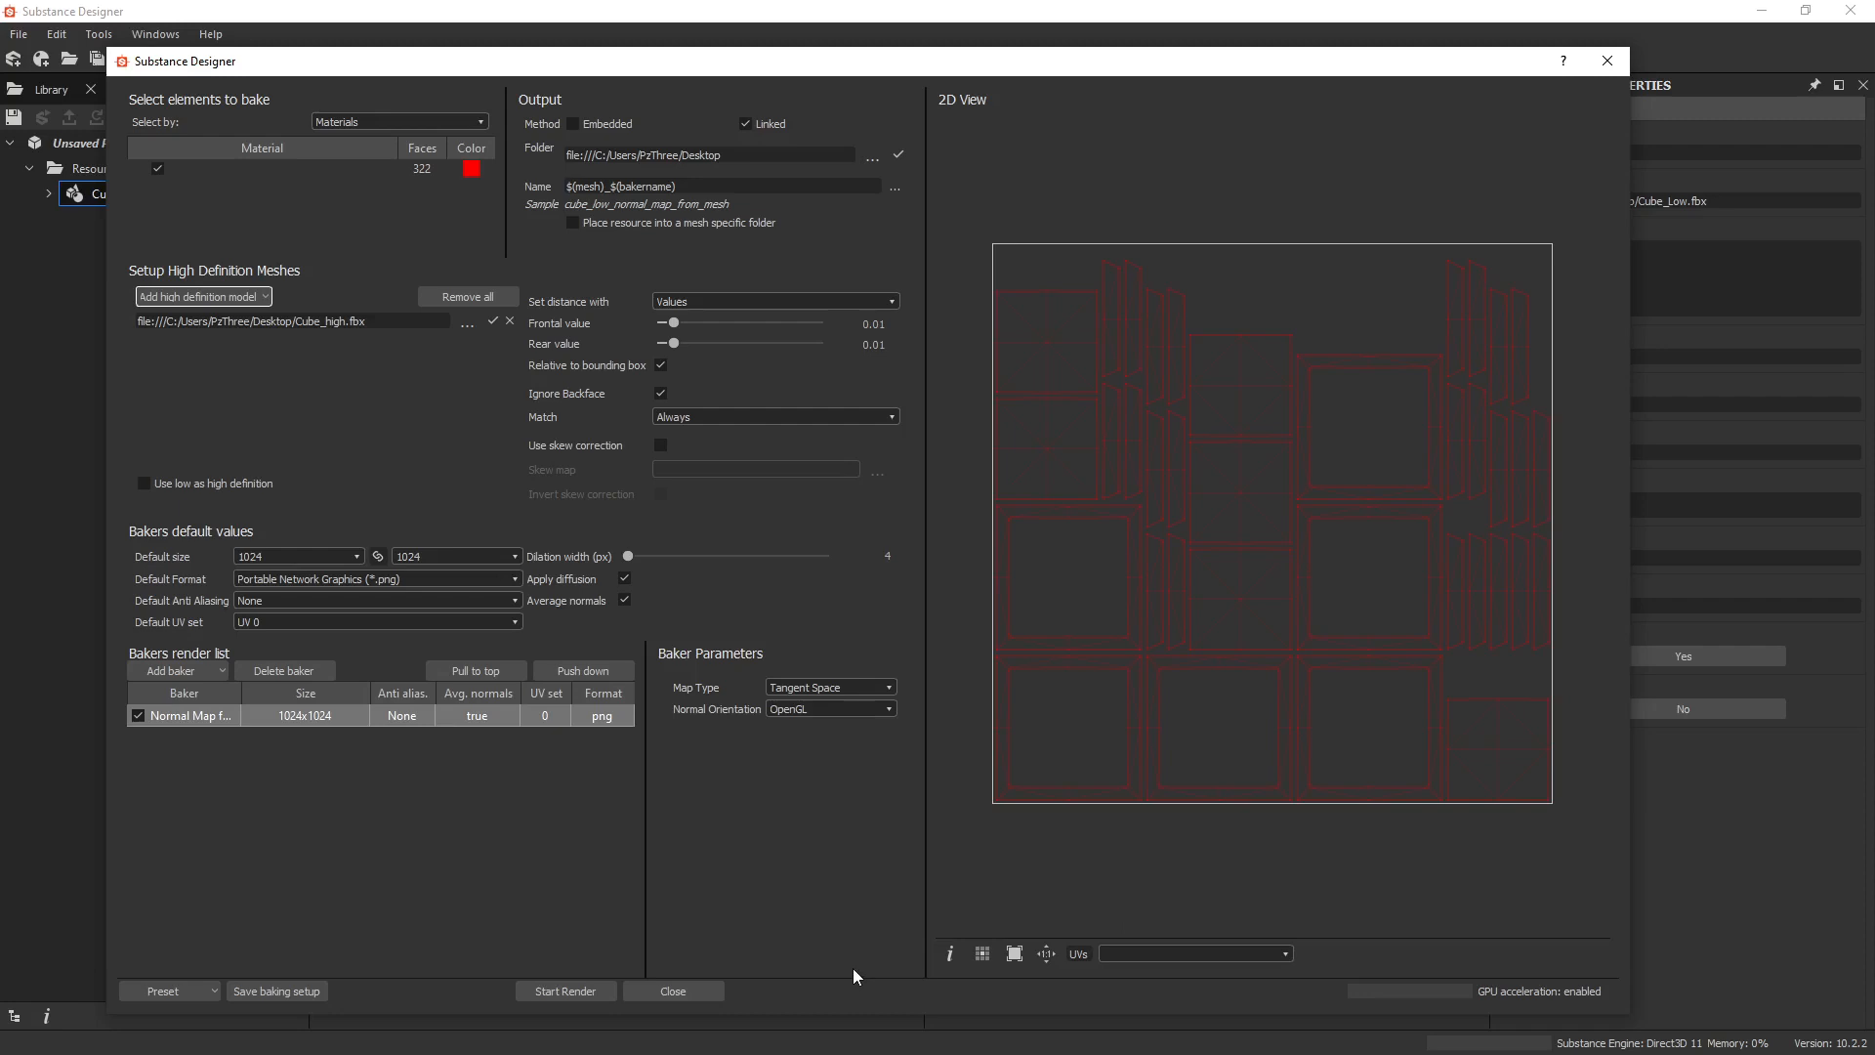
mouse_move(808, 943)
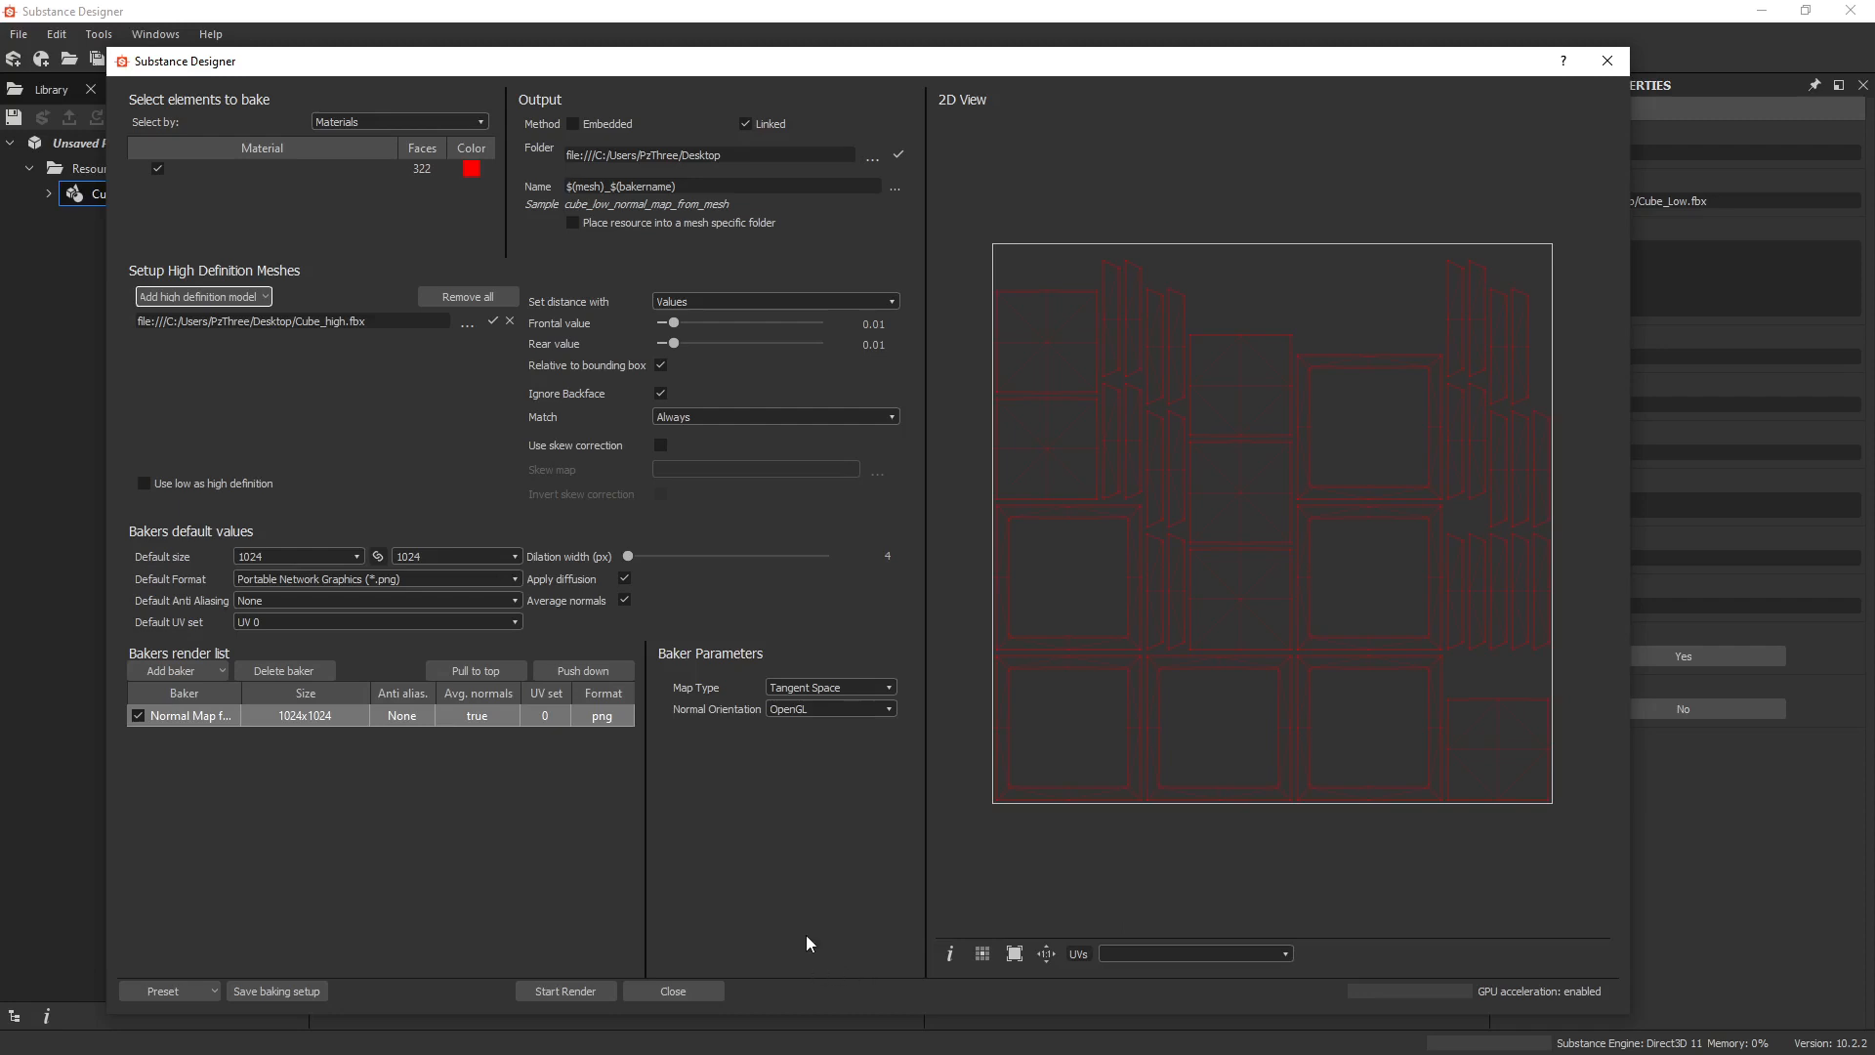
mouse_move(661, 970)
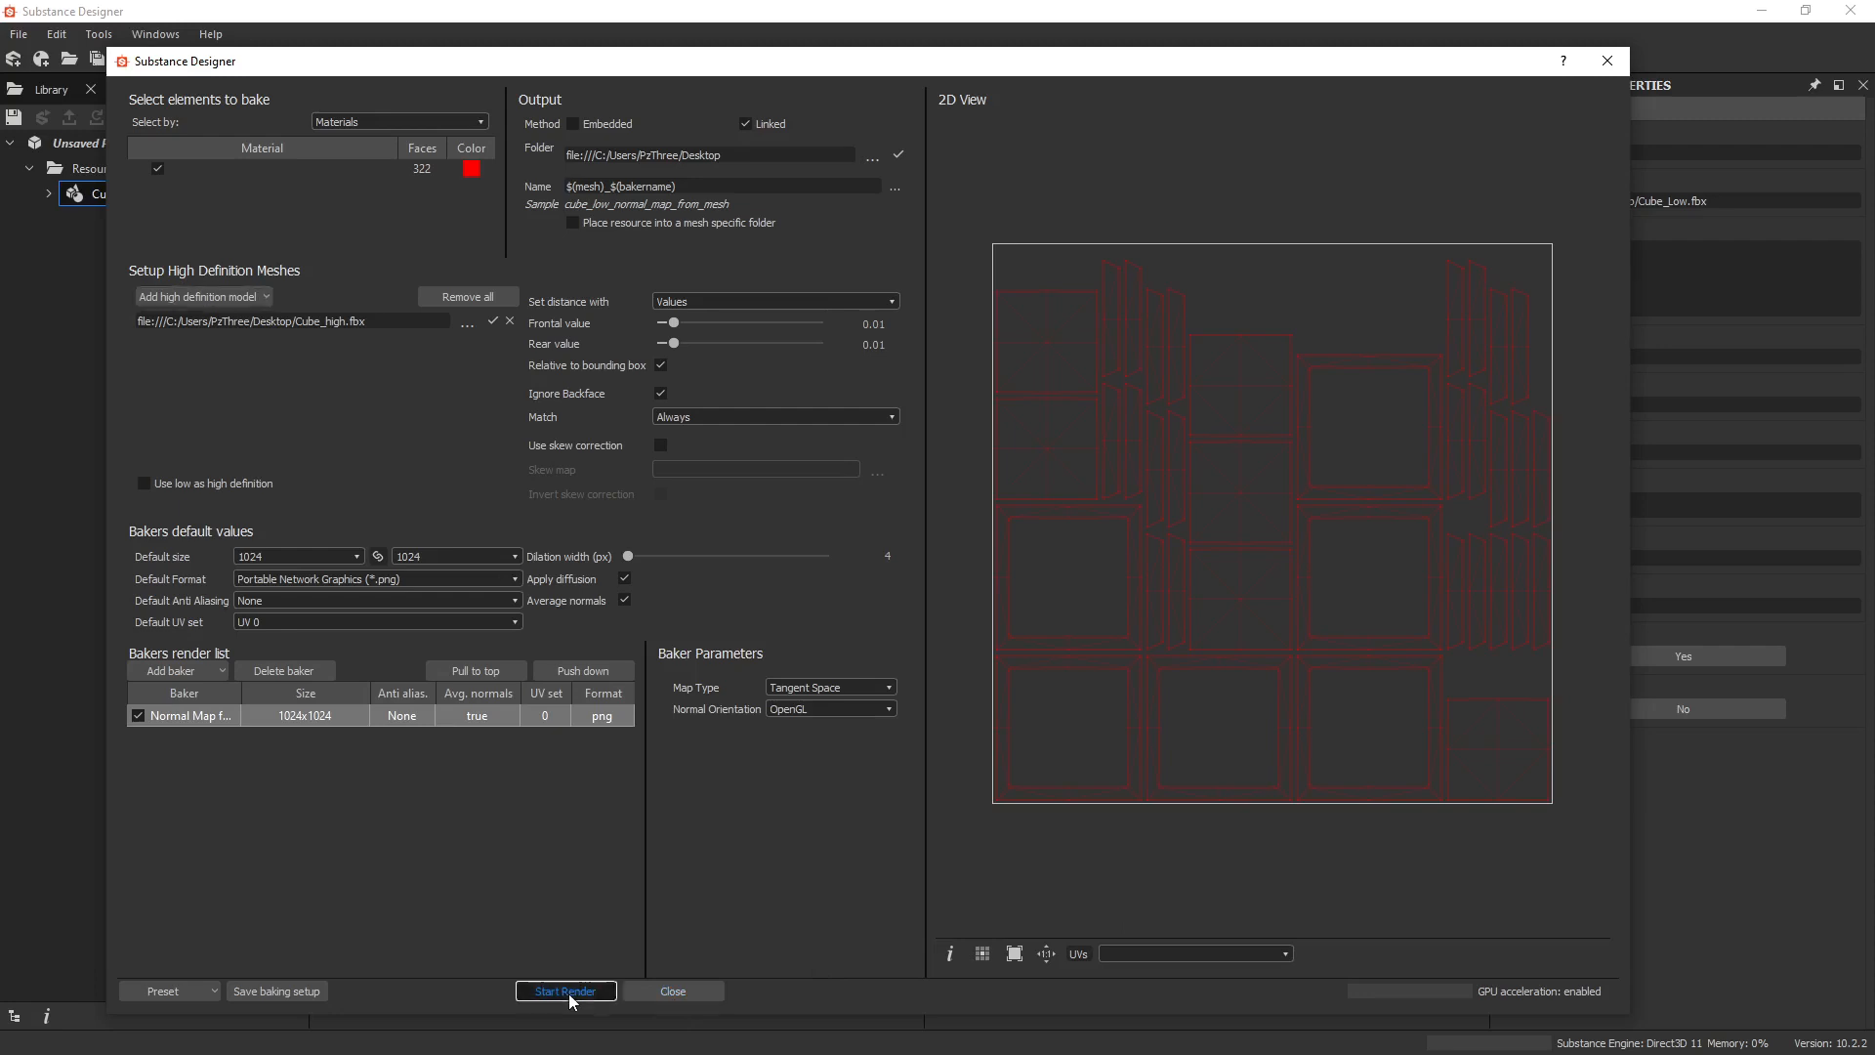
Start the render to bake the normal map onto Cube_Low's UVs
click(566, 991)
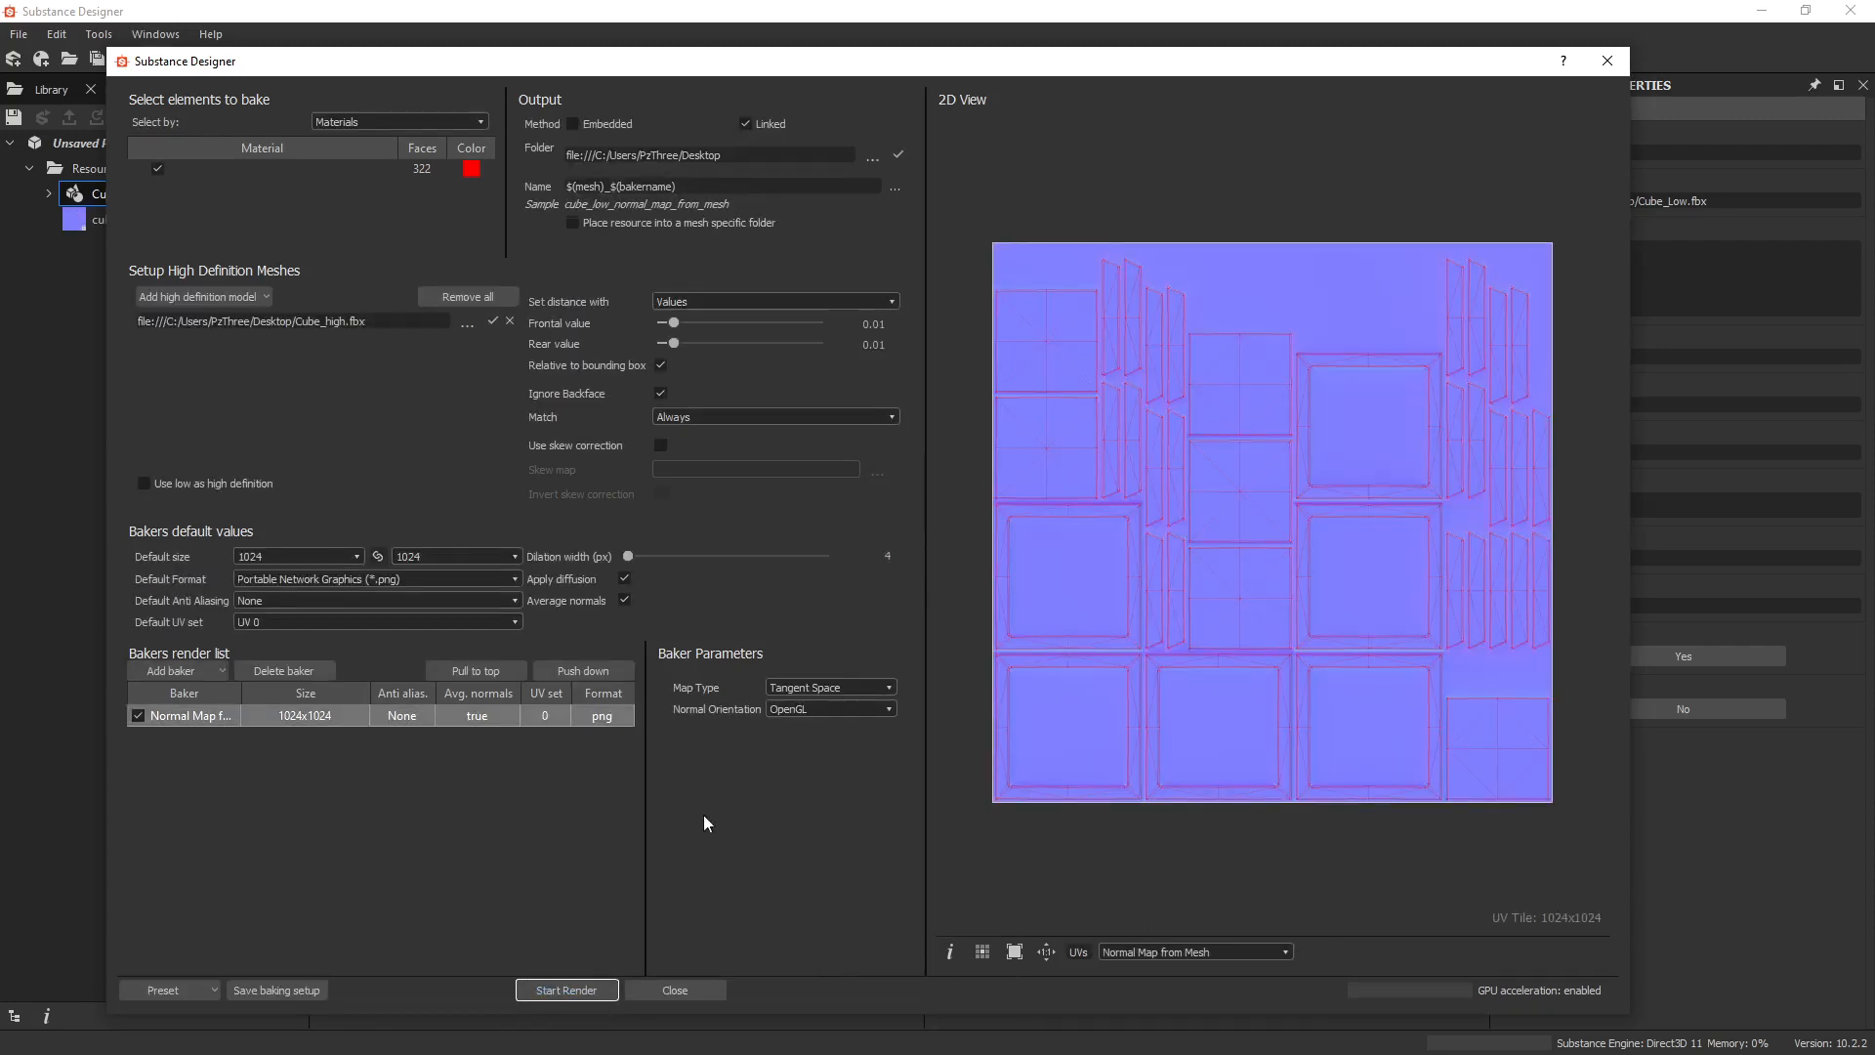
mouse_move(1457, 768)
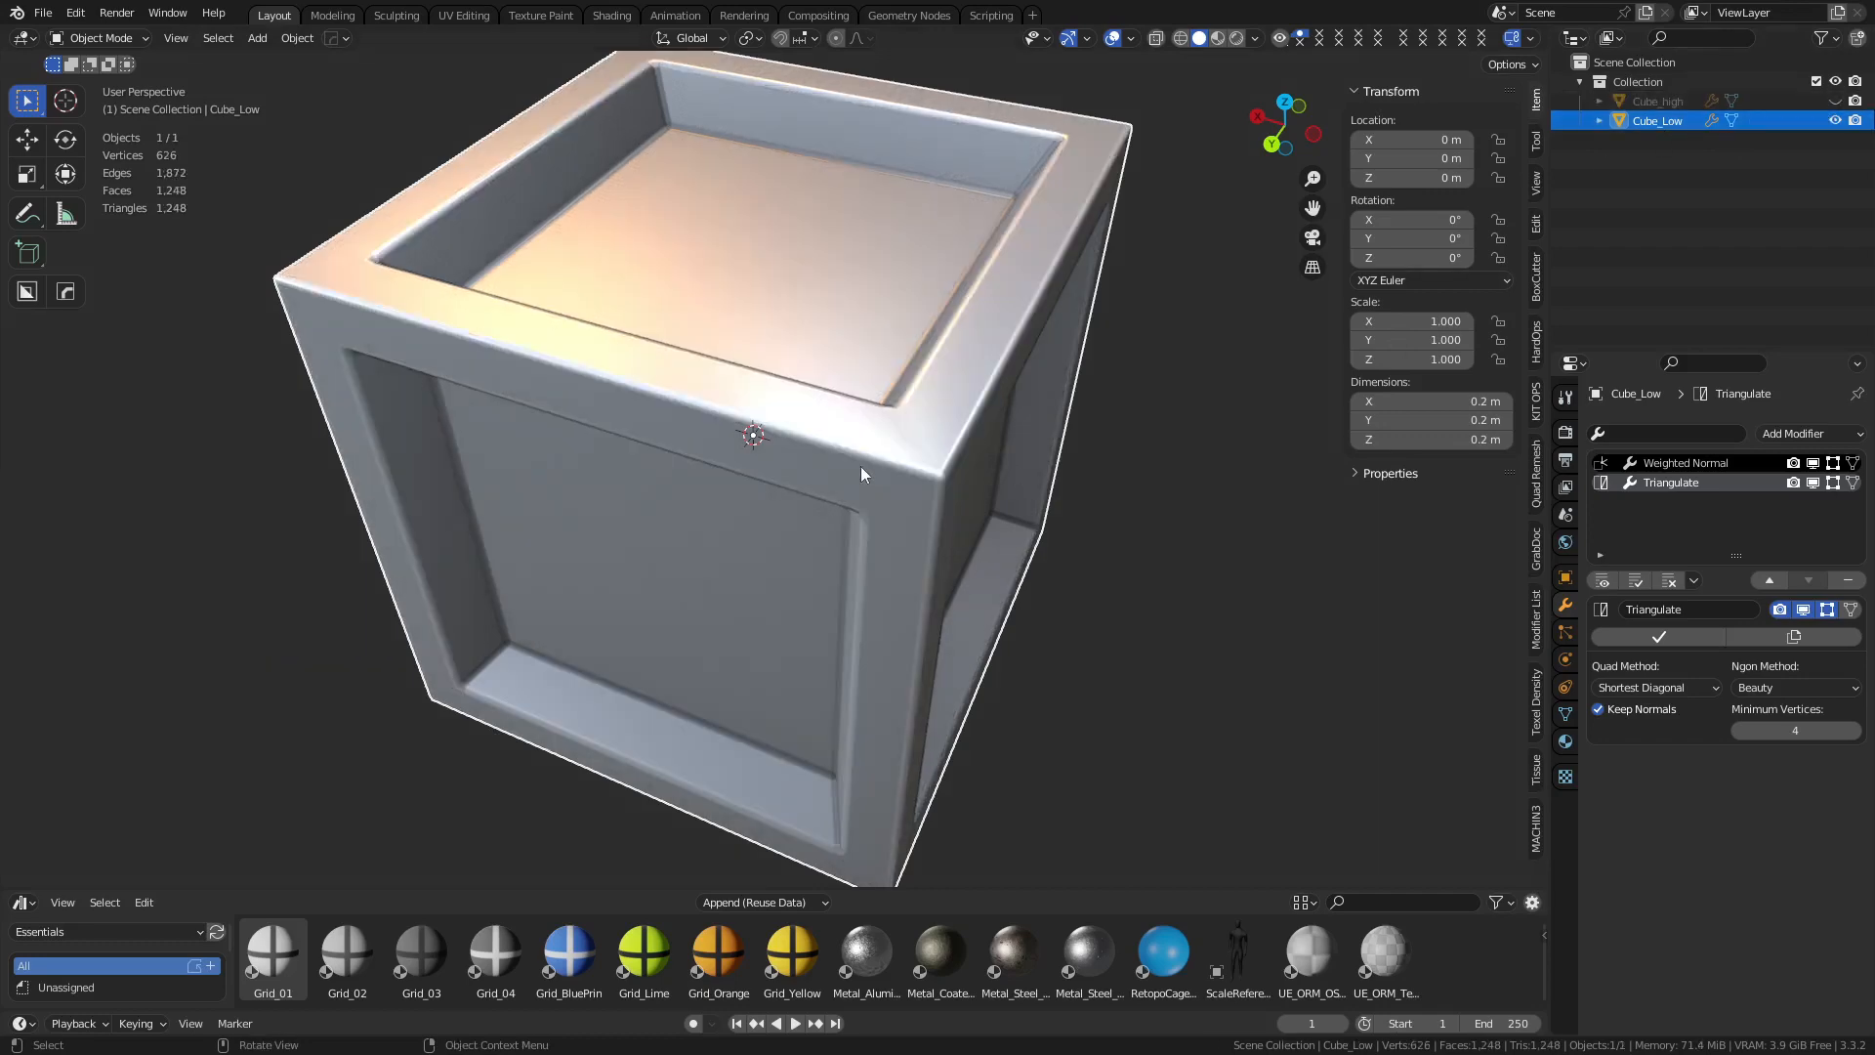
In the Shading workspace, load the baked normal map PNG into the Principled BSDF via texture setup
click(612, 15)
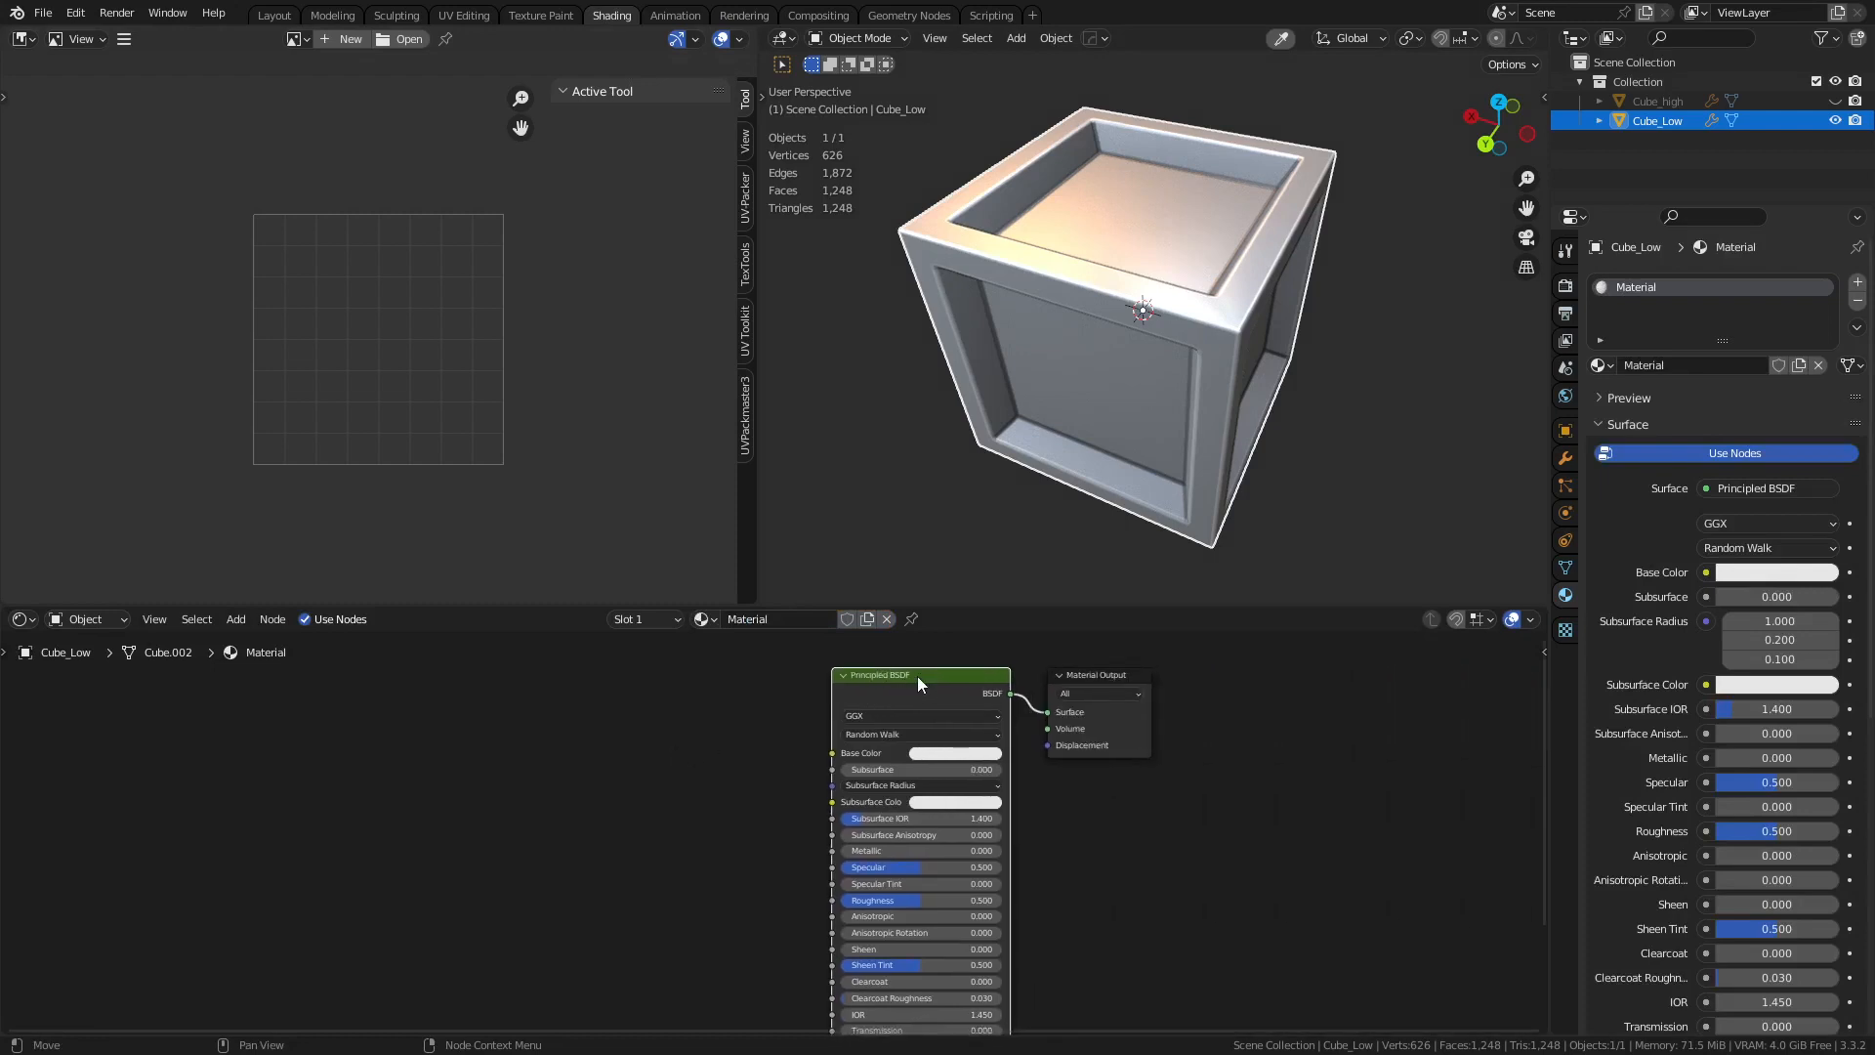
drag(921, 675, 837, 697)
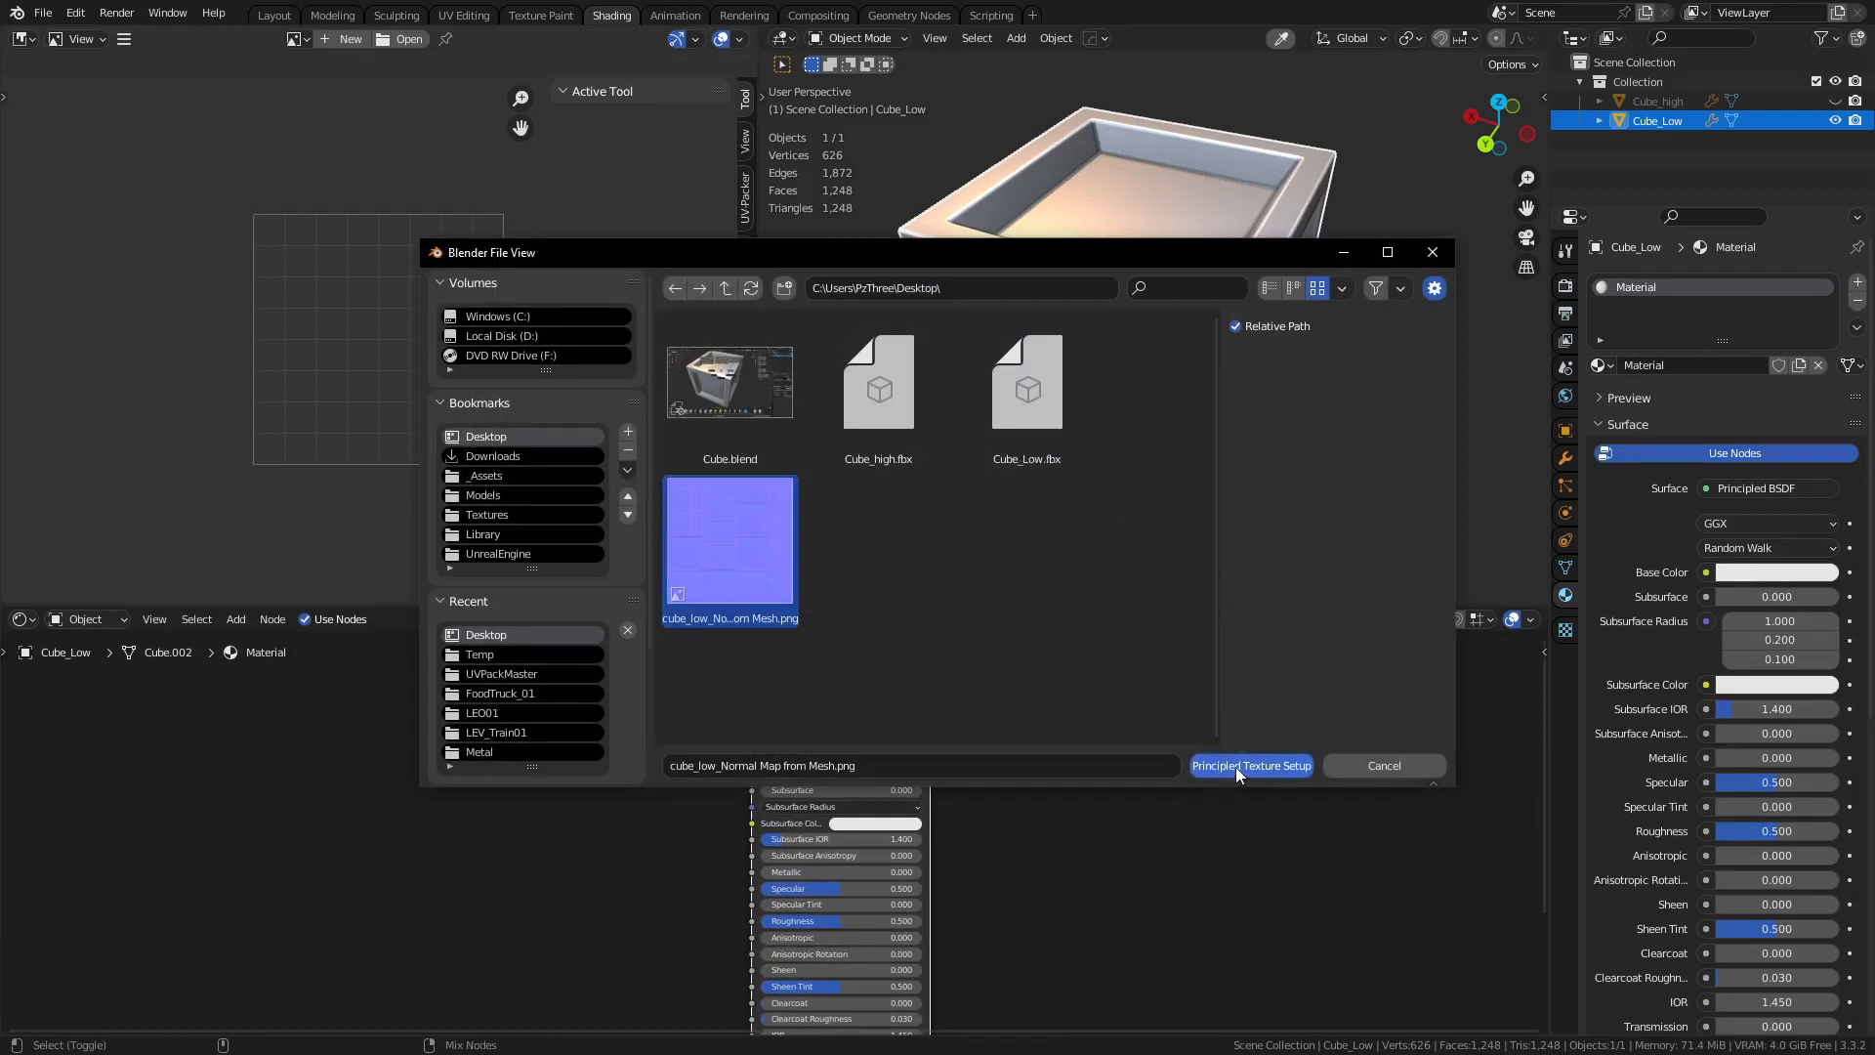
click(1251, 766)
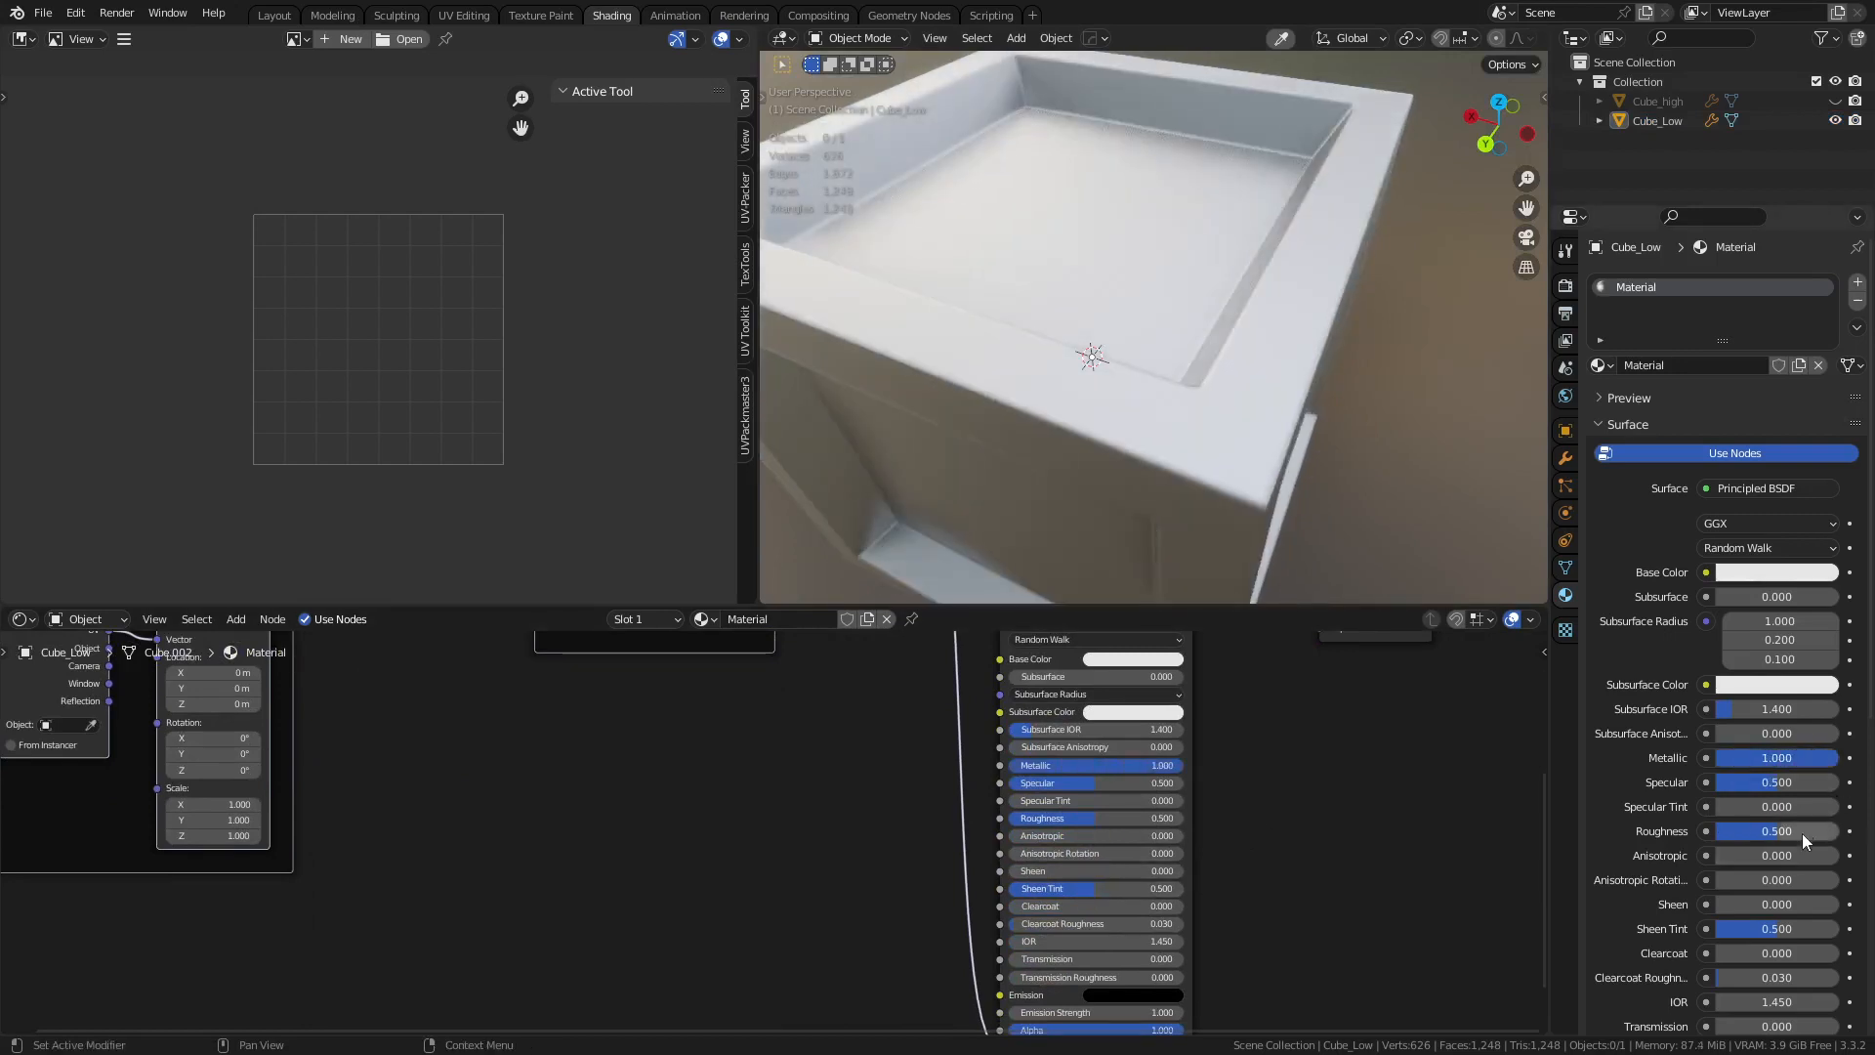
With Metallic at 1.0, drag the material's Roughness down to about 0.15 for a polished metal look
drag(1776, 830, 1728, 830)
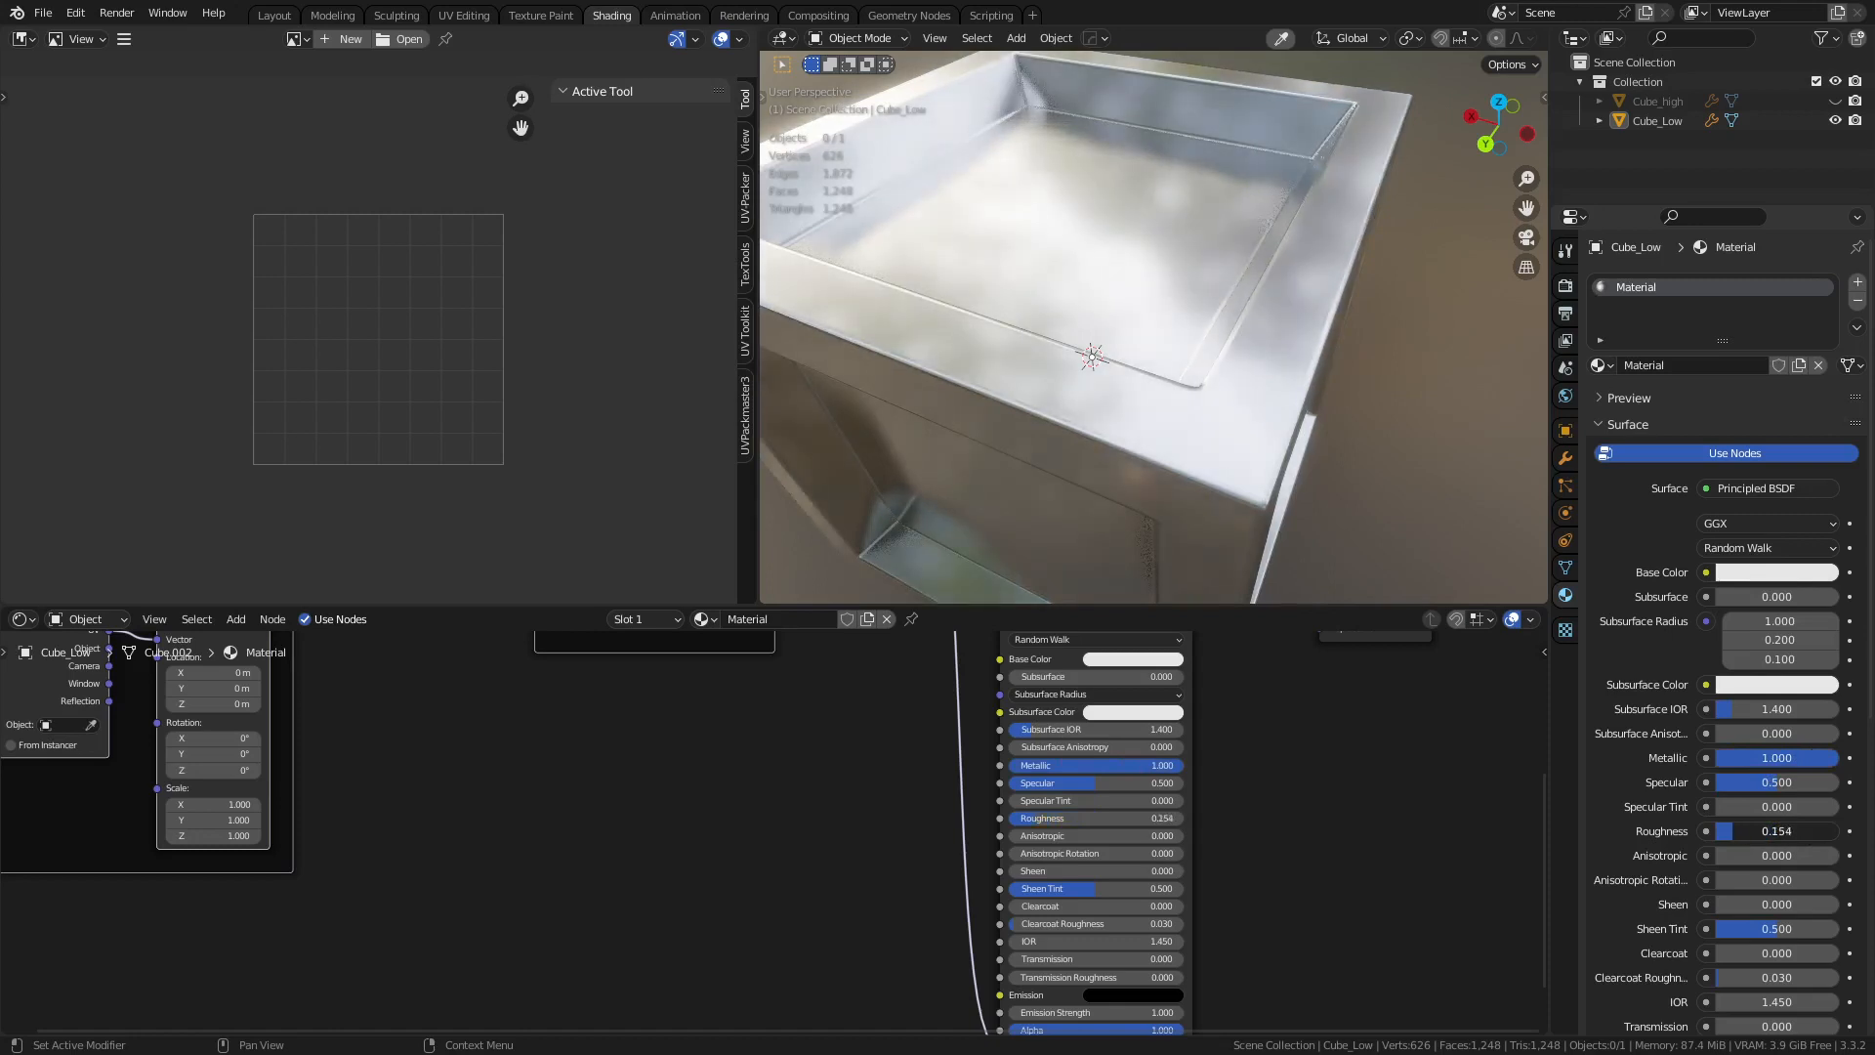
drag(1775, 831, 1794, 831)
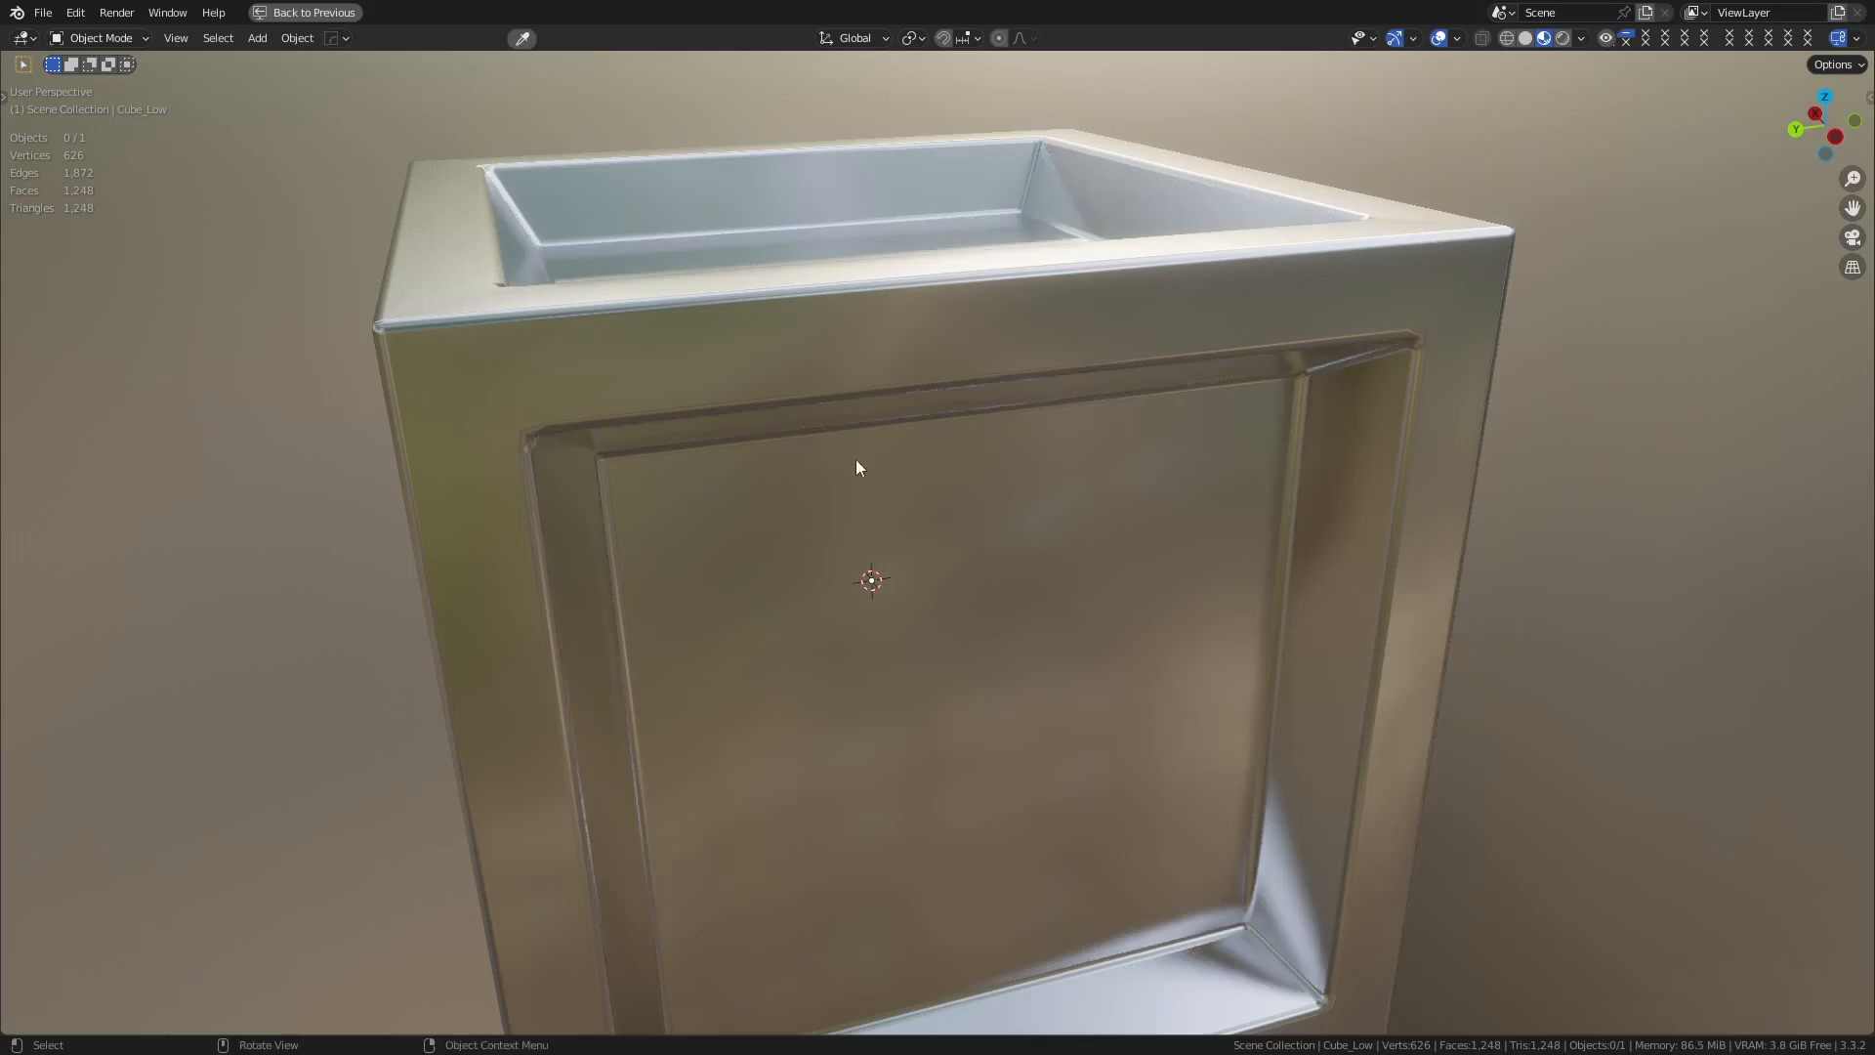
drag(857, 468, 1034, 571)
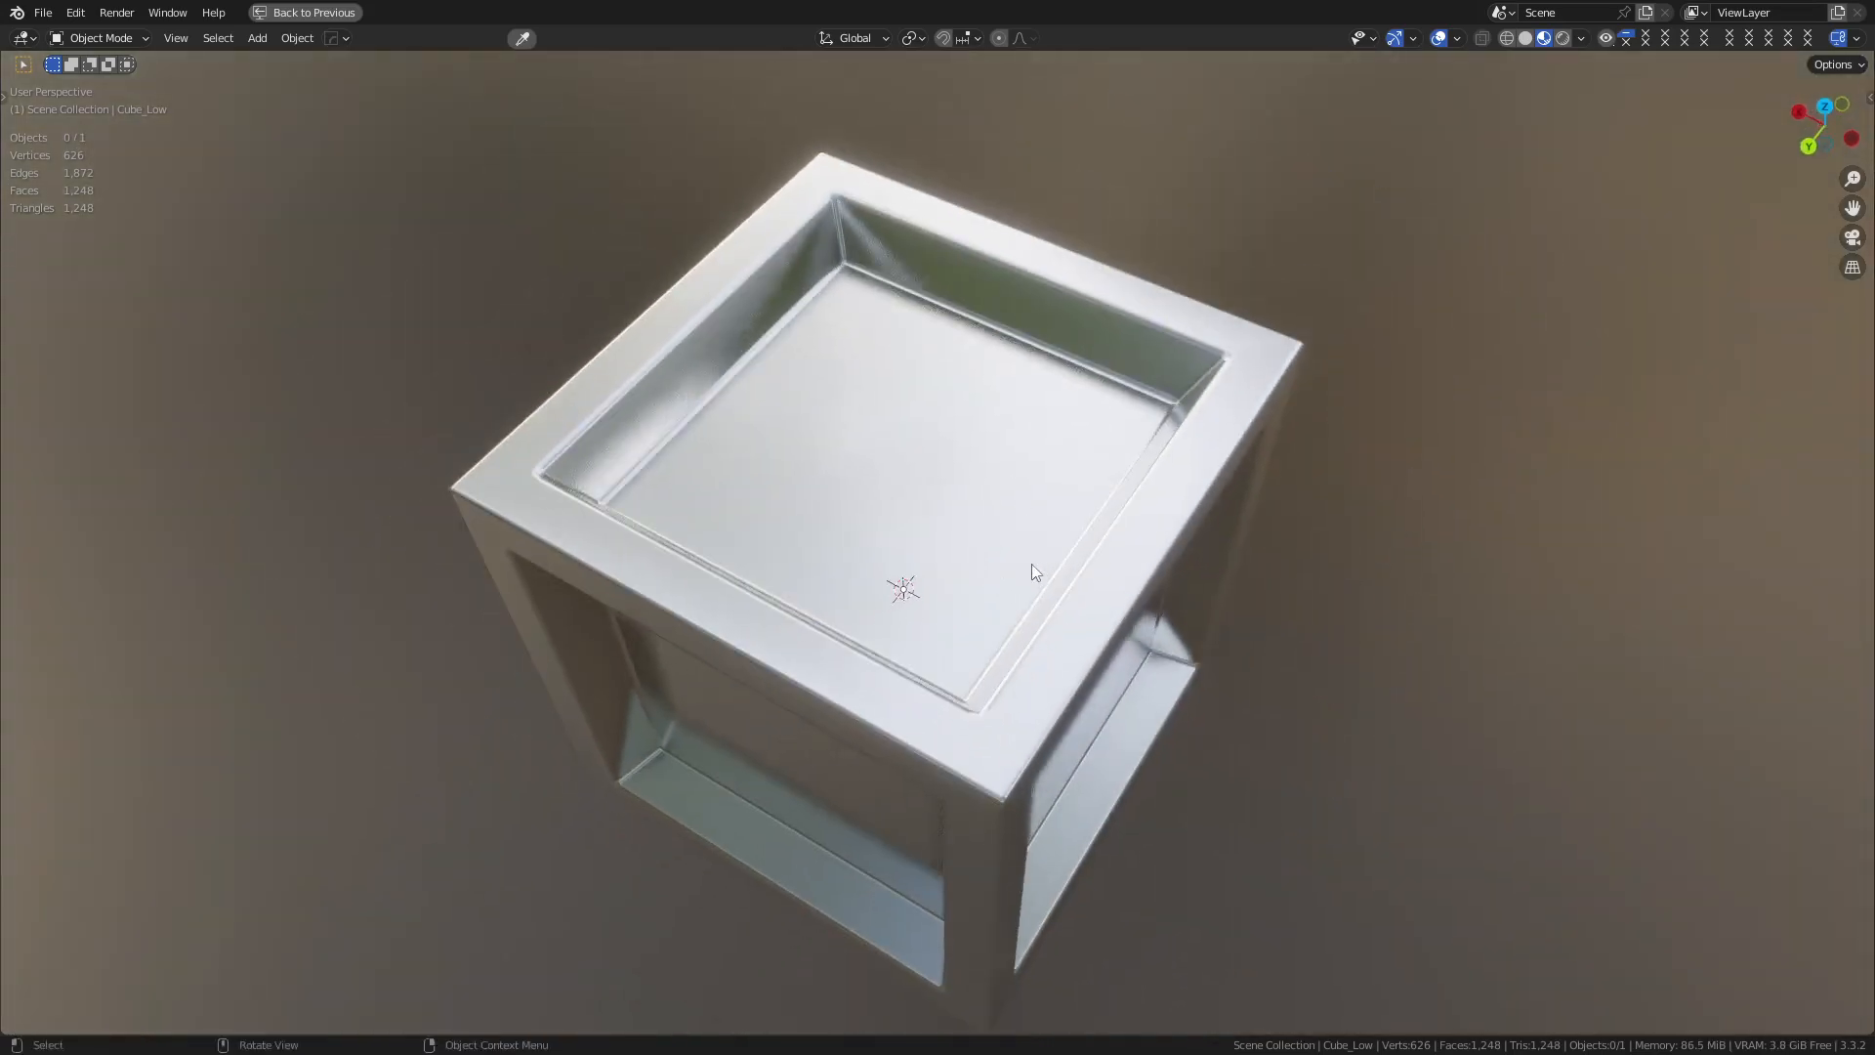
drag(1034, 571, 957, 530)
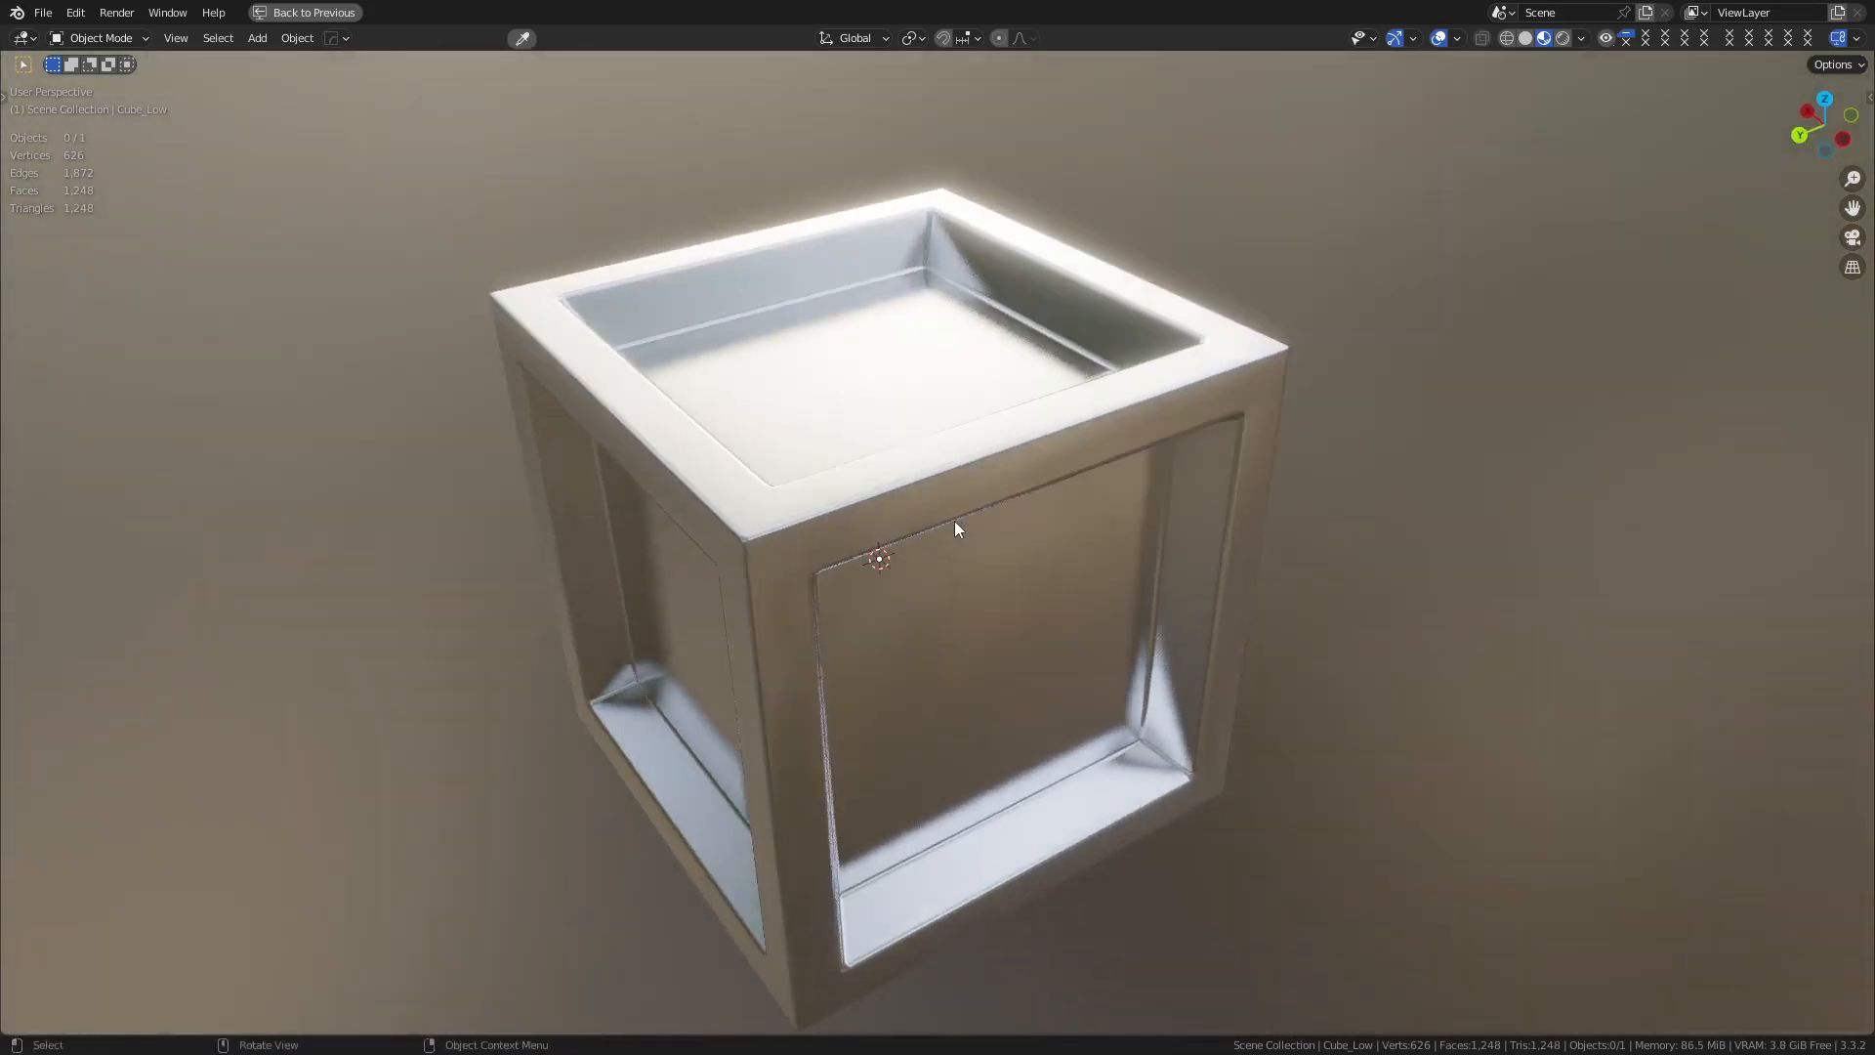